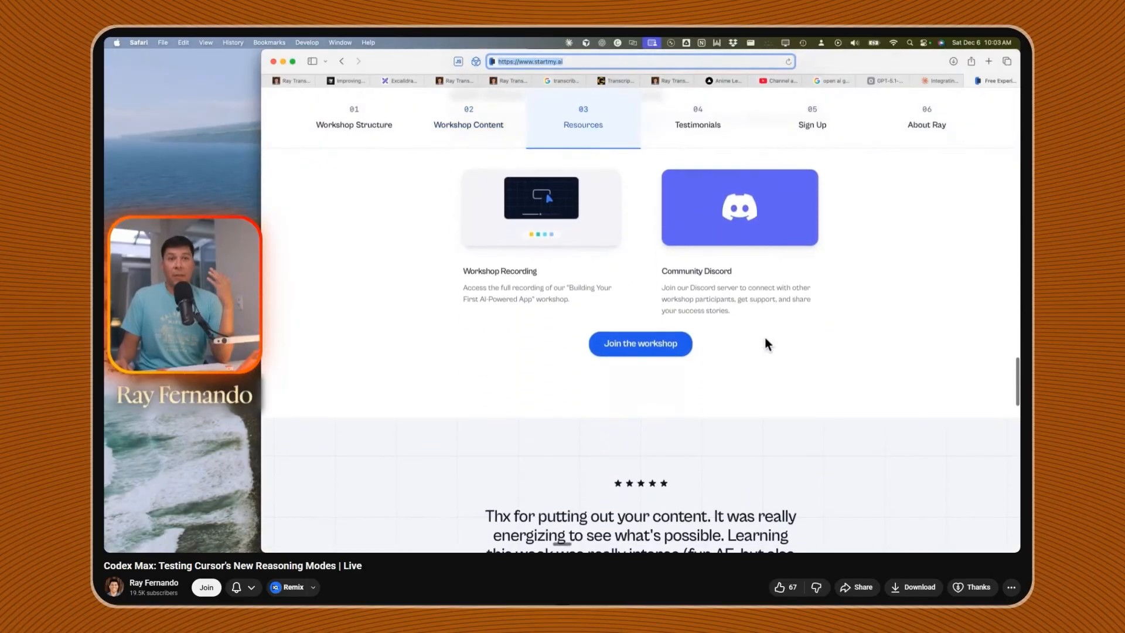
Follow Claude's streaming ai-sdk-v5-integration-prompt.md from Objective down through Deliverables and Approach
left_click(385, 81)
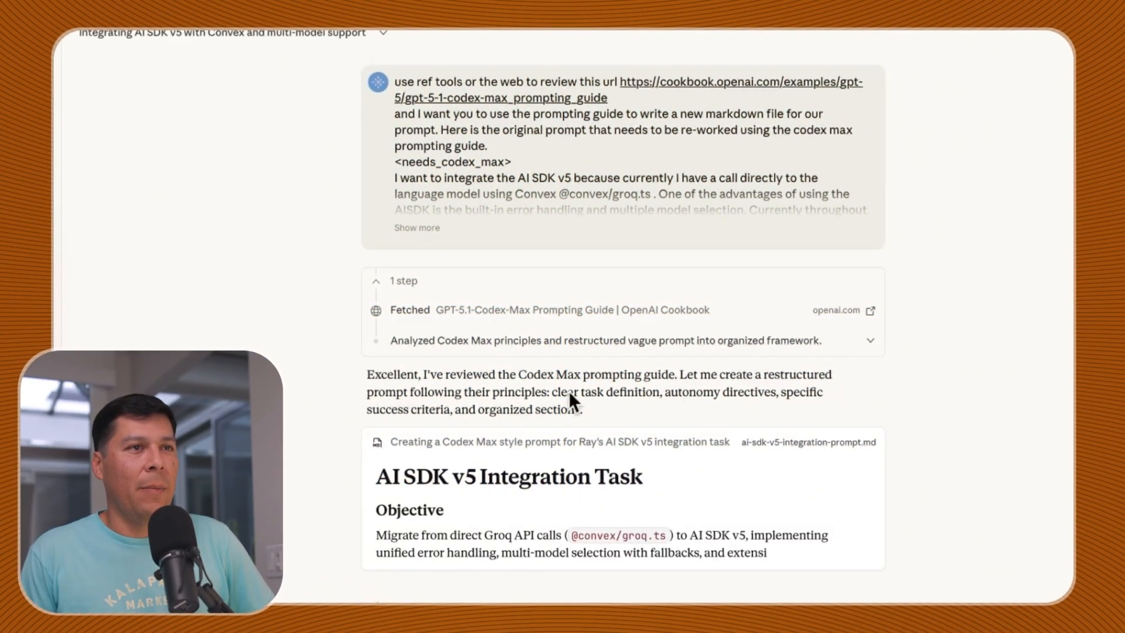
scroll("down", 3)
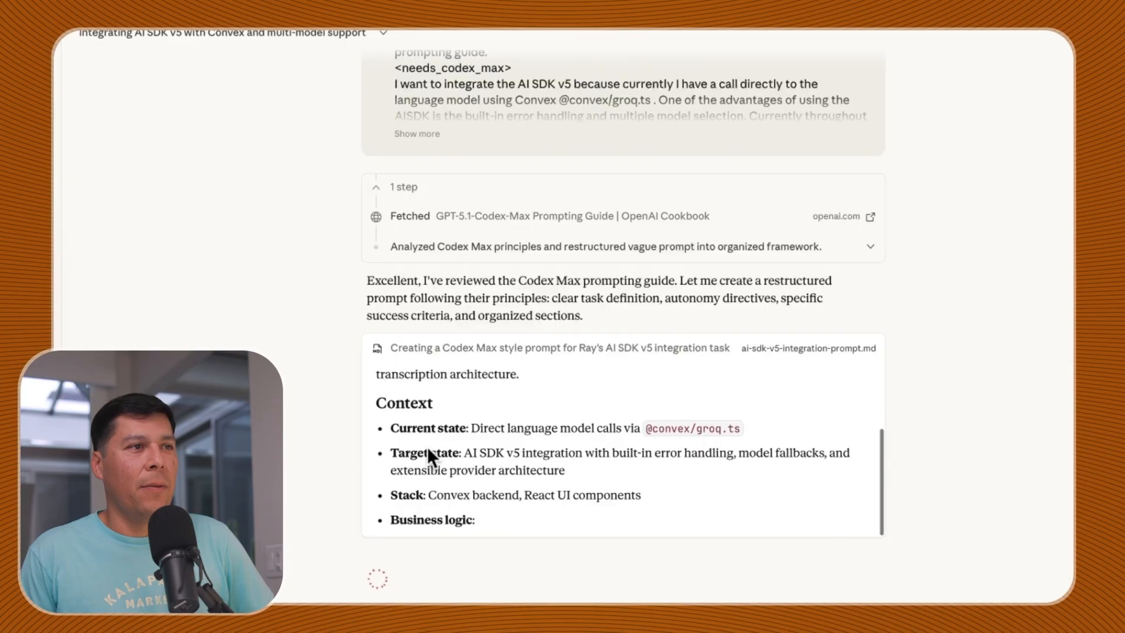
scroll("down", 3)
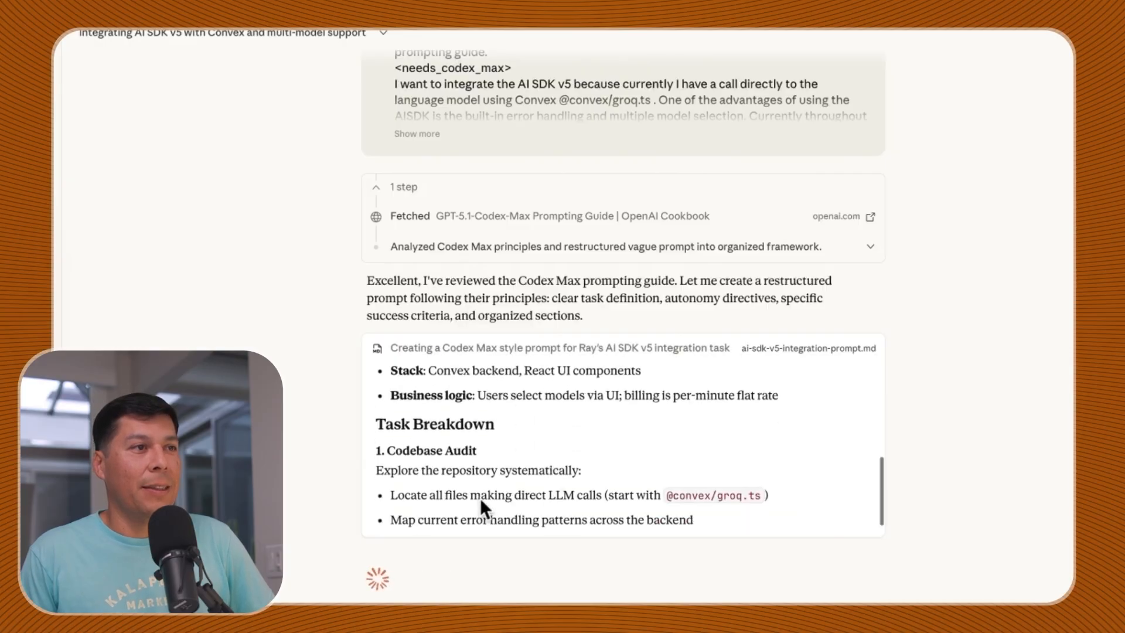
scroll("down", 3)
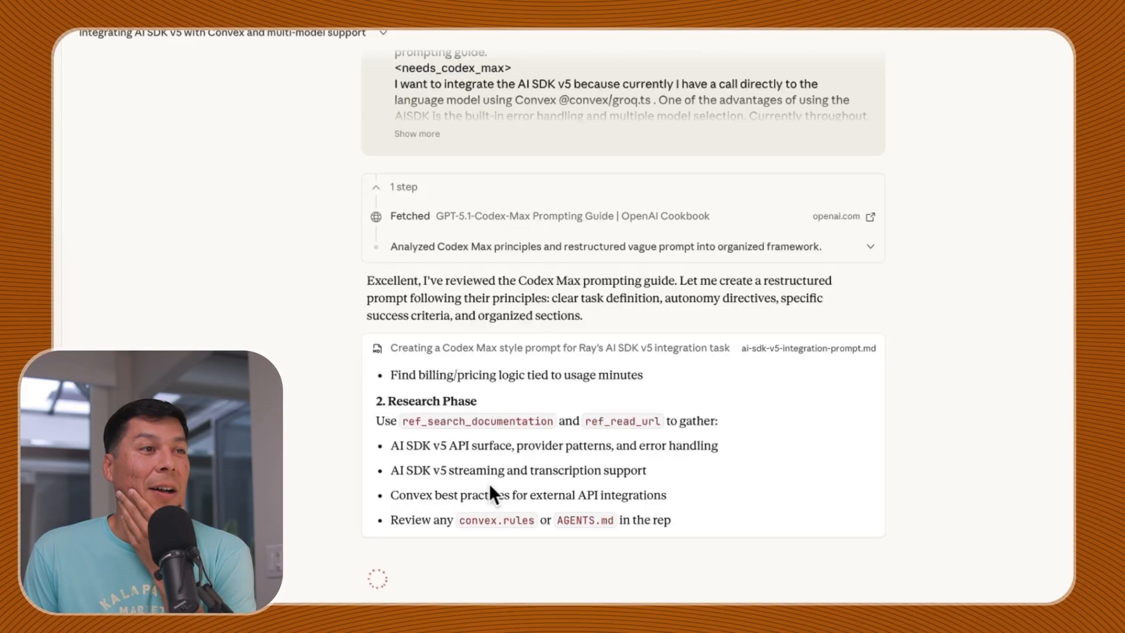
scroll("down", 3)
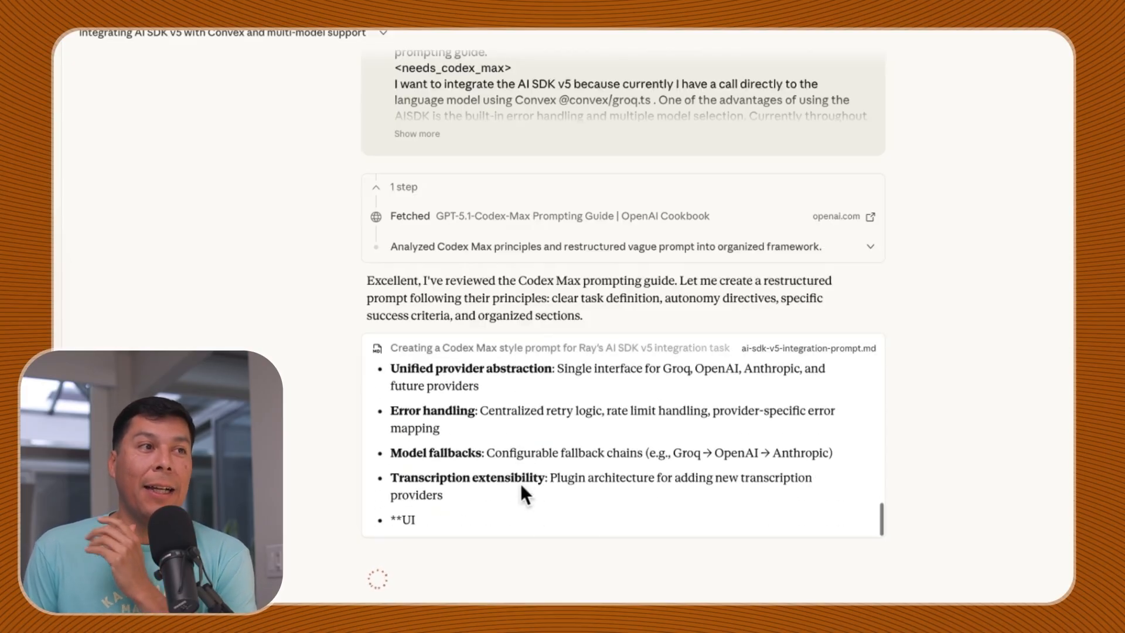
scroll("down", 3)
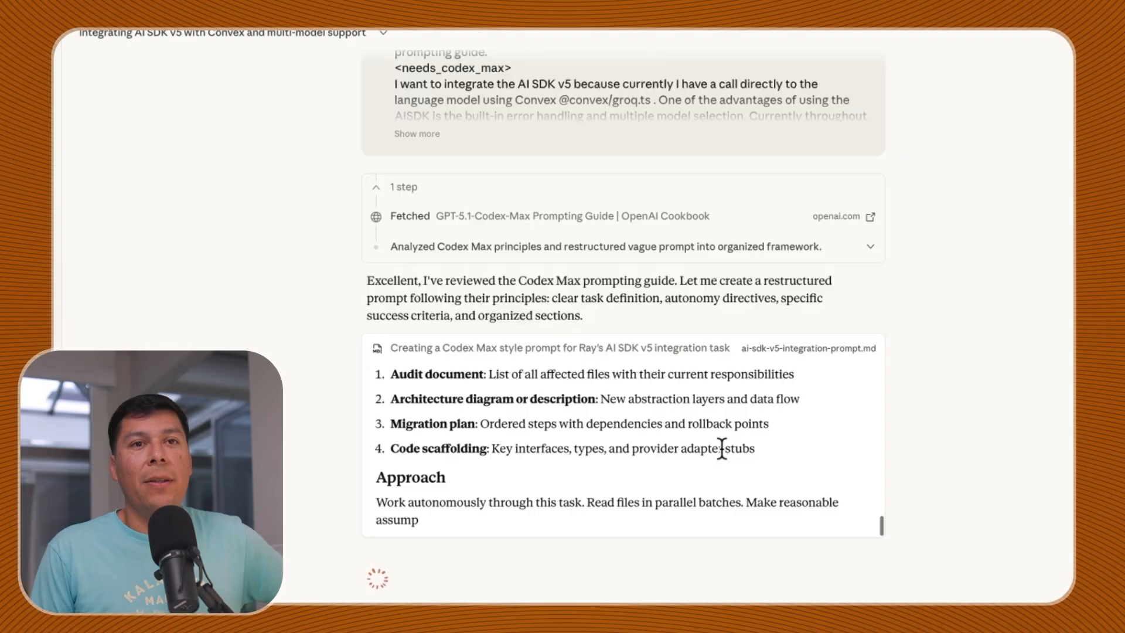
scroll("down", 3)
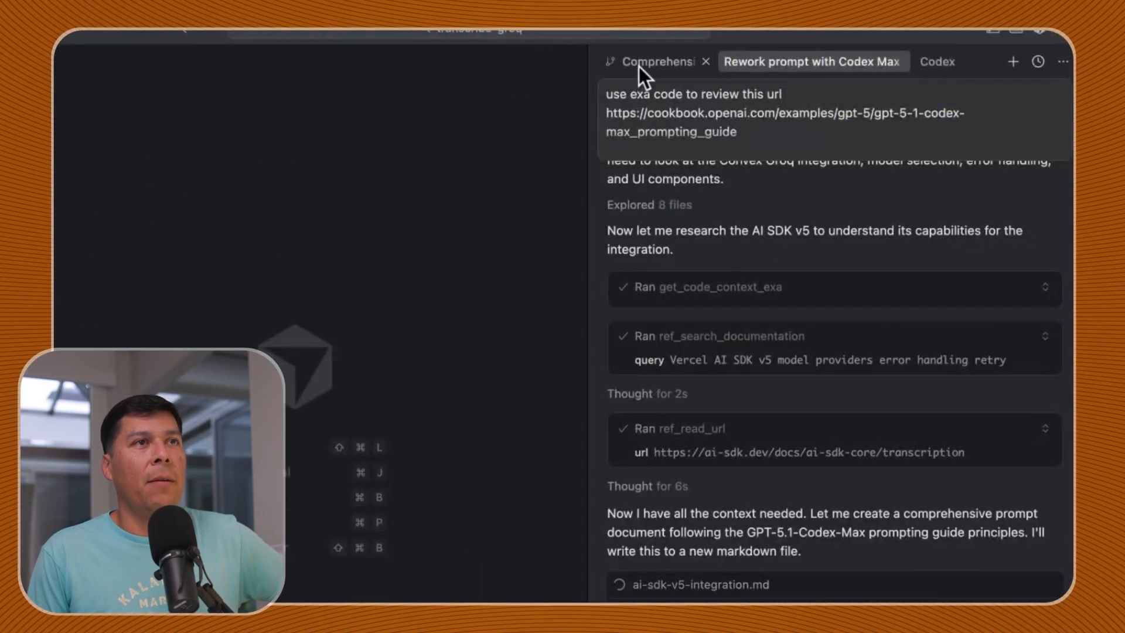
Switch to the Comprehensive AI SDK v5 integration chat and scroll to the ai-sdk-migration plan file
left_click(654, 61)
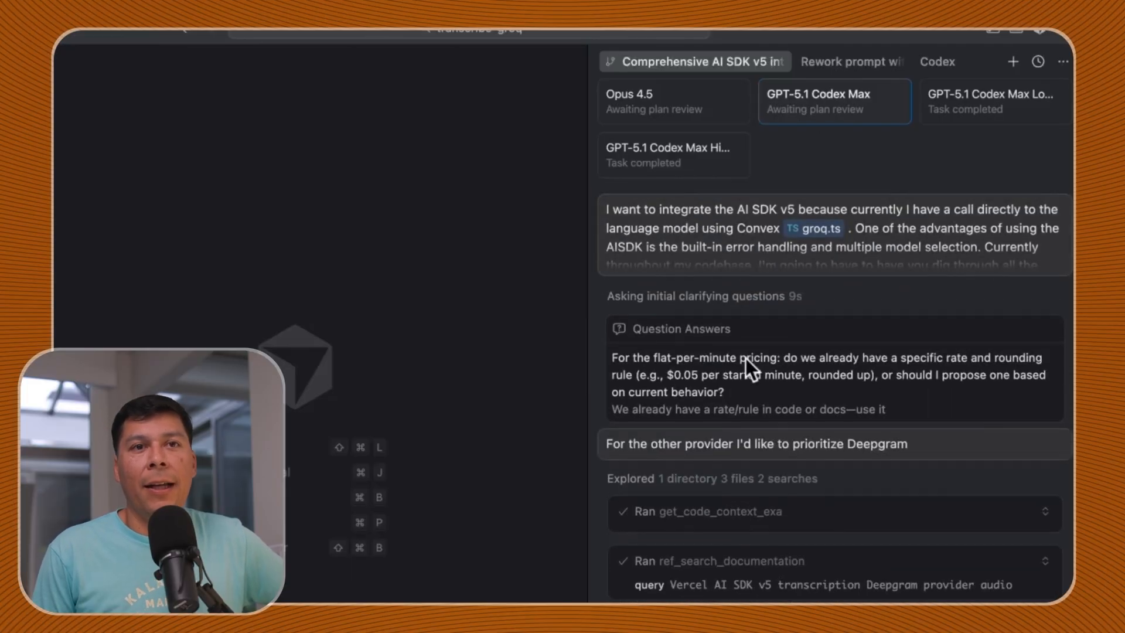
scroll("down", 3)
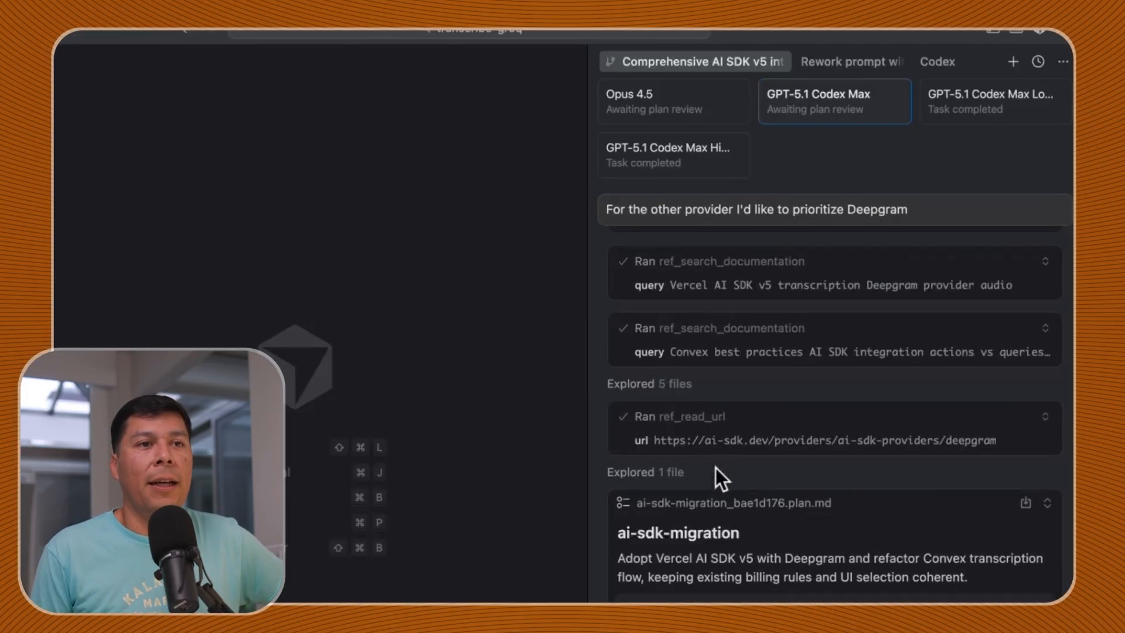
scroll("down", 3)
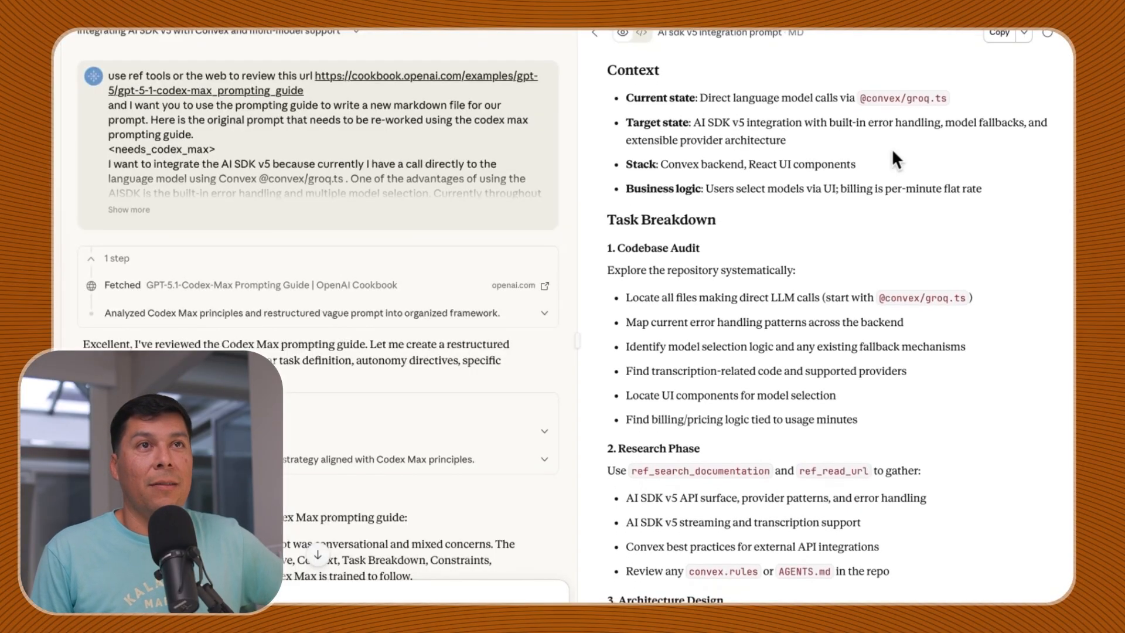
Read the finished prompt artifact through Context, Task Breakdown, Constraints and Deliverables
scroll("down", 3)
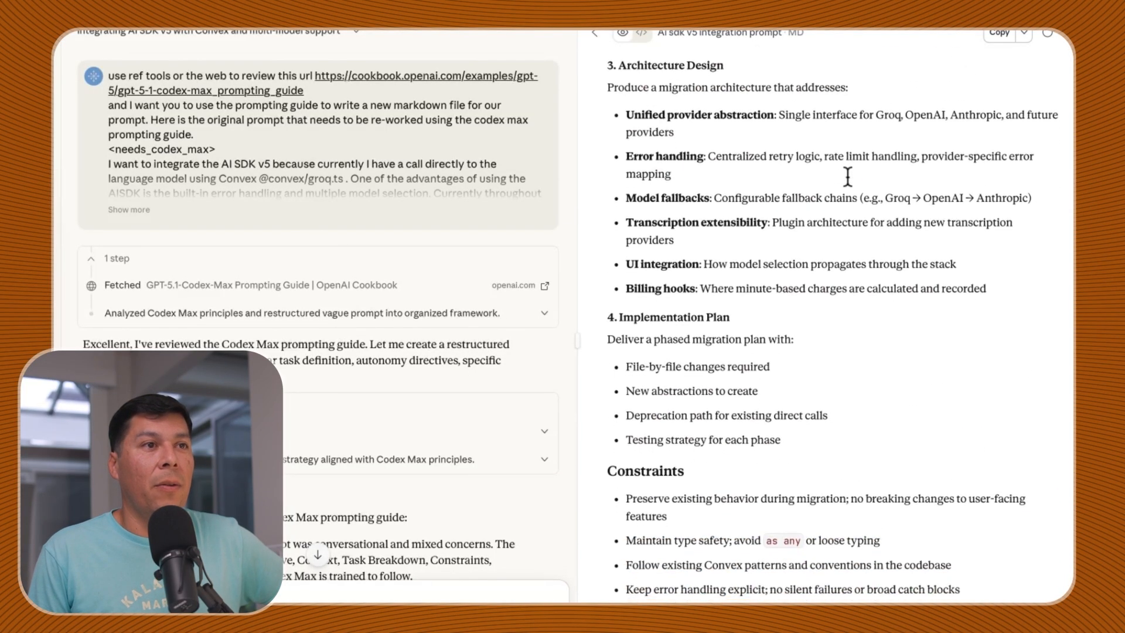
scroll("down", 3)
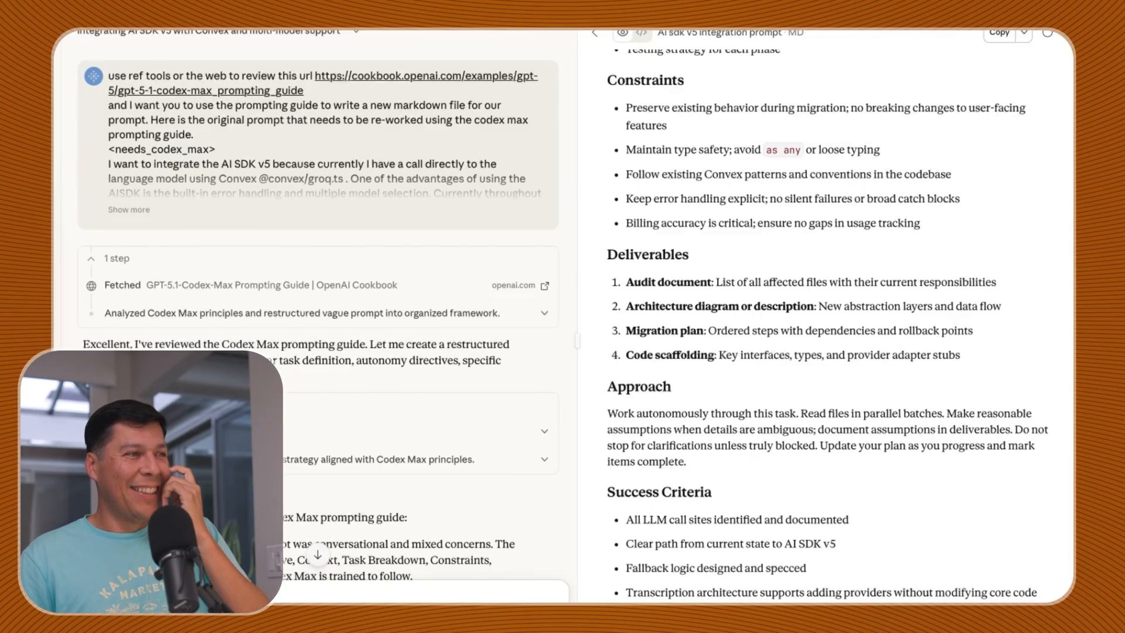
scroll("up", 3)
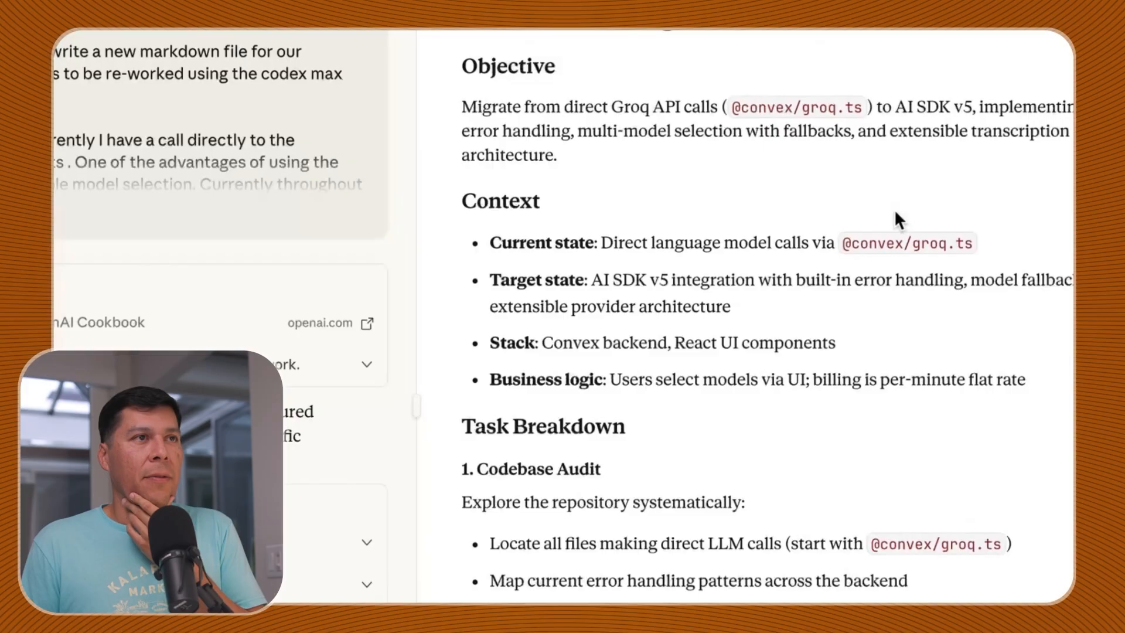
scroll("down", 3)
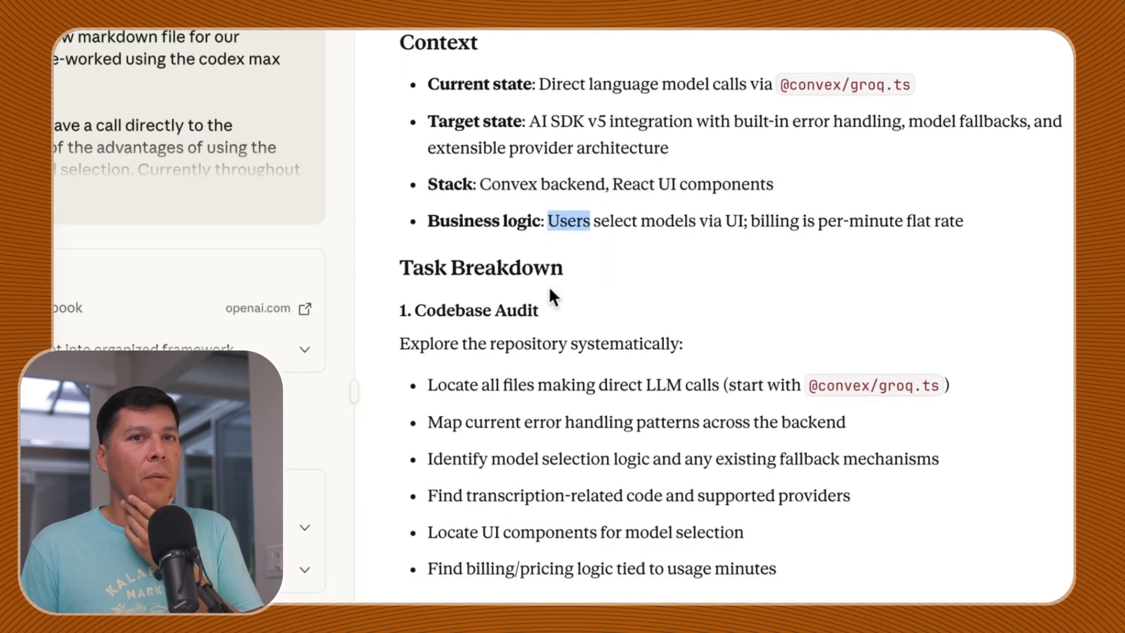
scroll("down", 3)
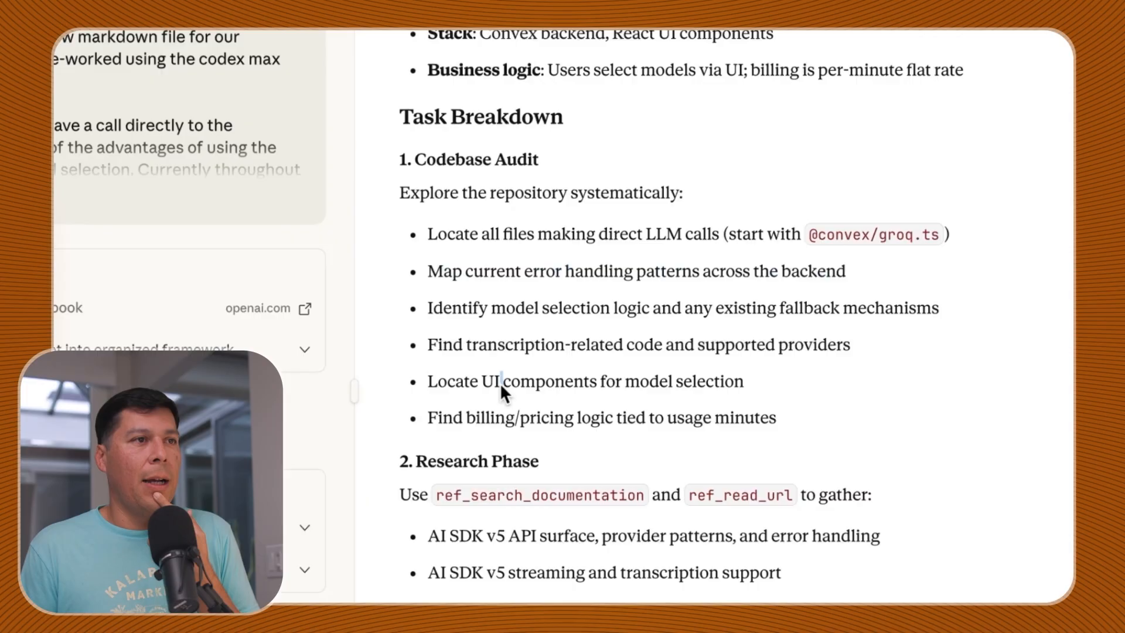
scroll("down", 3)
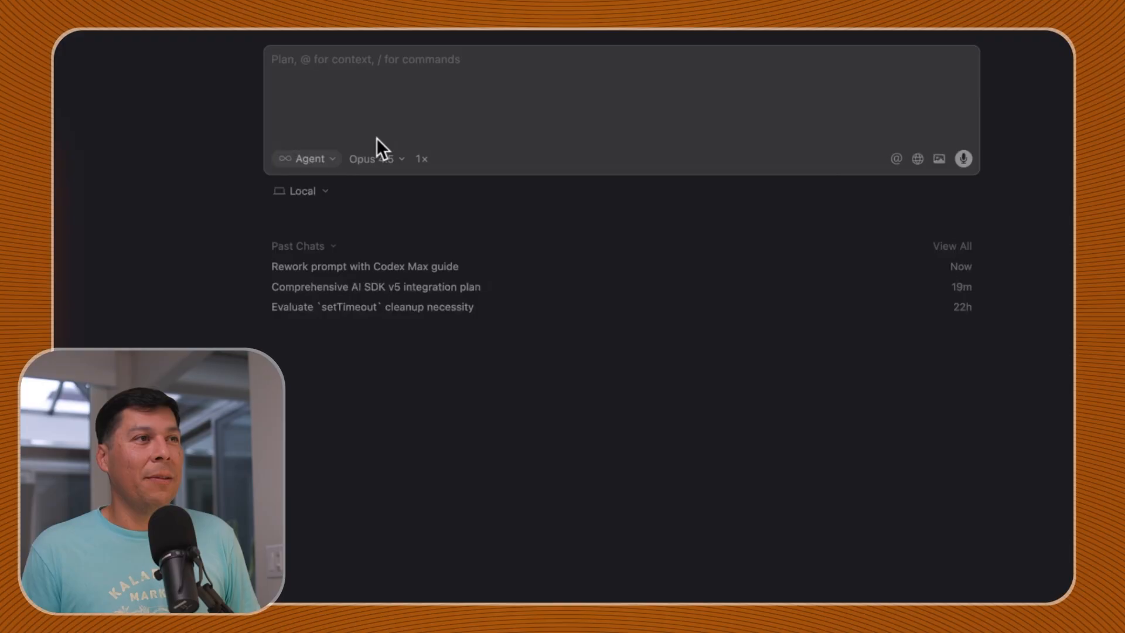
Paste the integration prompt into a new Plan-mode chat and enable Opus 4.5 and GPT-5.1 Codex models
key("shift+tab")
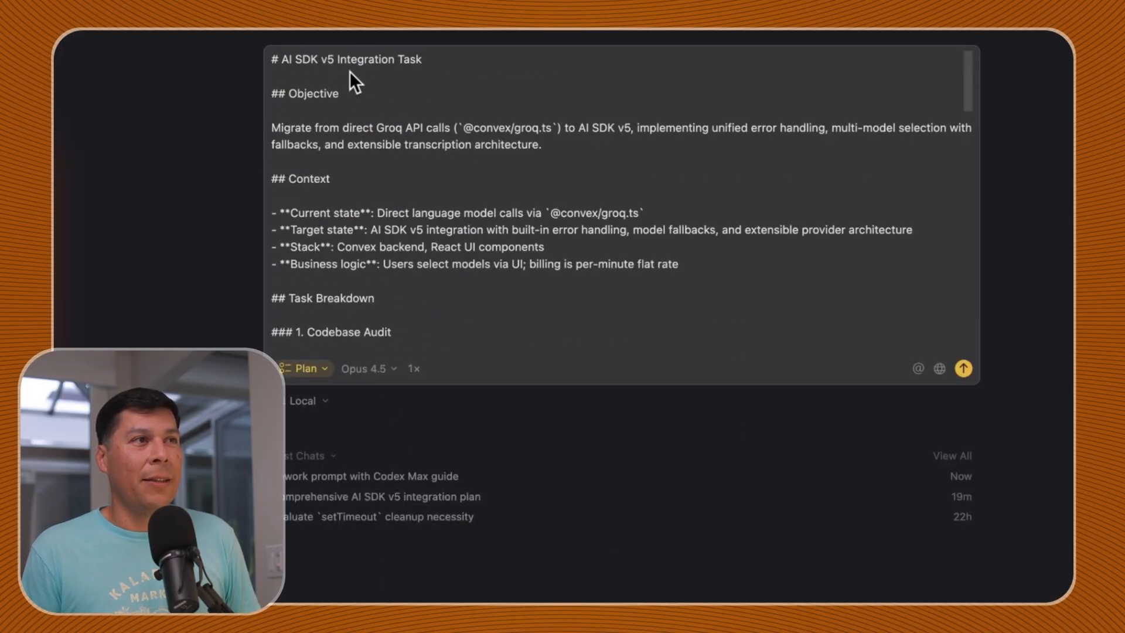
scroll("down", 3)
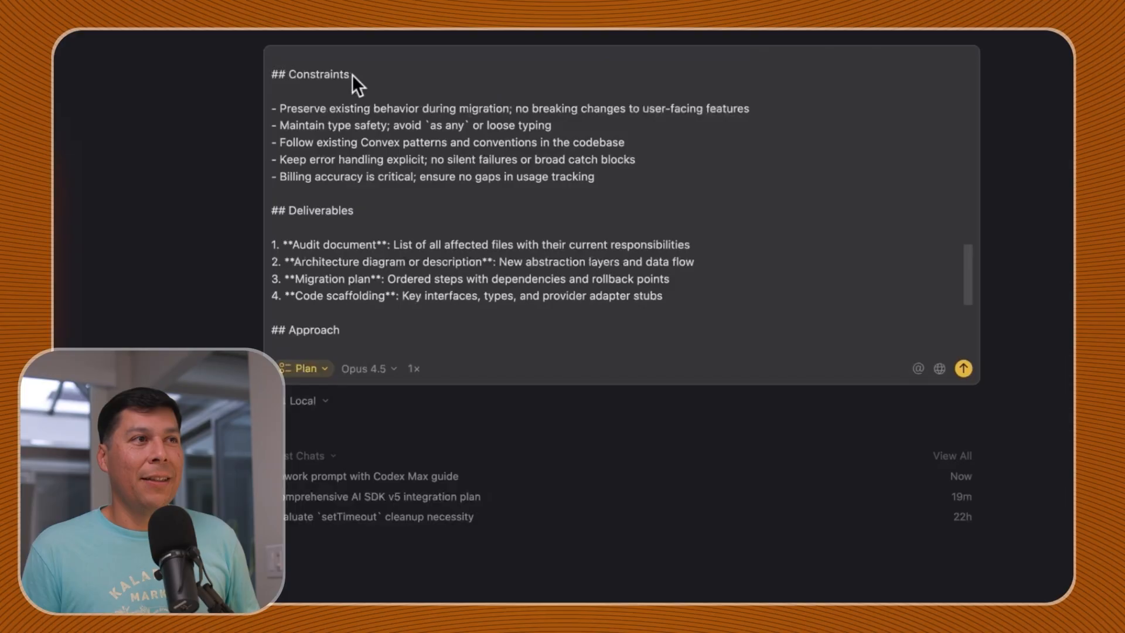
scroll("down", 3)
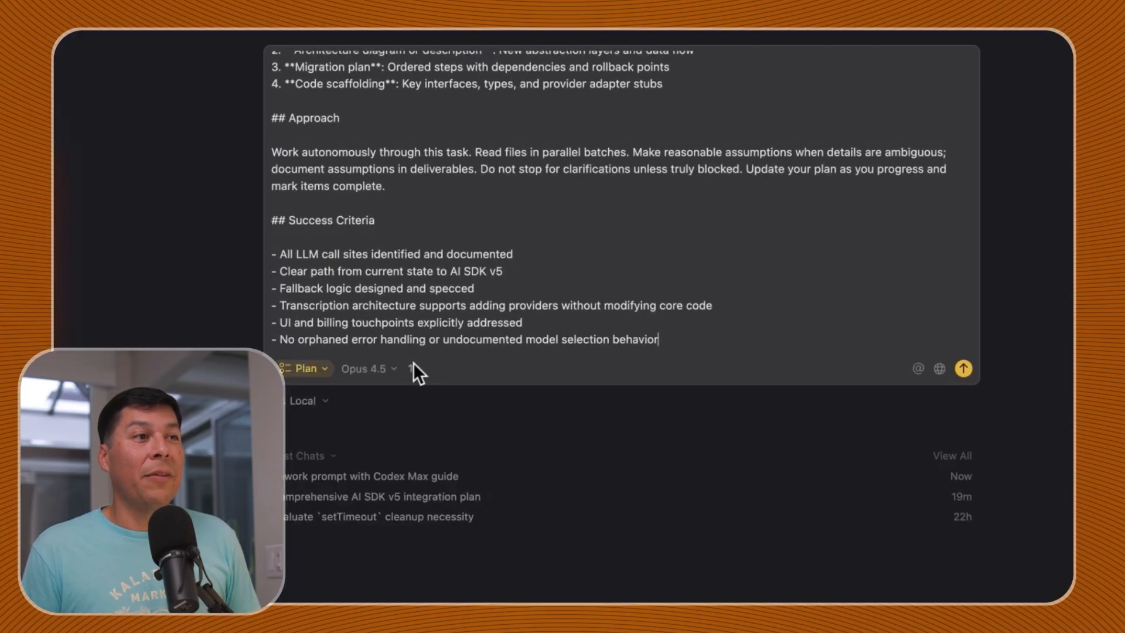
left_click(368, 368)
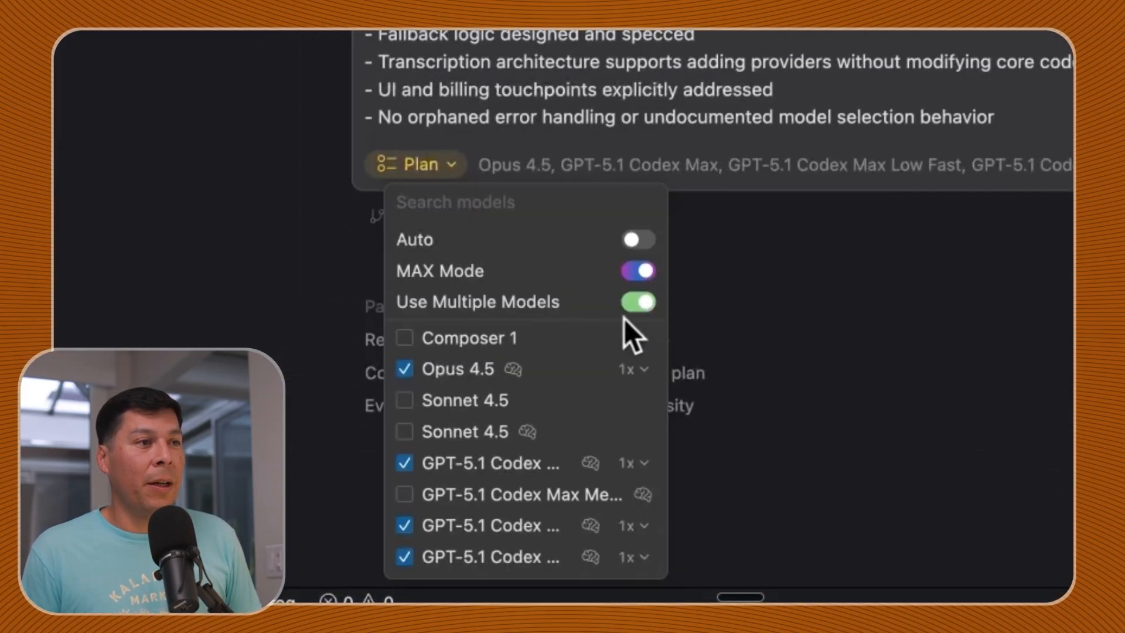
scroll("down", 3)
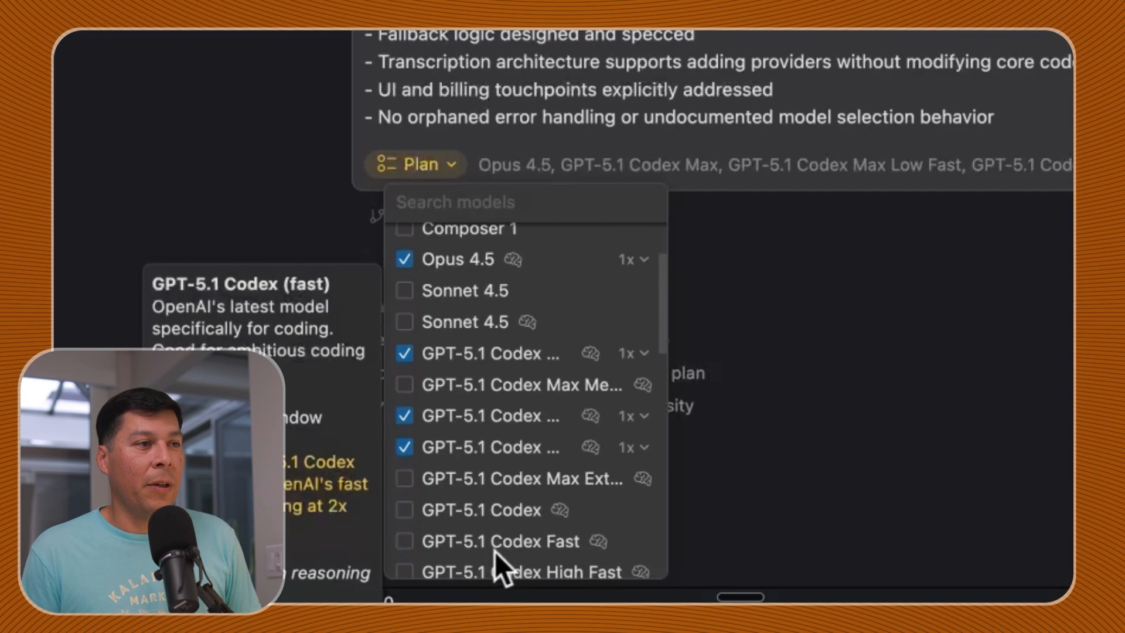
mouse_move(520, 477)
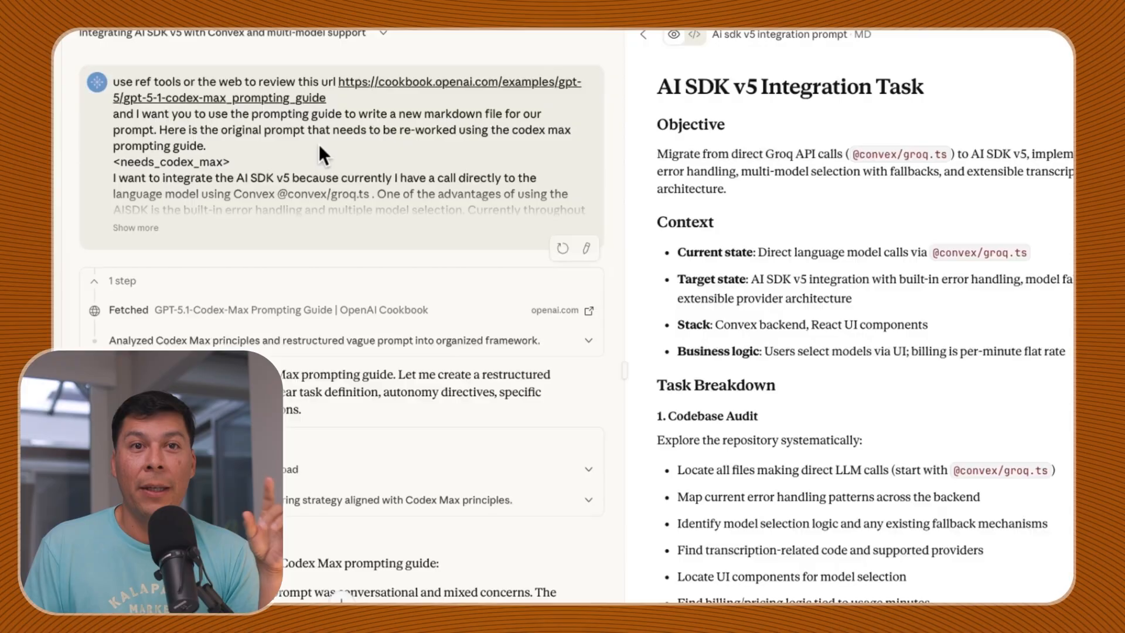
Expand the original prompt and the 'Analyzed Codex Max principles' thought process, then review the architecture and plan sections
left_click(135, 227)
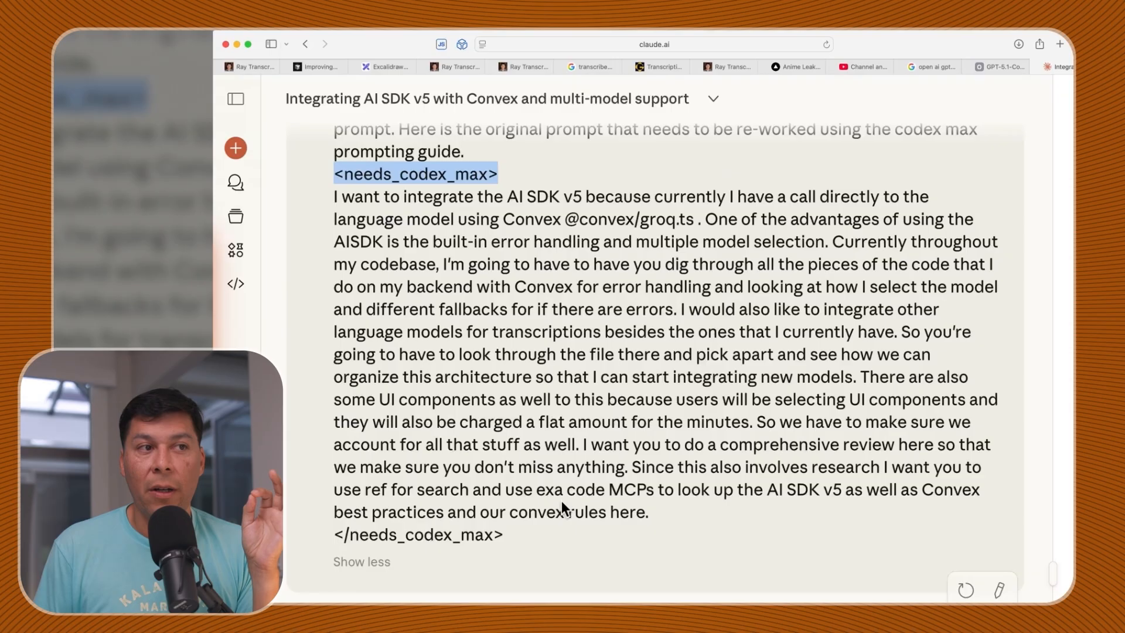
mouse_move(510, 459)
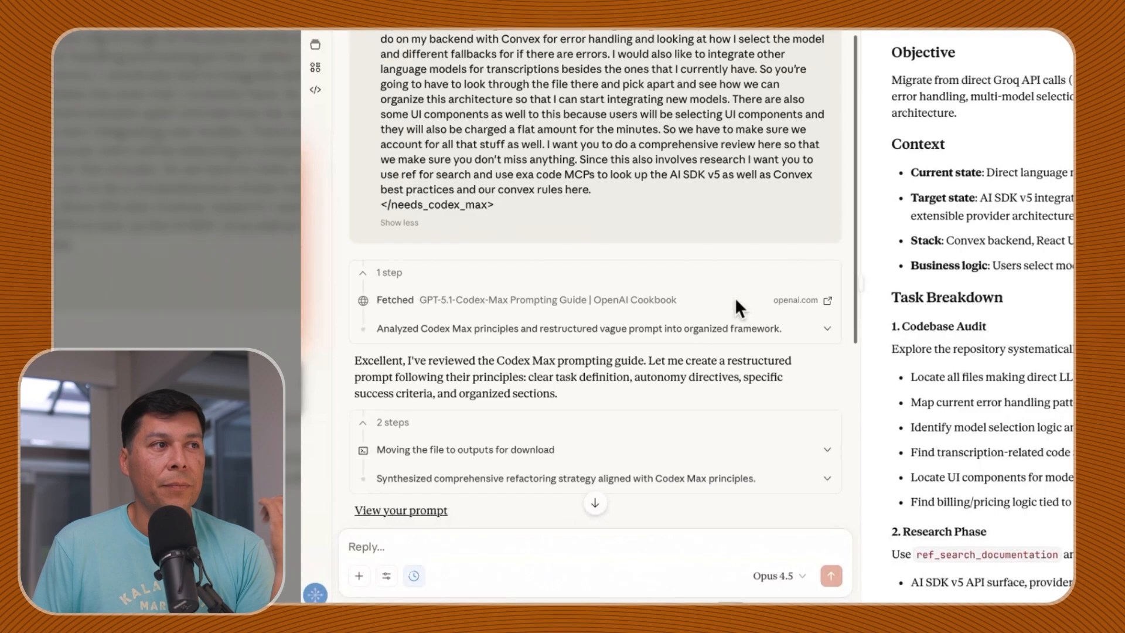
scroll("down", 3)
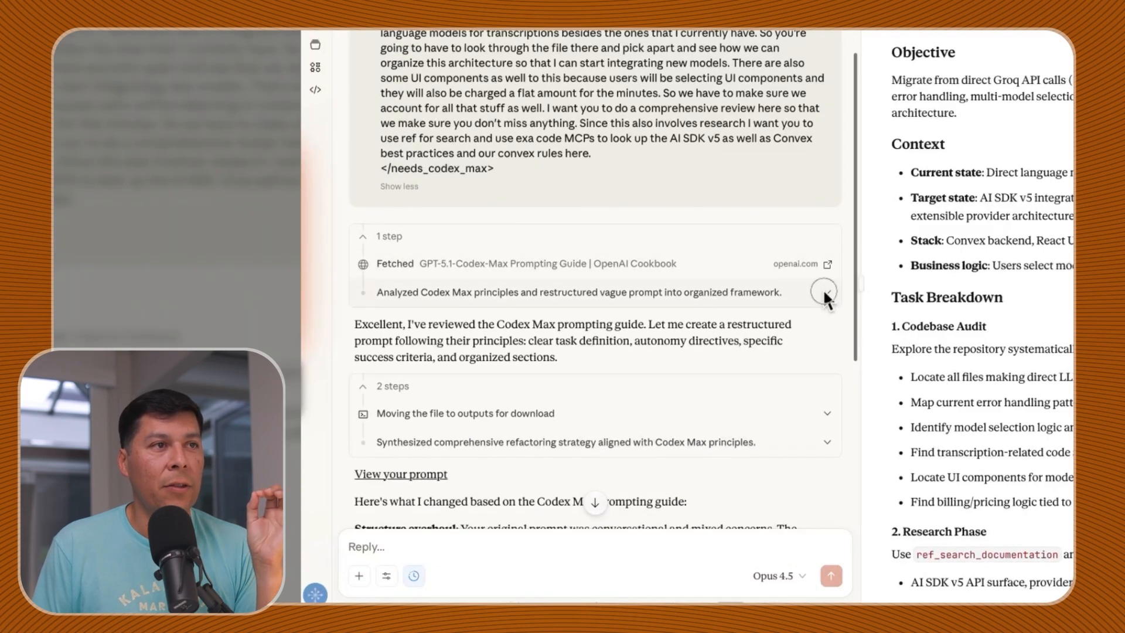
left_click(824, 294)
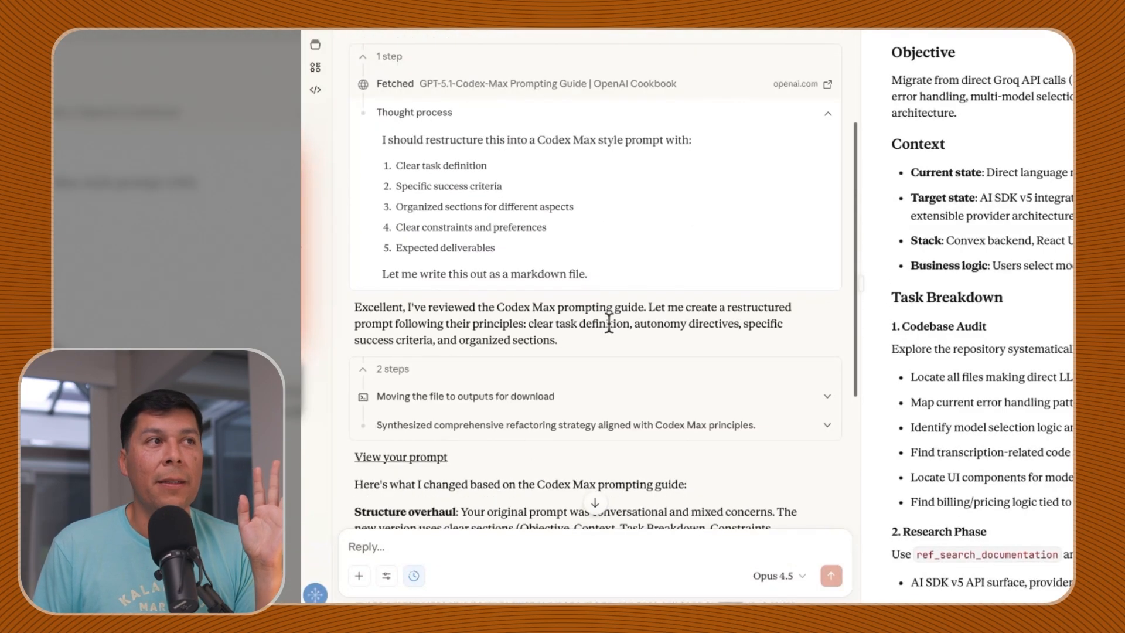
left_click(359, 576)
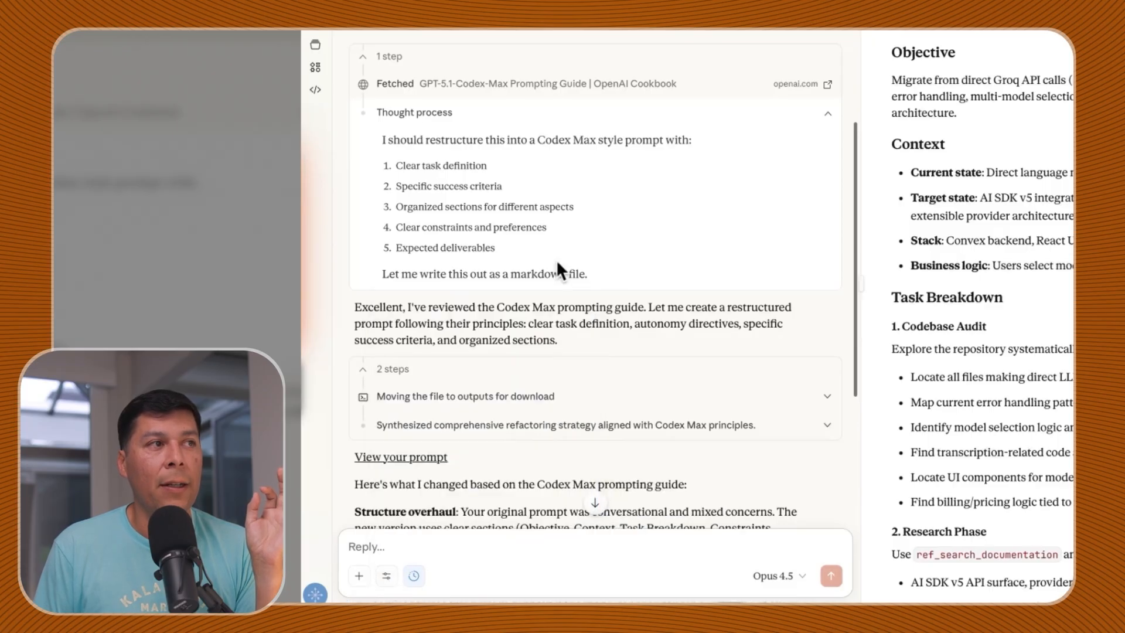
scroll("down", 3)
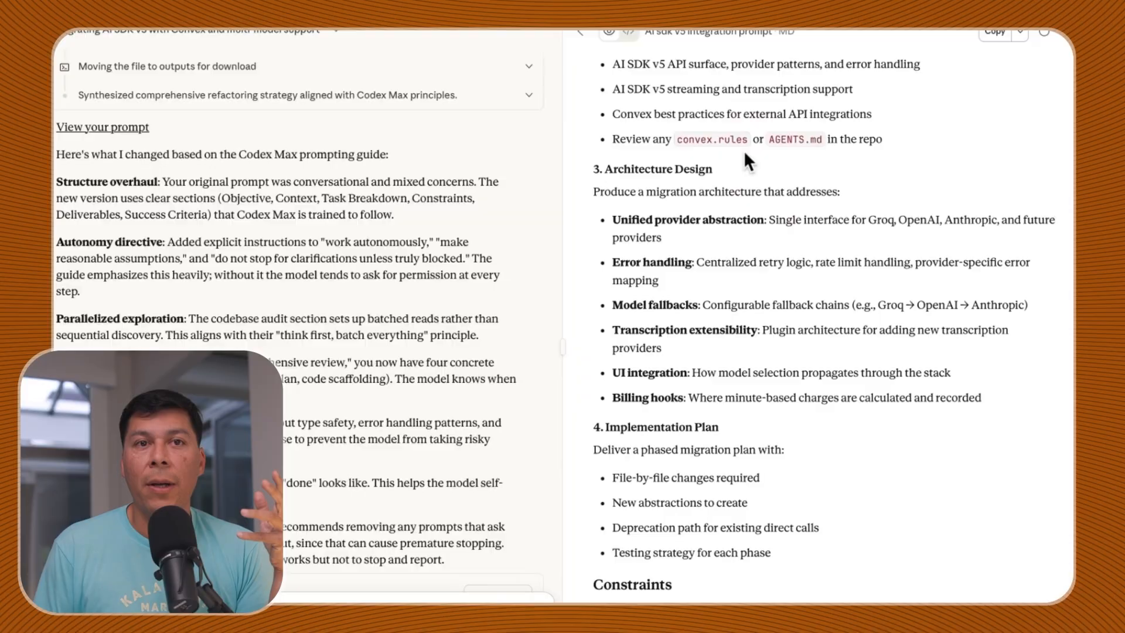
scroll("down", 3)
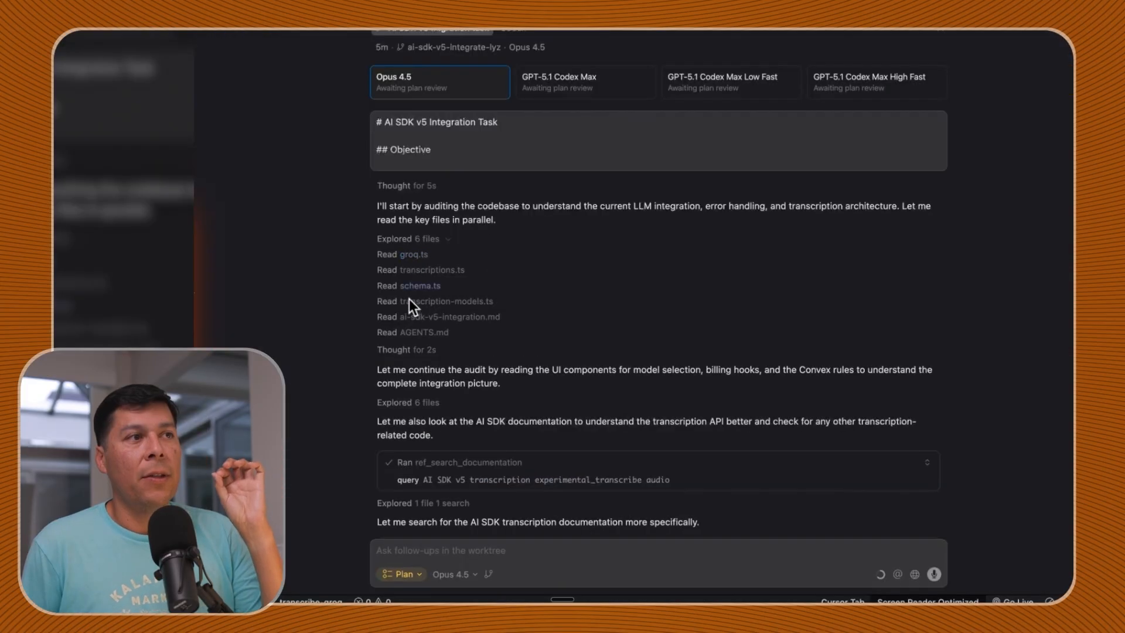
mouse_move(419, 332)
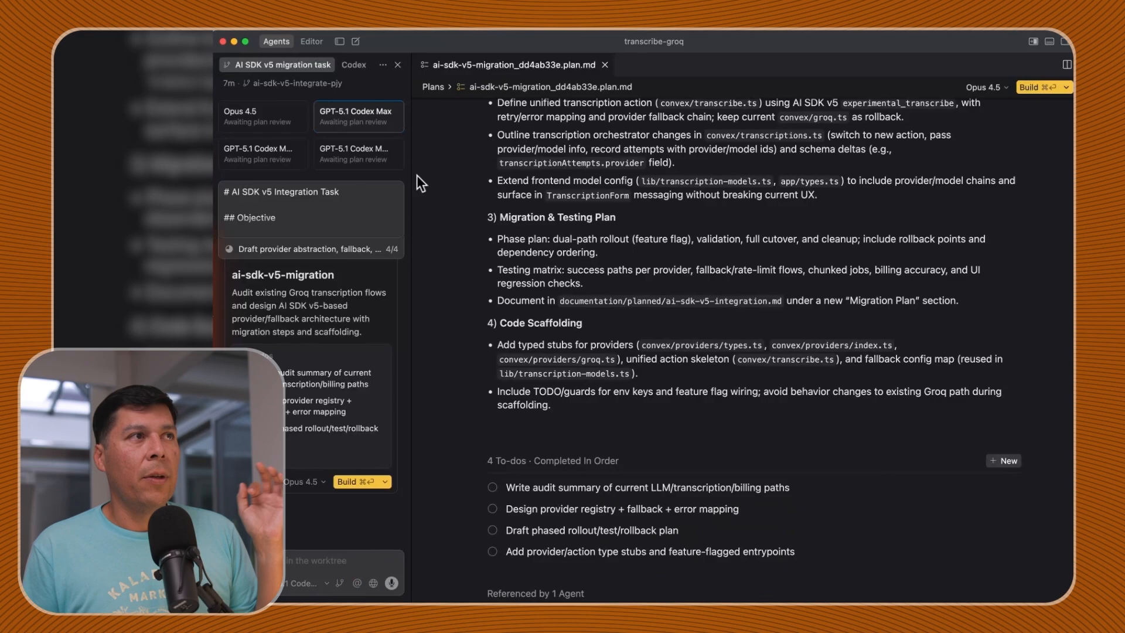
Open the GPT-5.1 Codex Max agent's ai-sdk-v5-migration plan.md and read its four-step migration plan
scroll("down", 3)
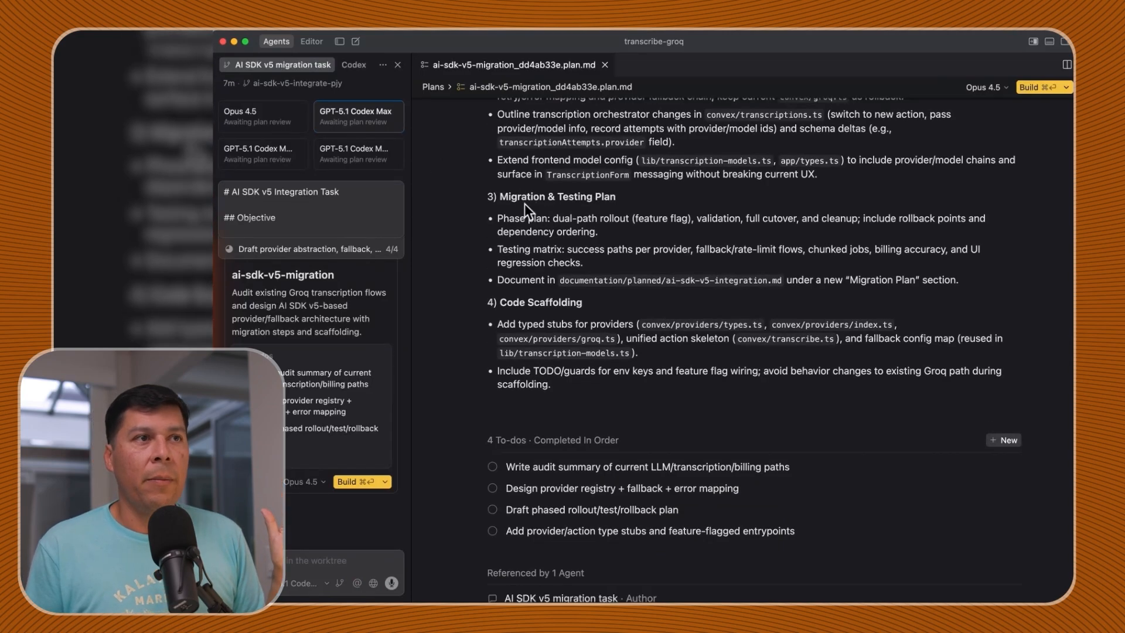
scroll("up", 3)
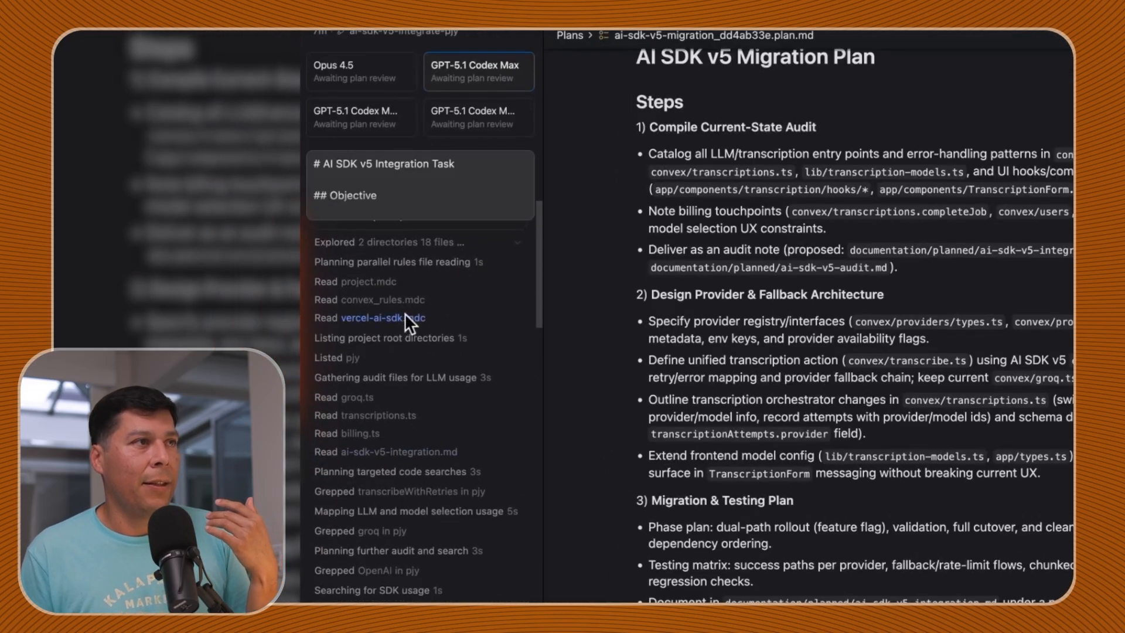
scroll("down", 3)
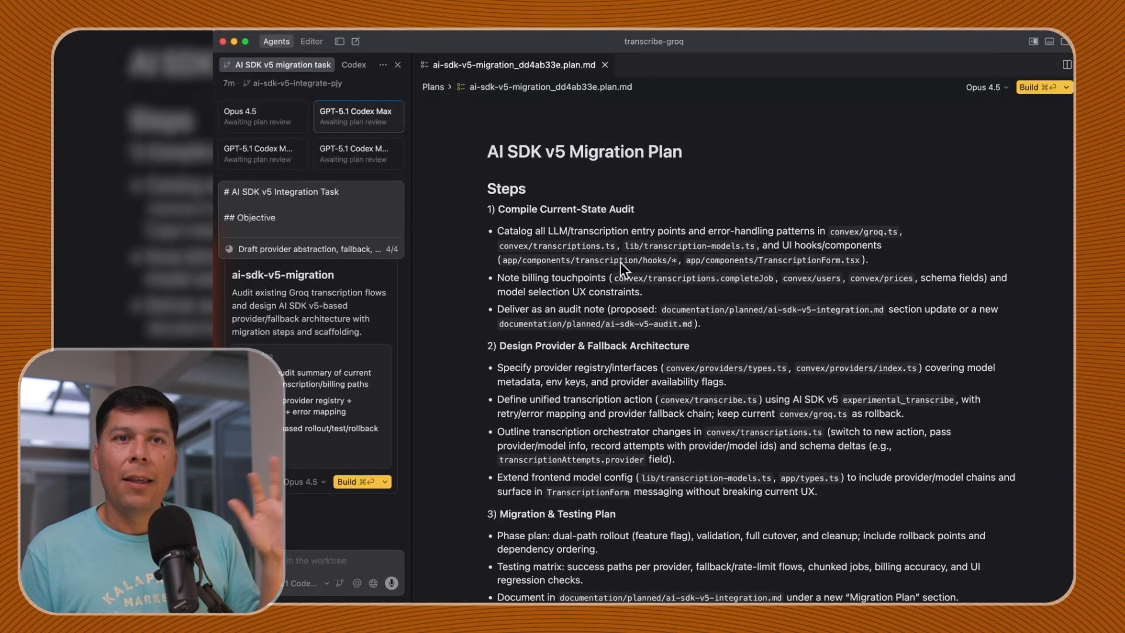
mouse_move(587, 350)
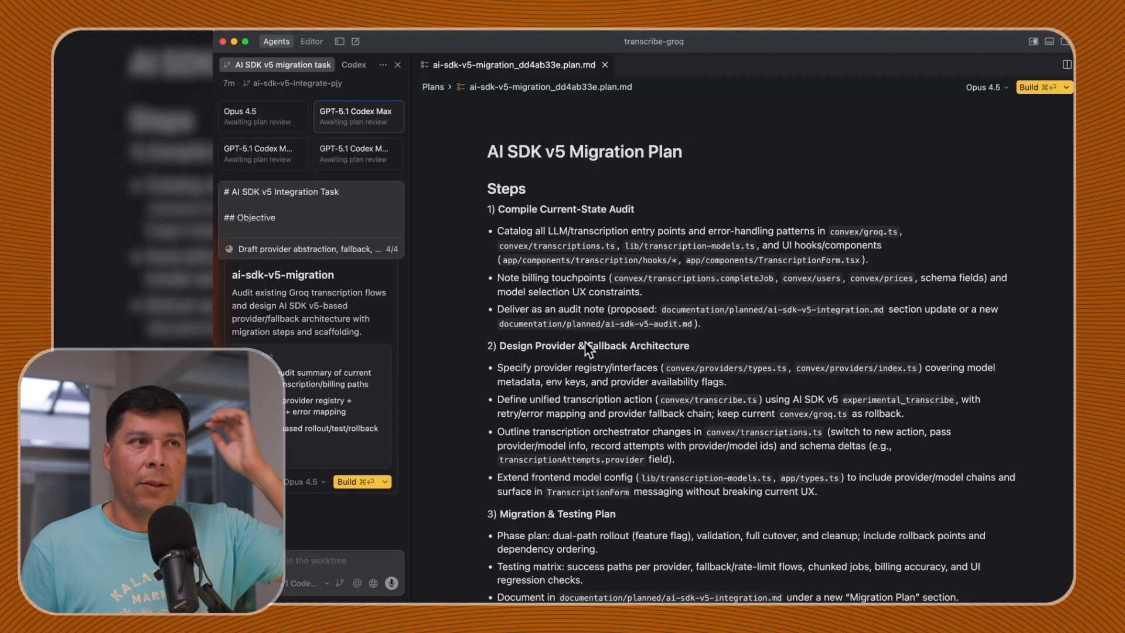
scroll("down", 3)
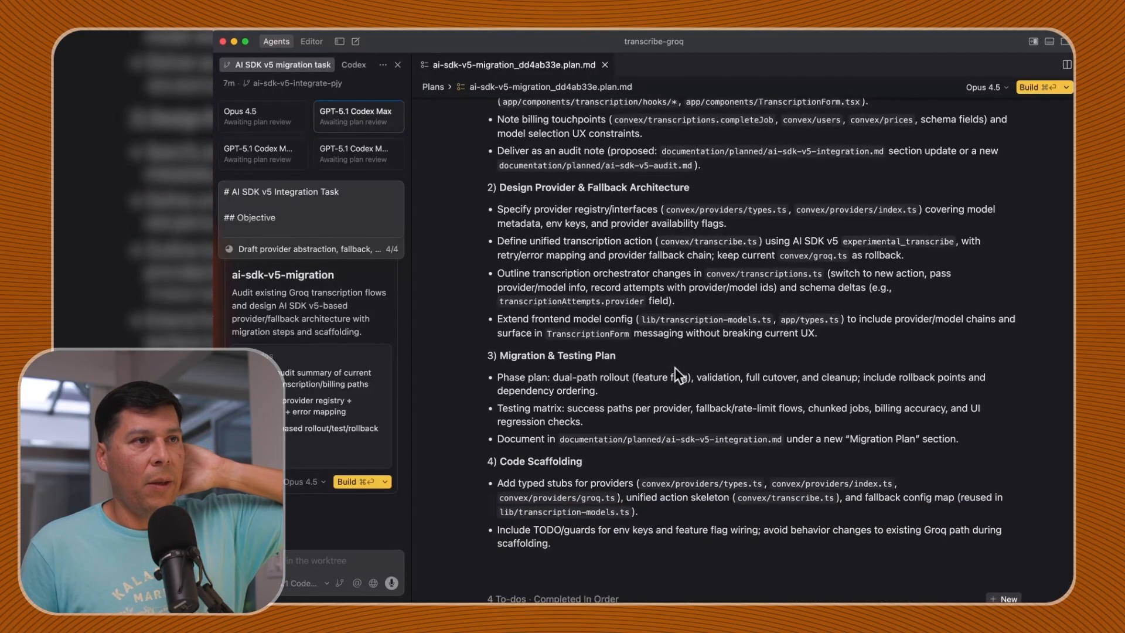
left_click(357, 152)
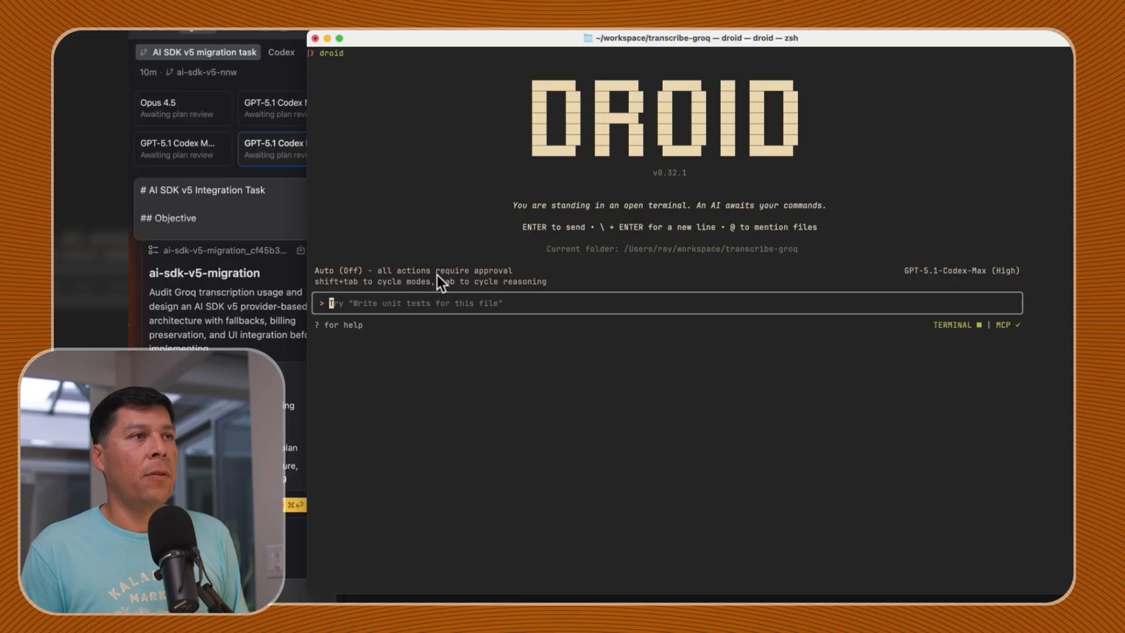
Via /model, keep GPT-5.1-Codex-Max at High reasoning for the Droid spec-mode session
type("/m")
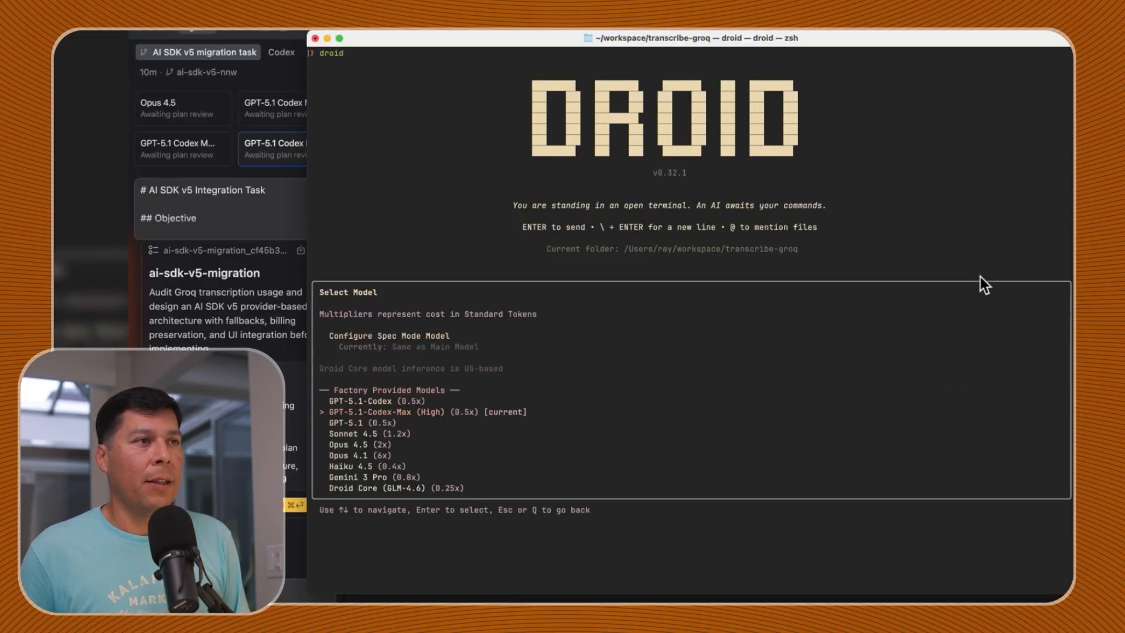
key("Return")
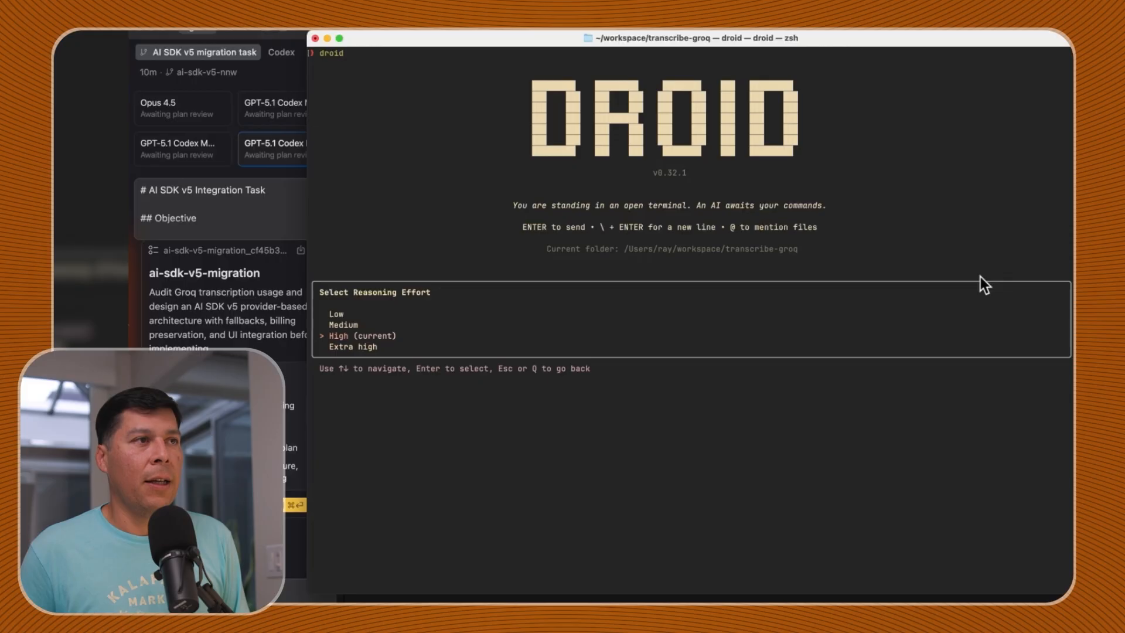
key("Return")
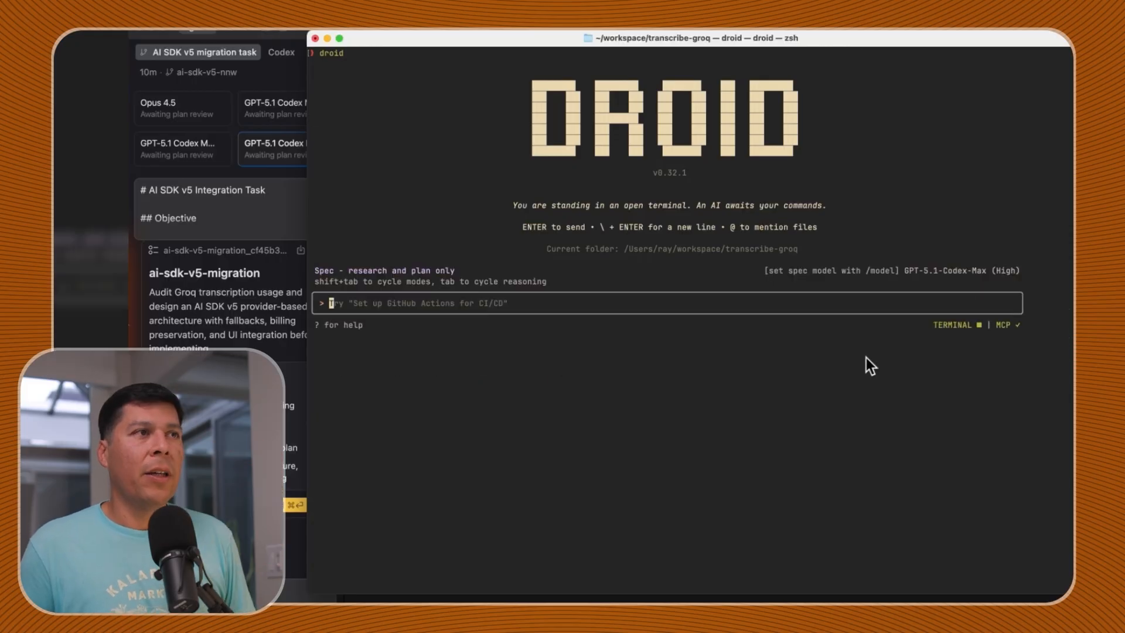
mouse_move(940, 284)
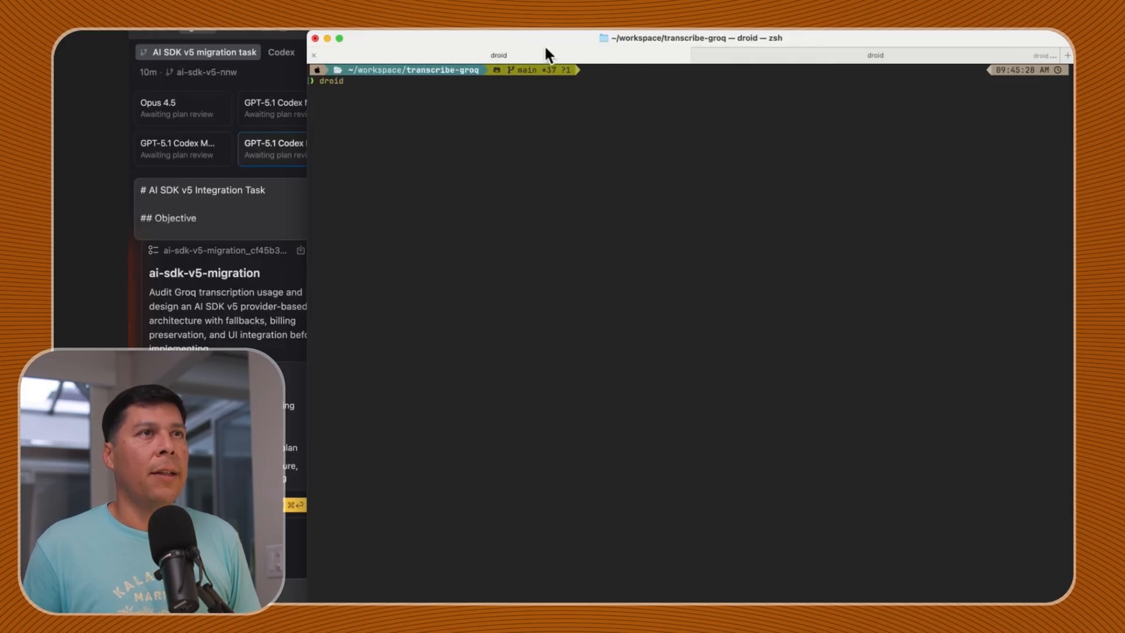
Via /model in the new Droid tab, choose Opus 4.5 at High reasoning in Spec mode
type("/m")
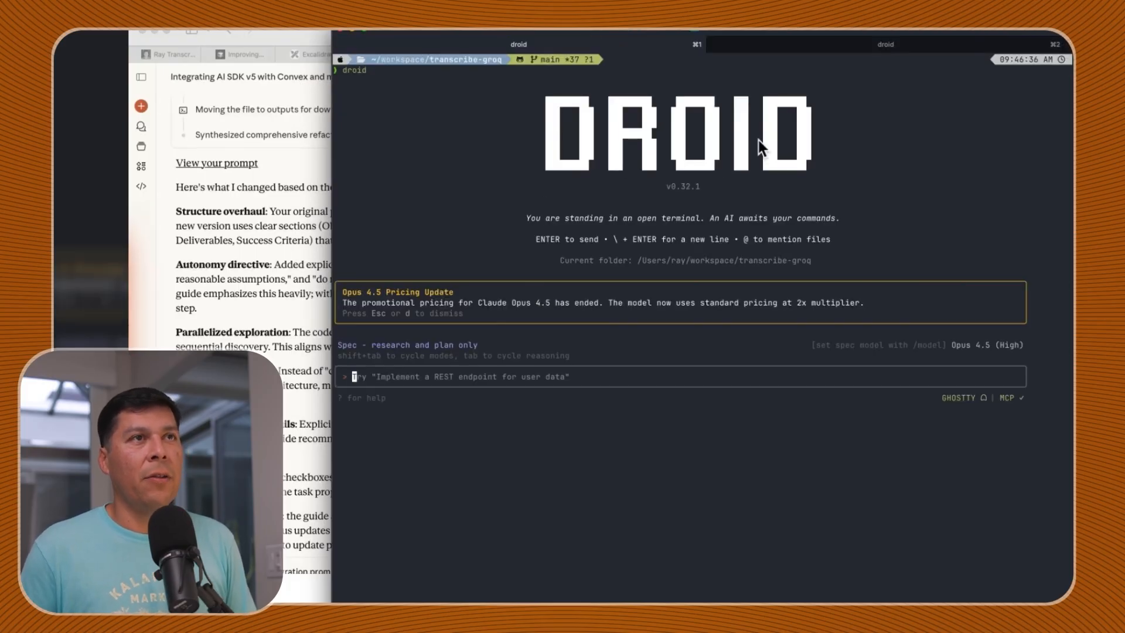
mouse_move(902, 99)
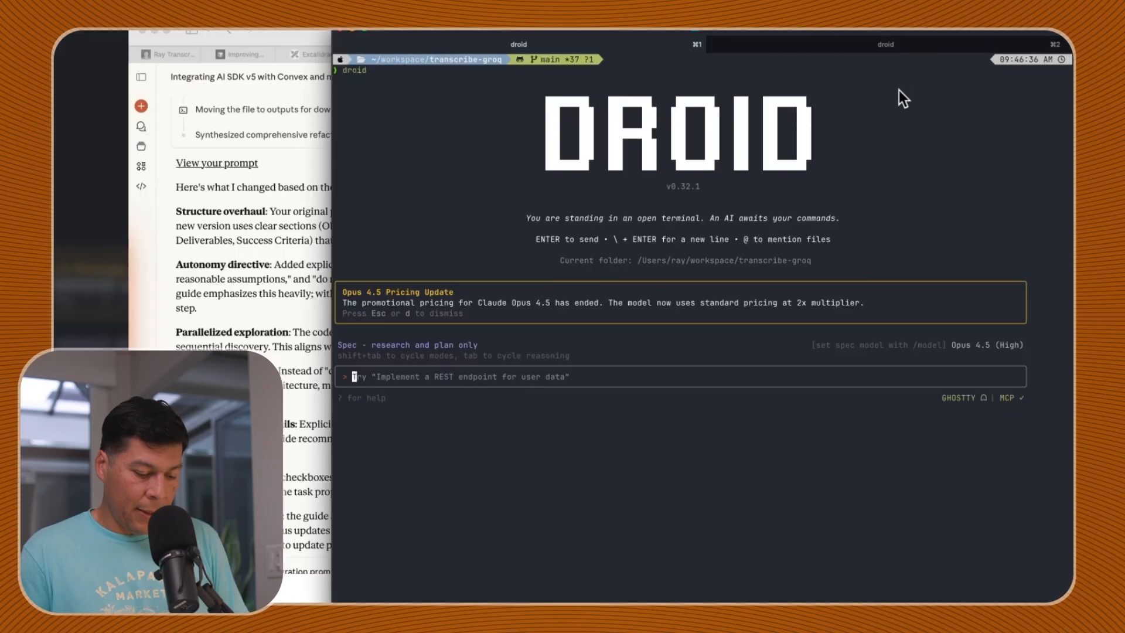
type("/mod")
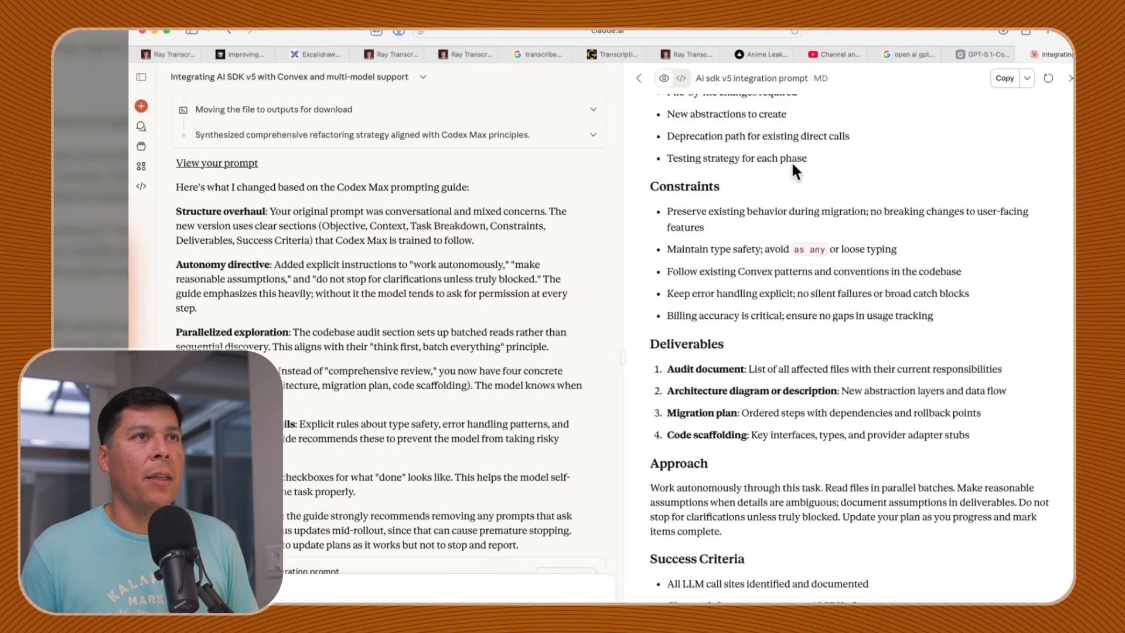
Return to the Ghostty terminal and switch to the GPT-5.1-Codex-Max Droid session
left_click(1005, 79)
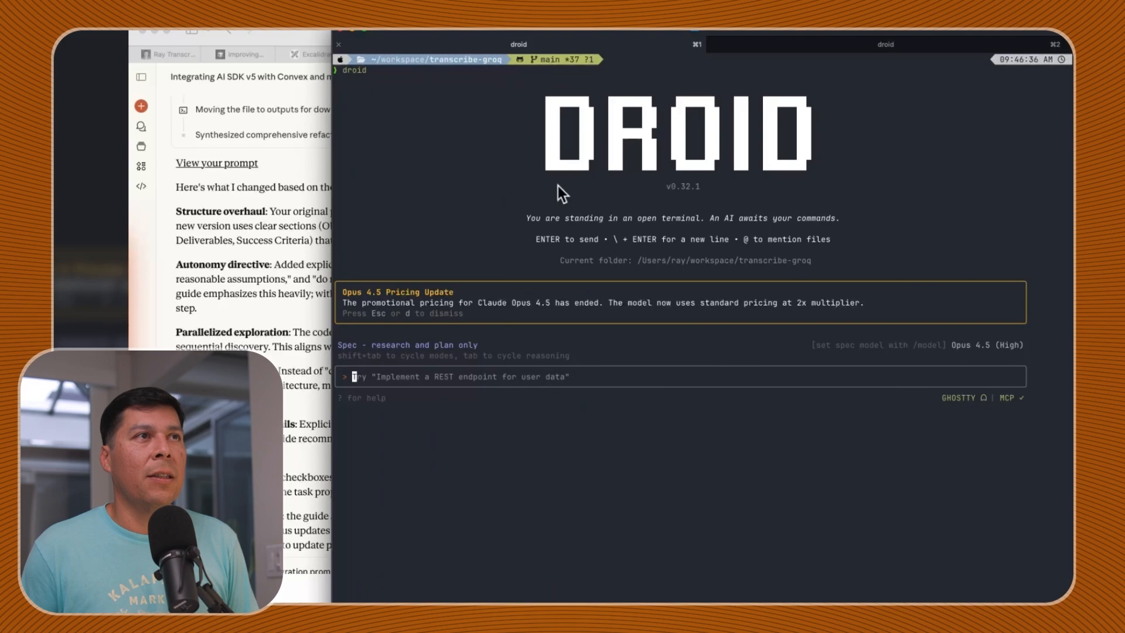
mouse_move(851, 257)
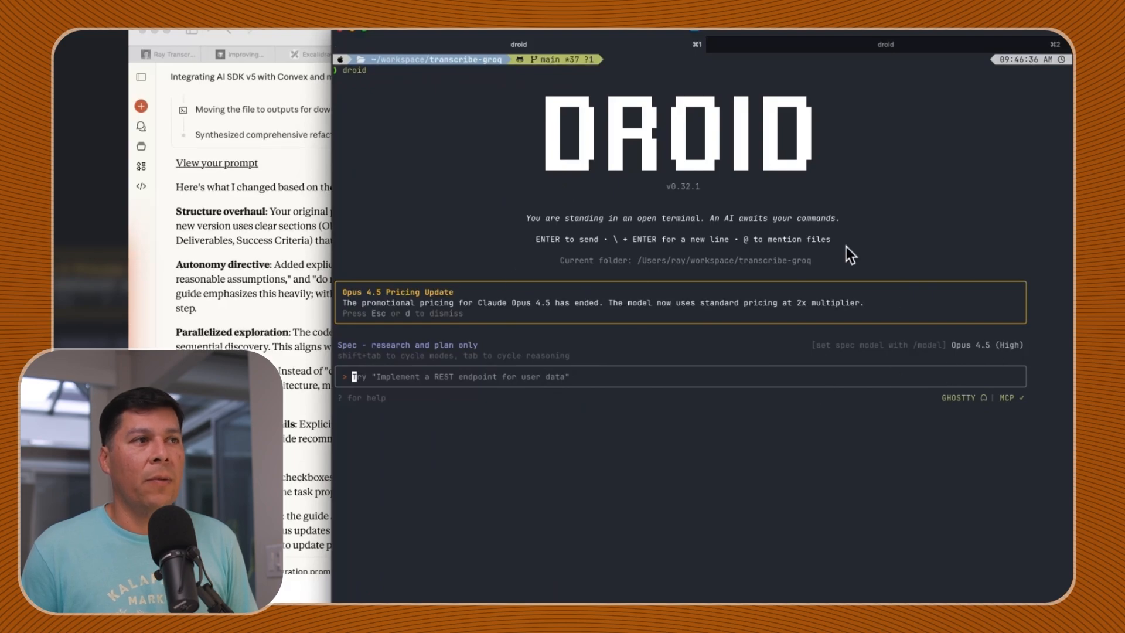
key("Return")
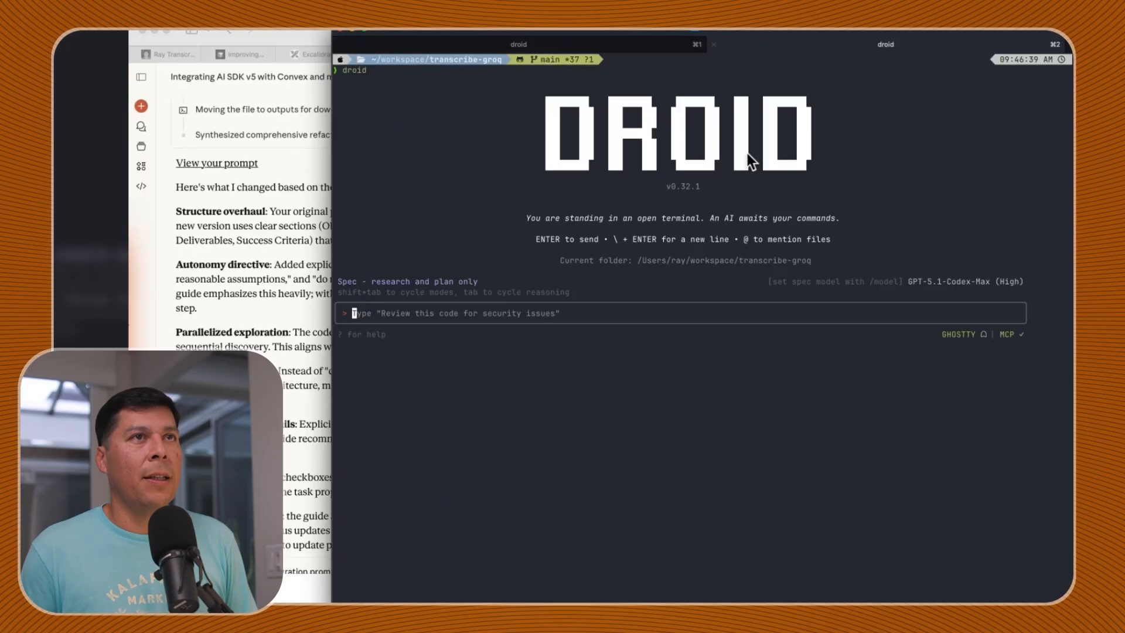
key("Return")
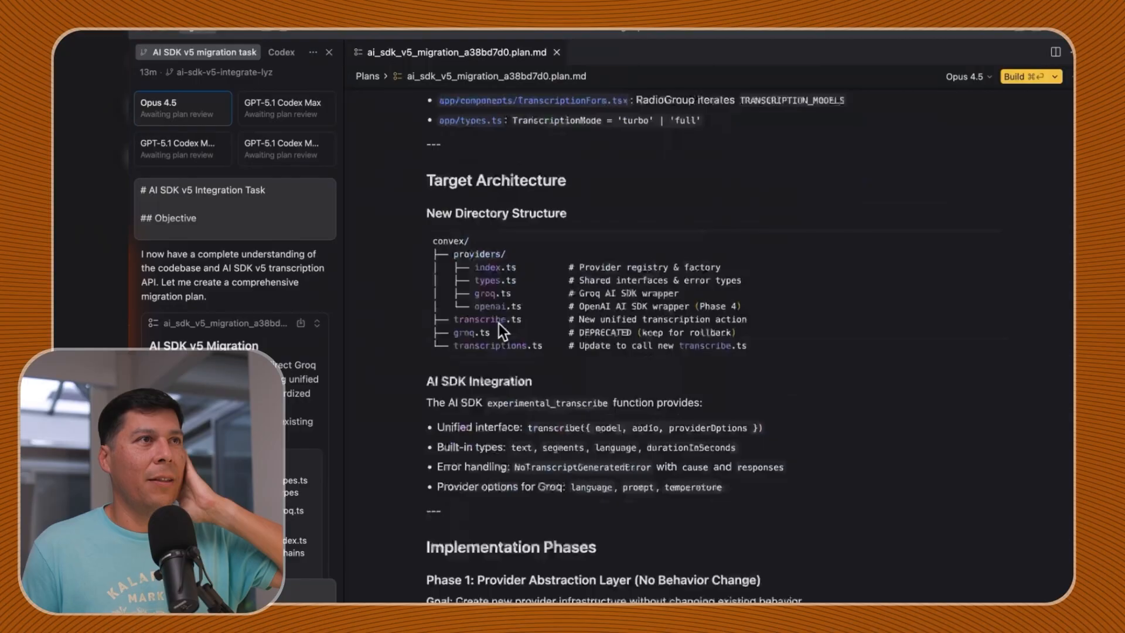
scroll("up", 3)
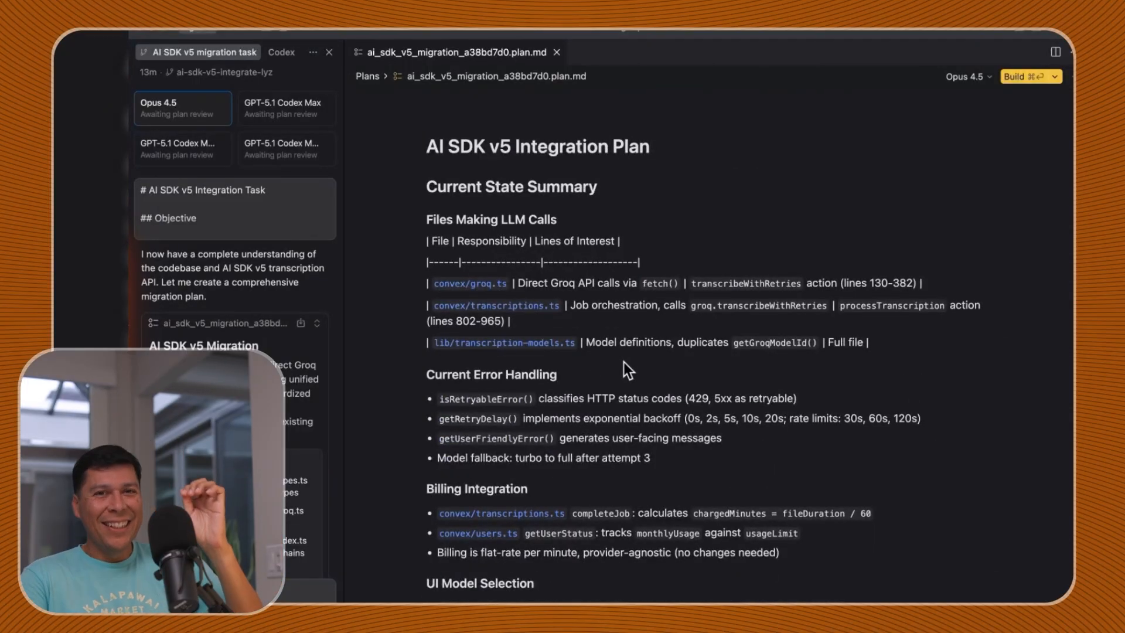
scroll("down", 3)
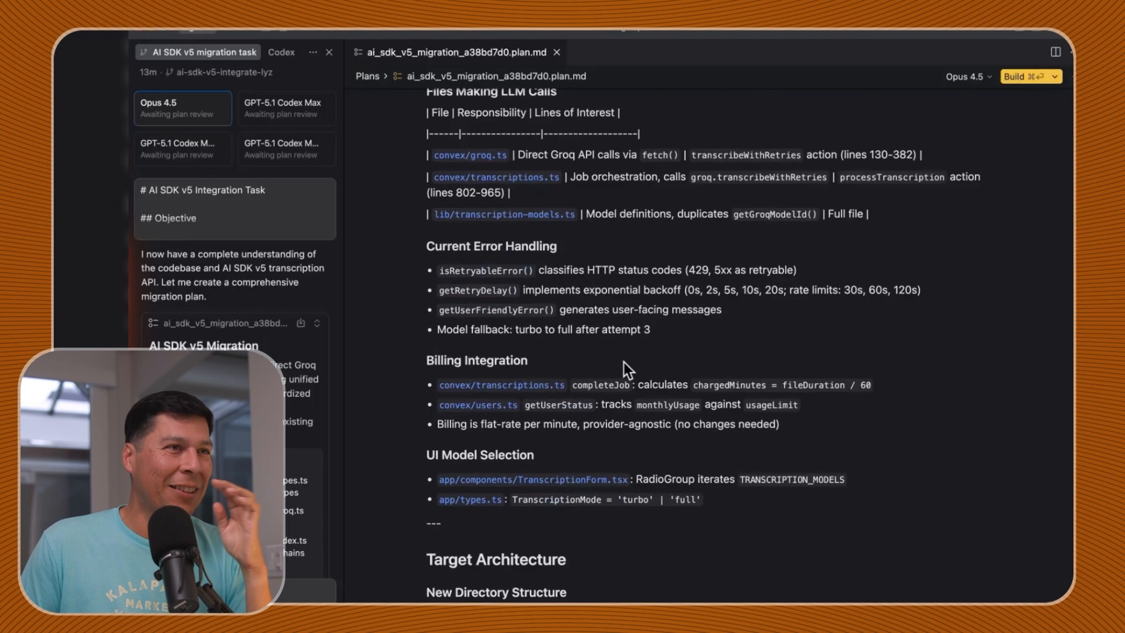
scroll("down", 3)
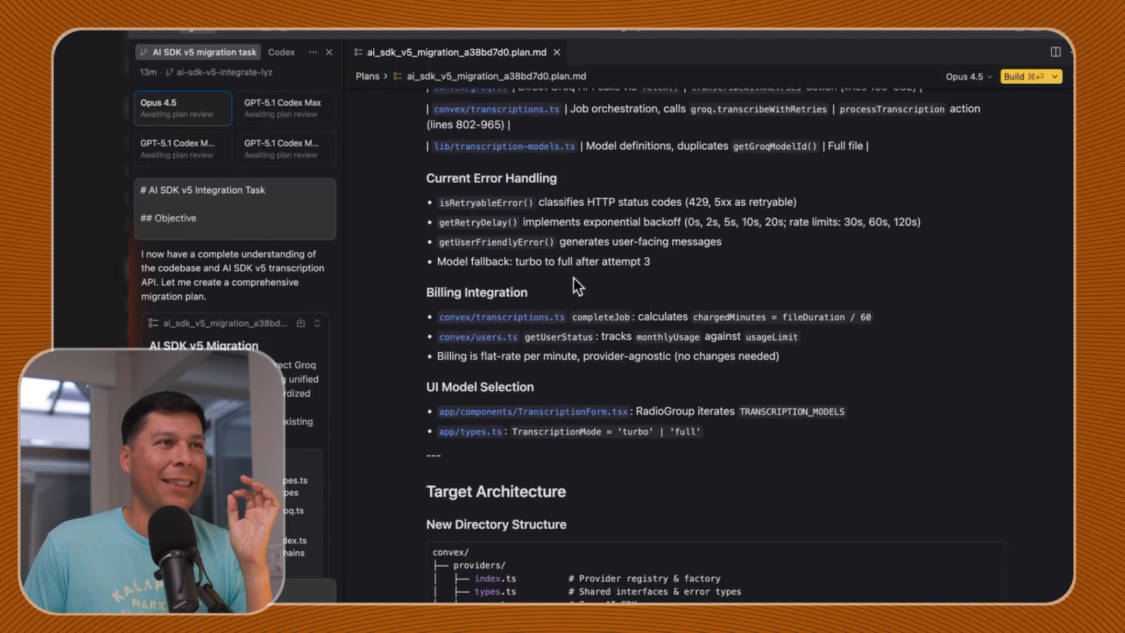
scroll("up", 3)
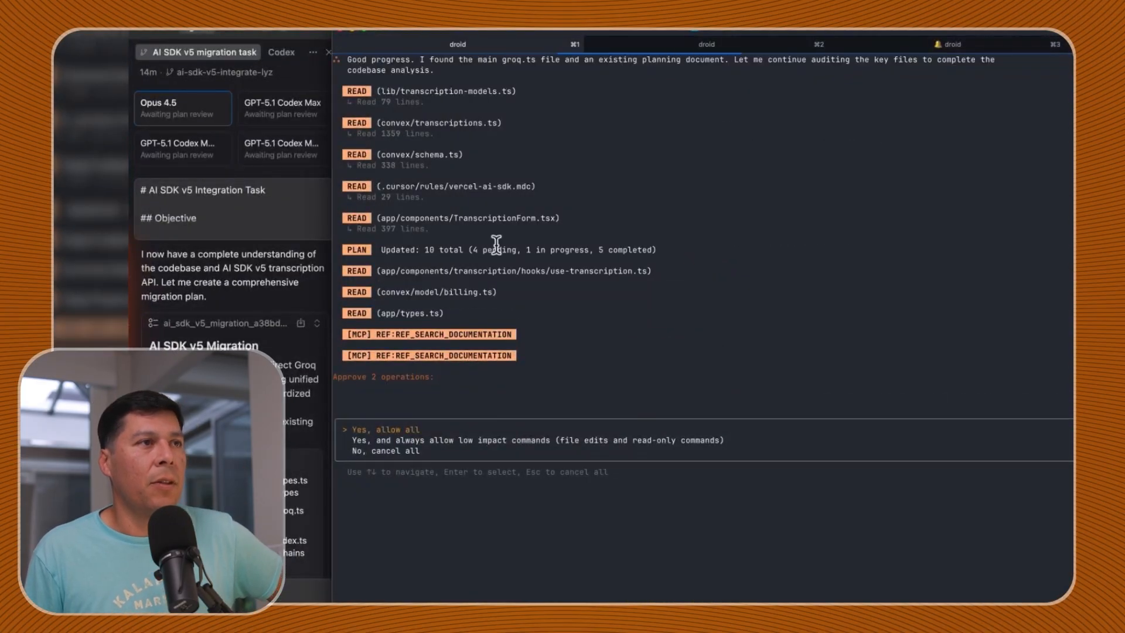
Switch to the second Droid session auditing the transcription codebase files
key("Down")
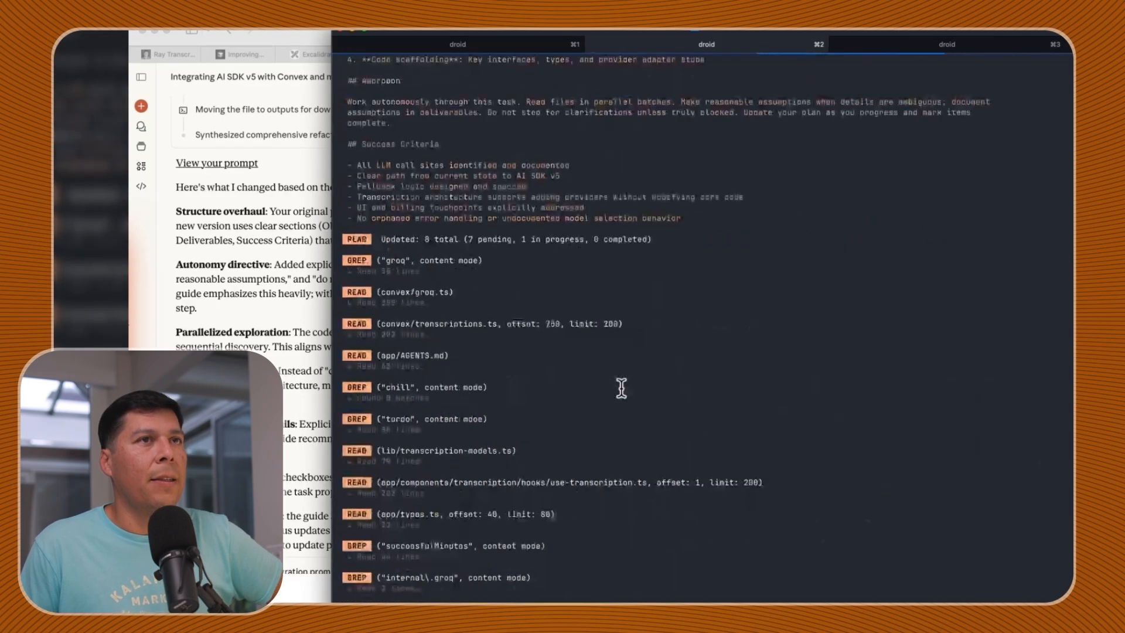
Scroll the second Droid session's transcript down to the 'Specification for approval' output and its approve options
left_click(947, 43)
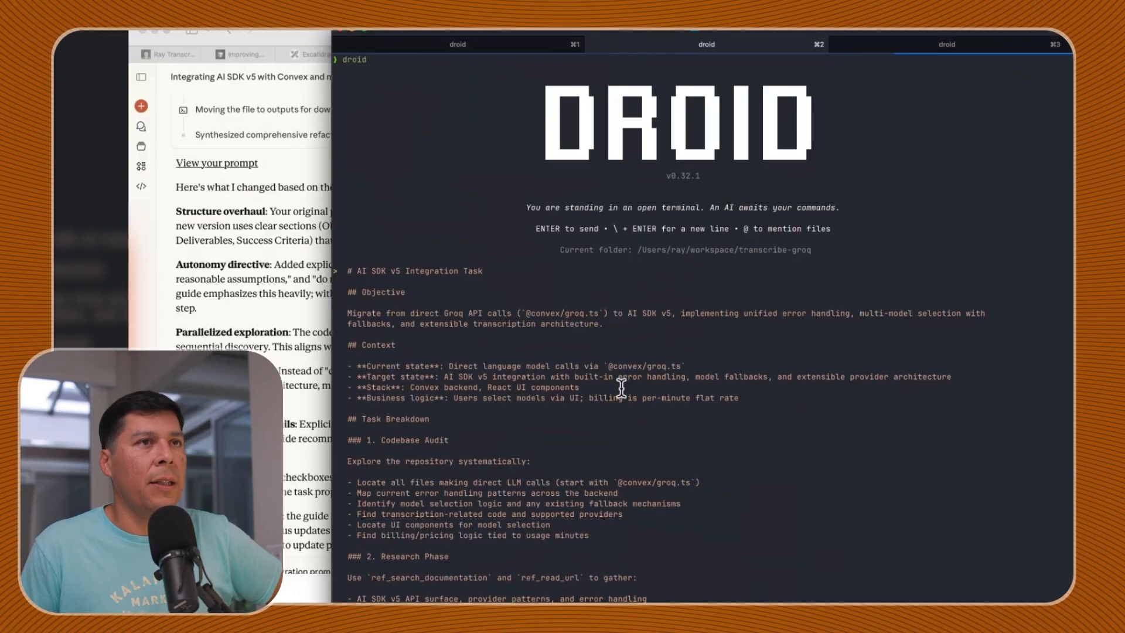
scroll("down", 3)
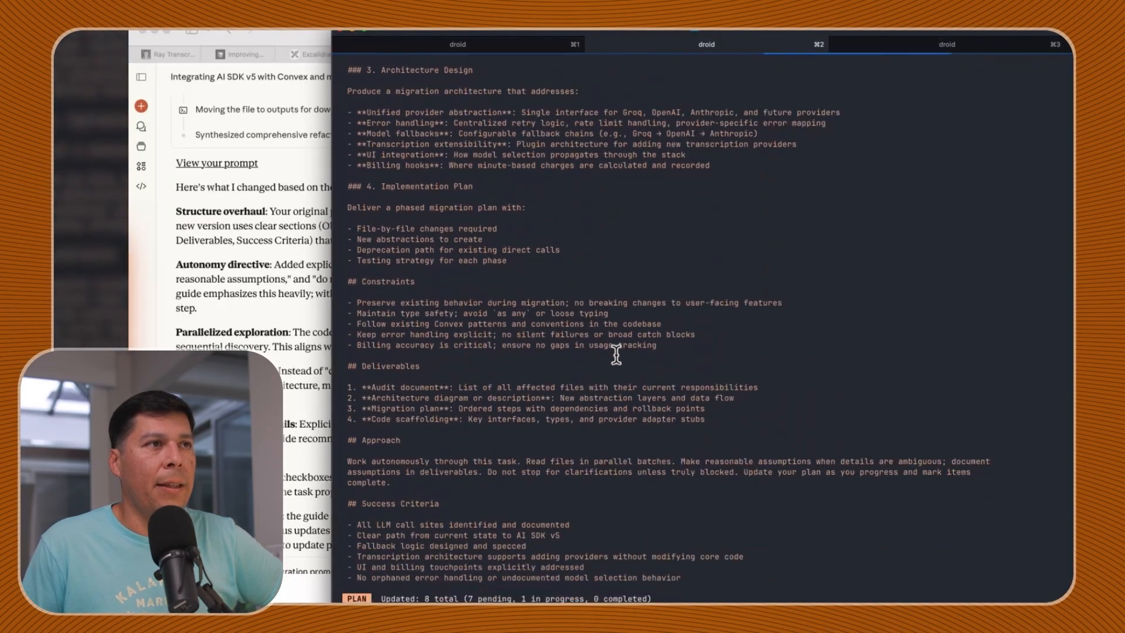
scroll("down", 3)
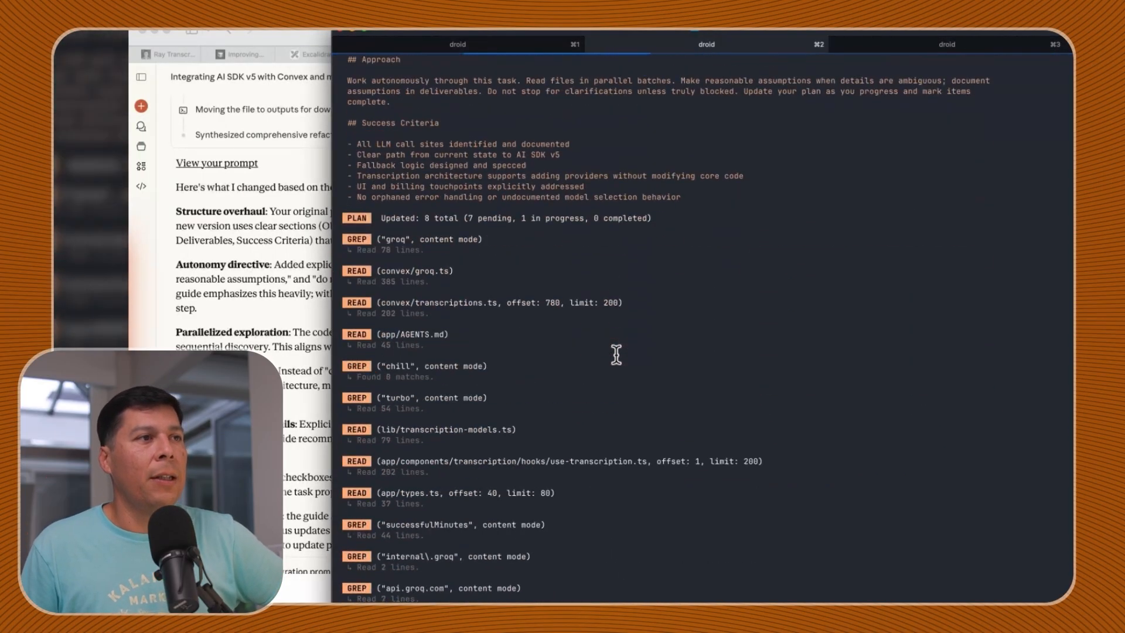
scroll("down", 3)
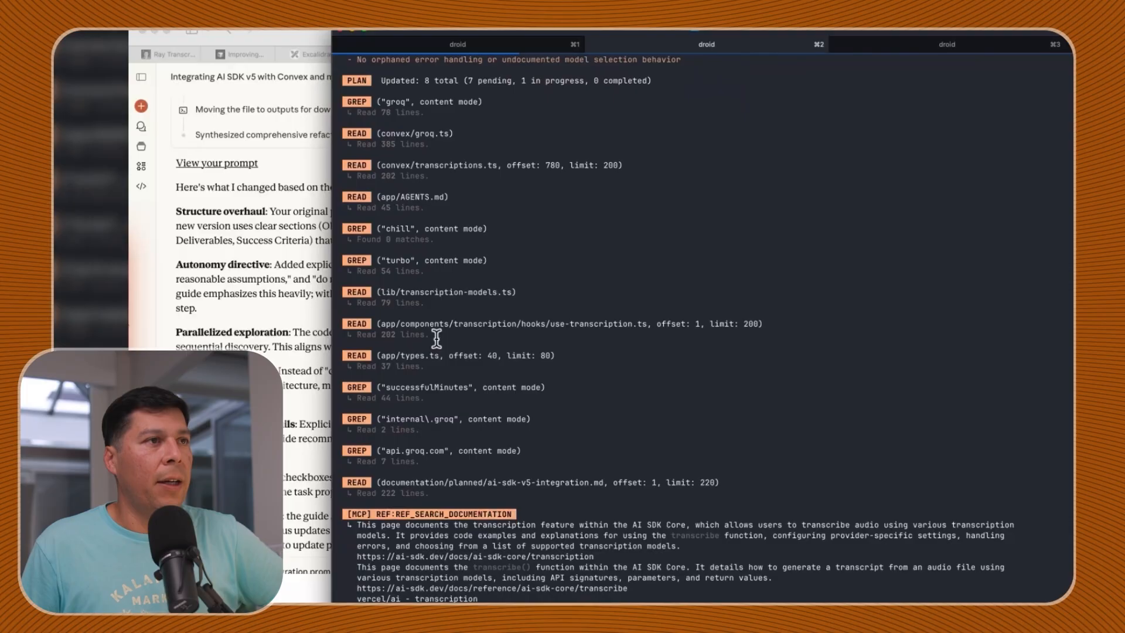
scroll("down", 3)
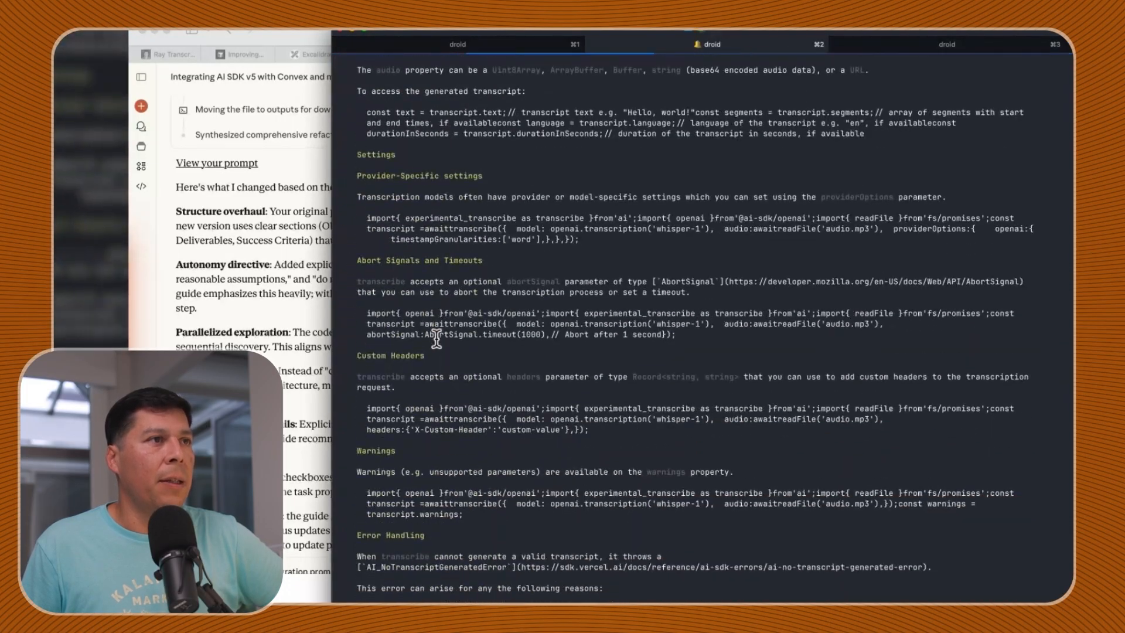
scroll("down", 3)
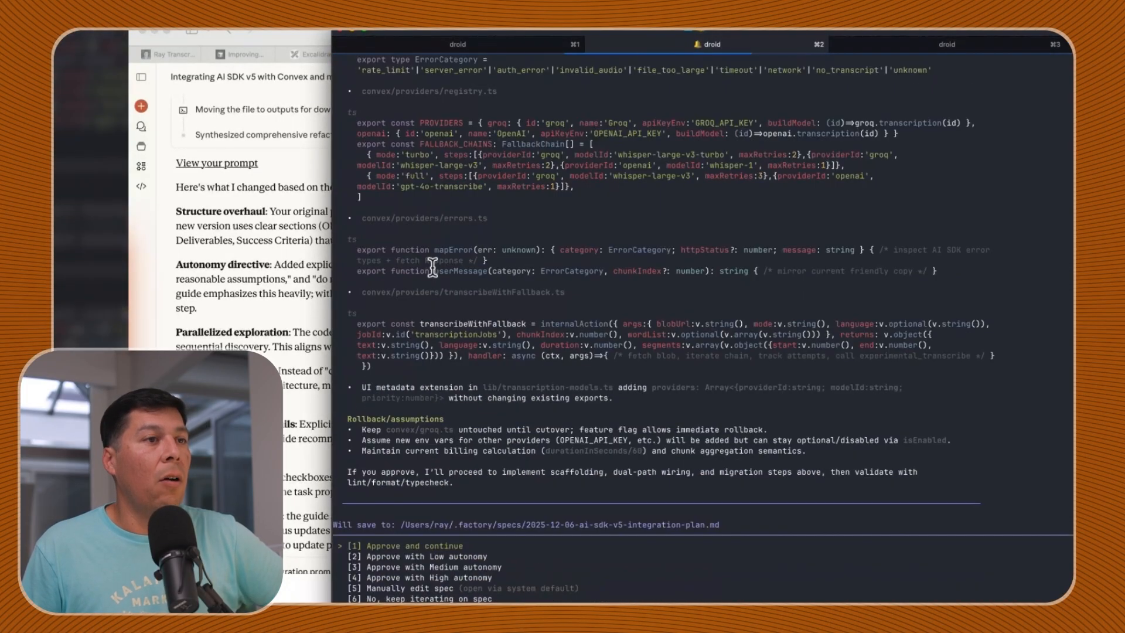
scroll("up", 3)
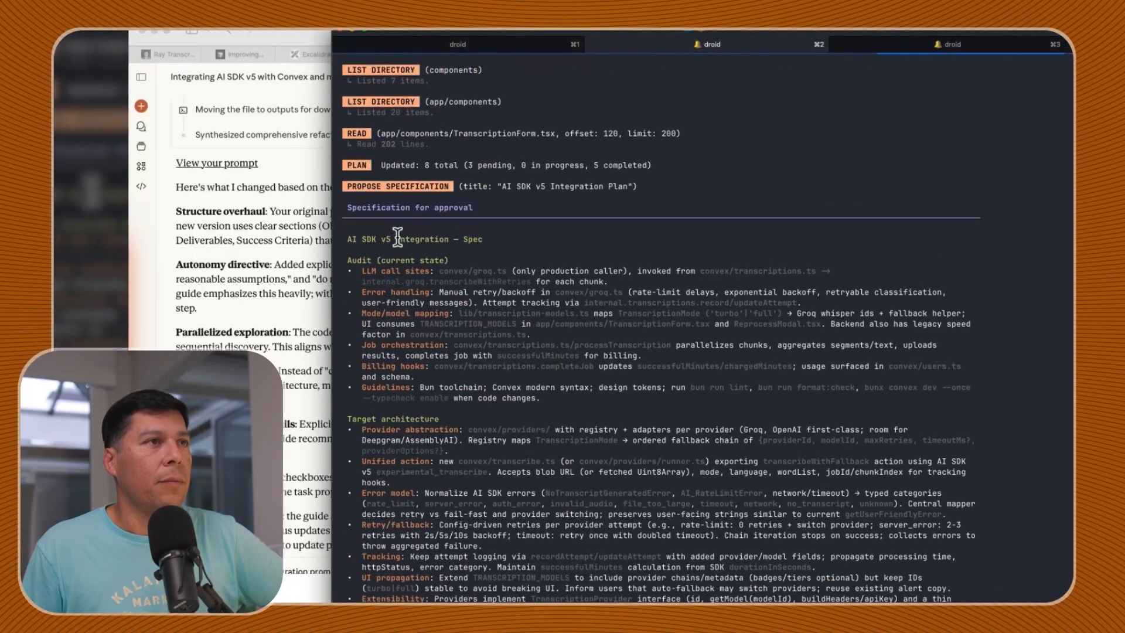
scroll("down", 3)
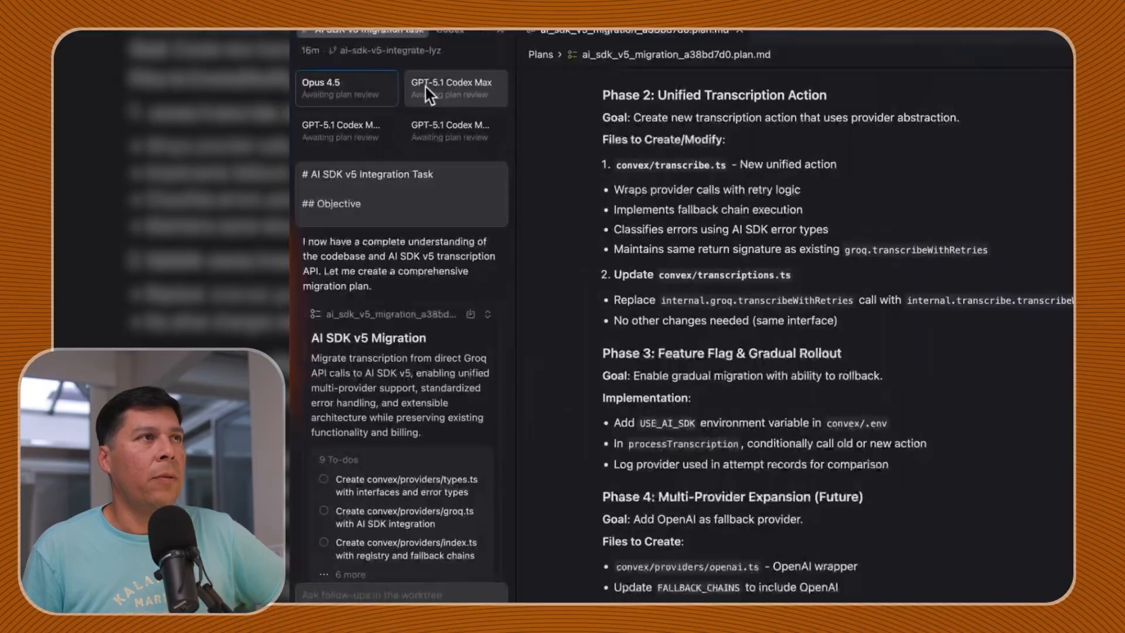
View the GPT-5.1 Codex Max Low Fast run's .plan.md migration plan document
left_click(455, 88)
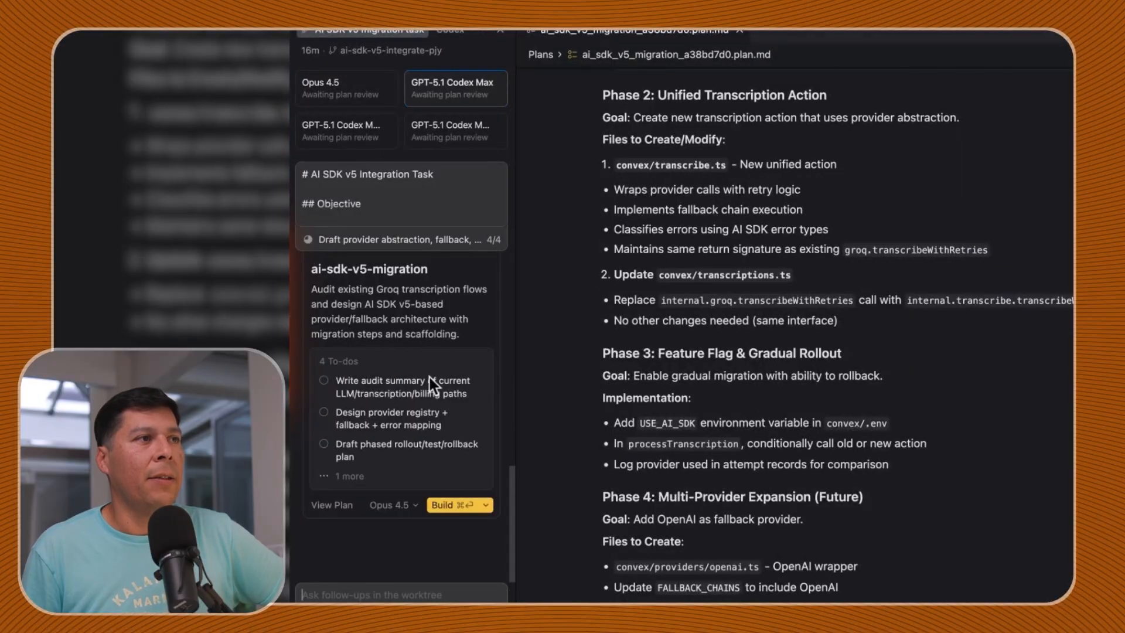
left_click(743, 30)
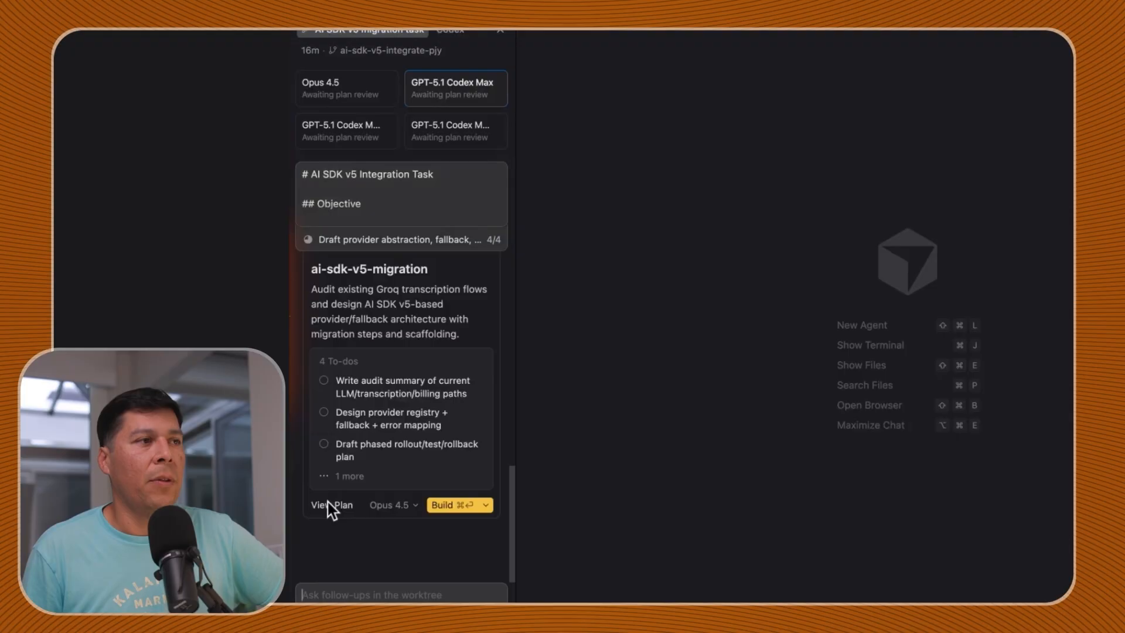
left_click(332, 504)
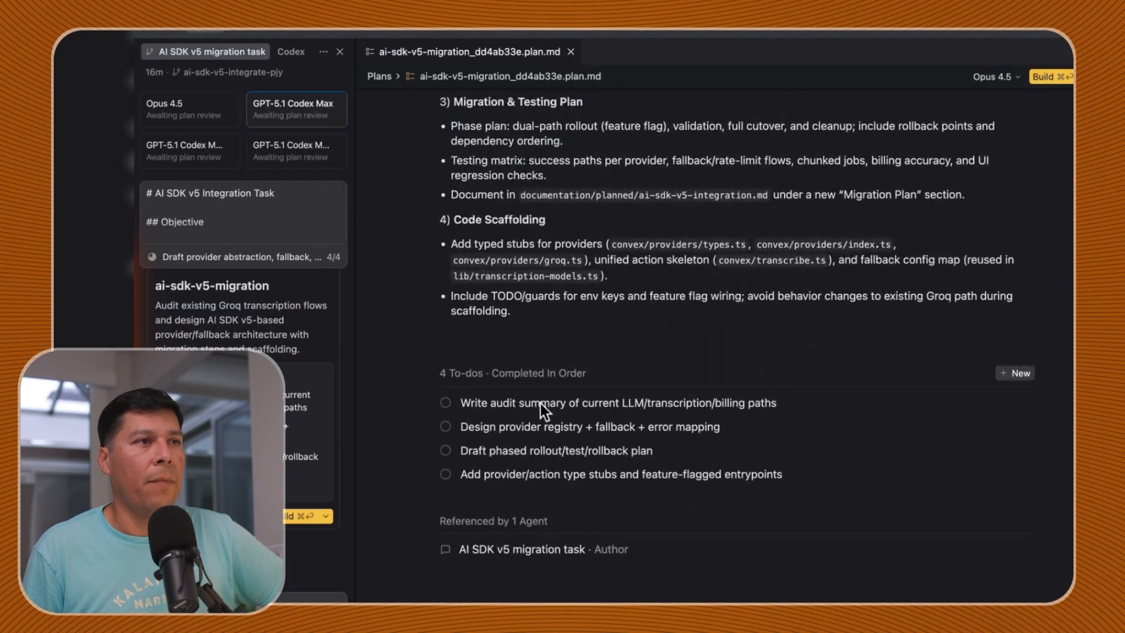
mouse_move(731, 409)
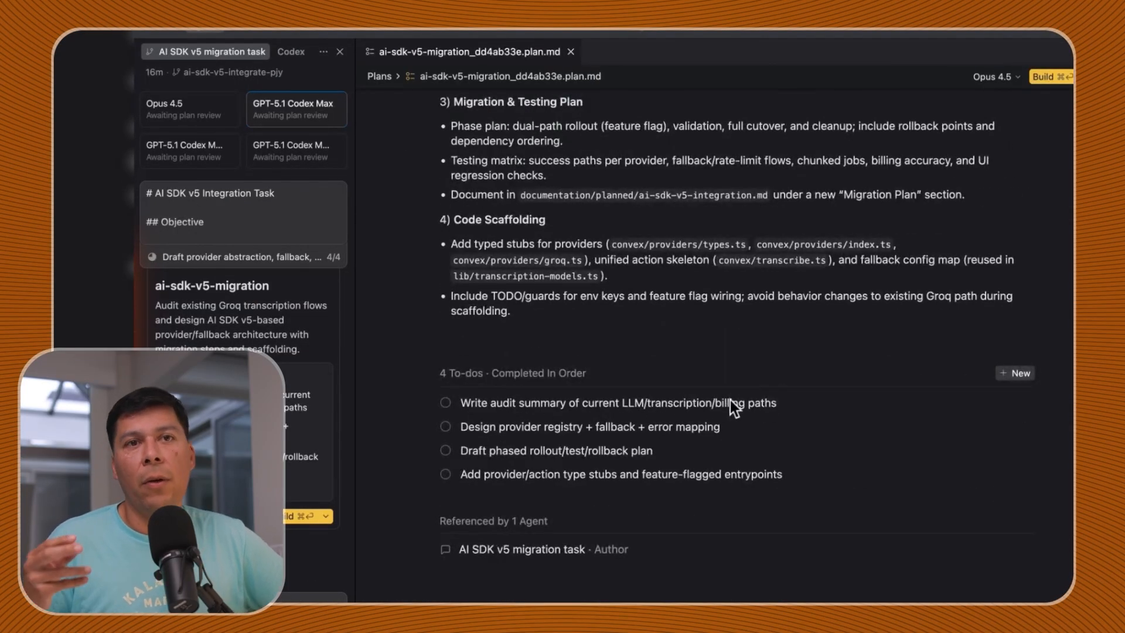
mouse_move(258, 94)
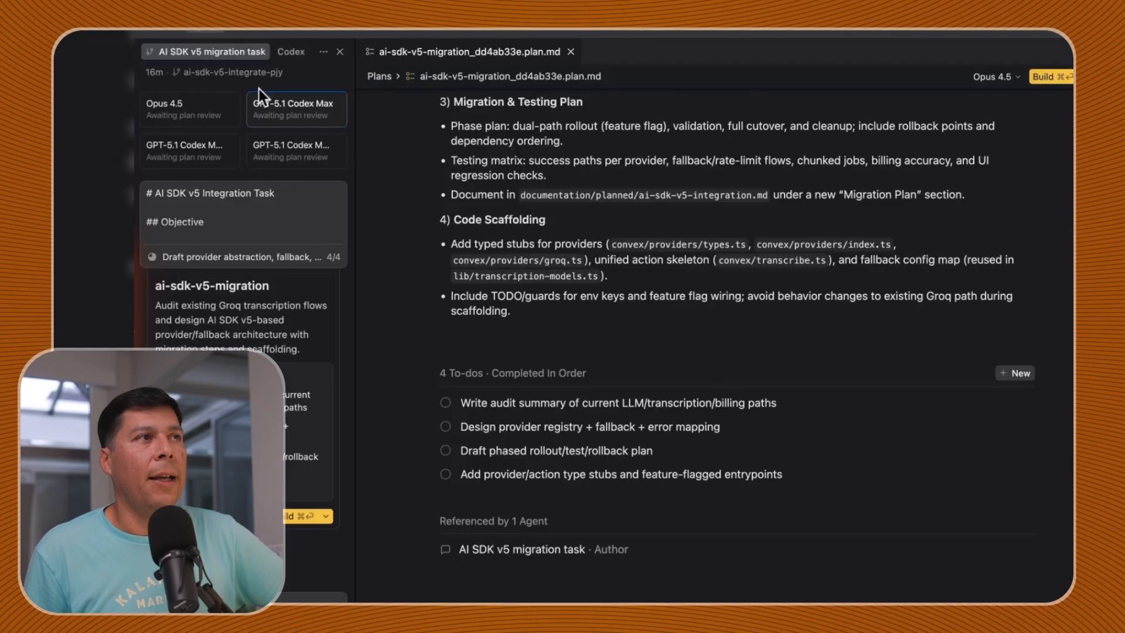
View another GPT-5.1 Codex agent's five-part migration plan and read through it back to the top
left_click(190, 151)
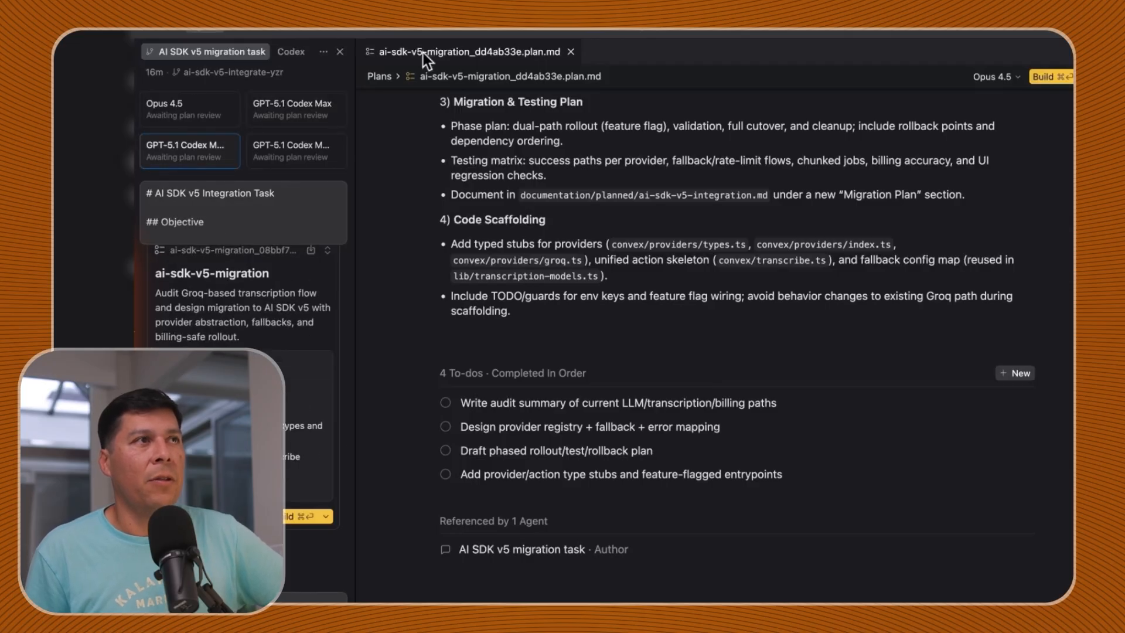
left_click(572, 51)
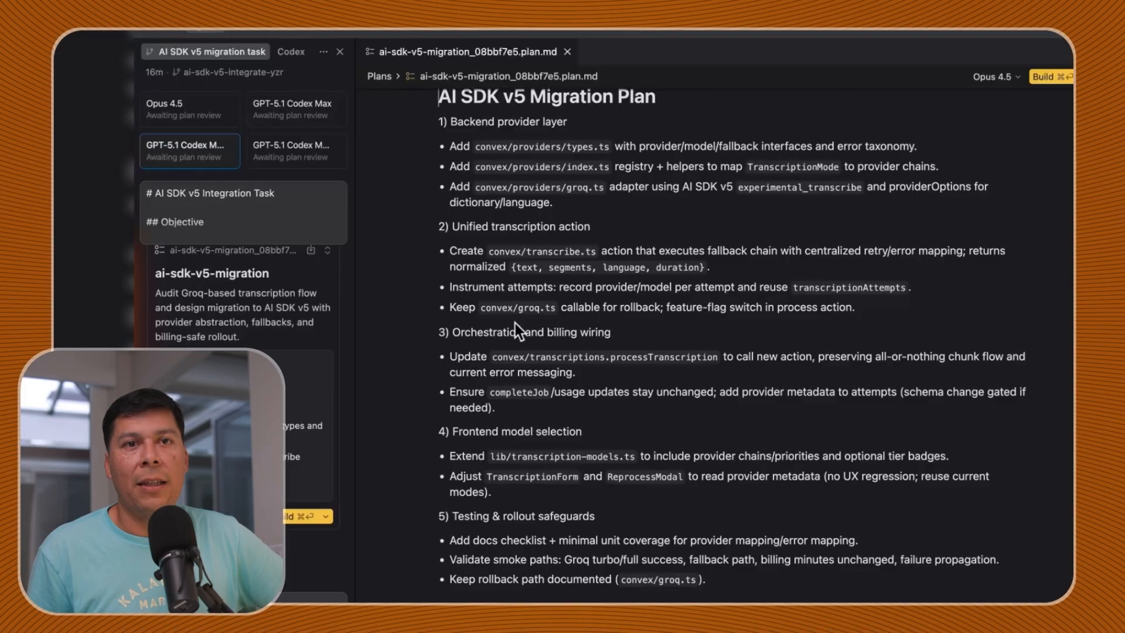
scroll("down", 3)
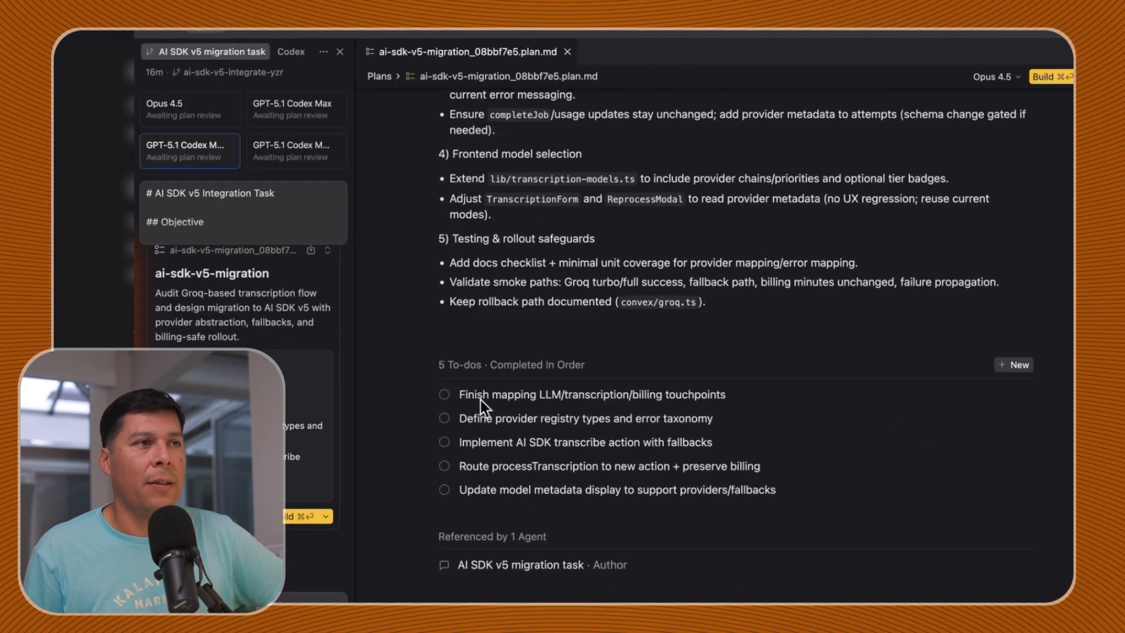
mouse_move(689, 407)
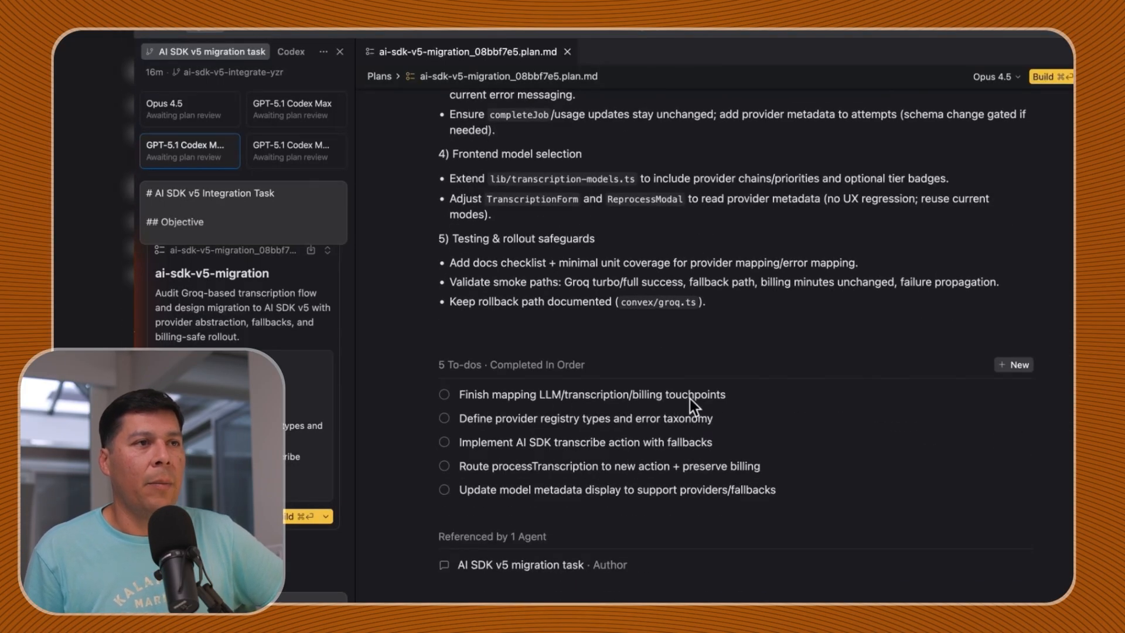
mouse_move(649, 398)
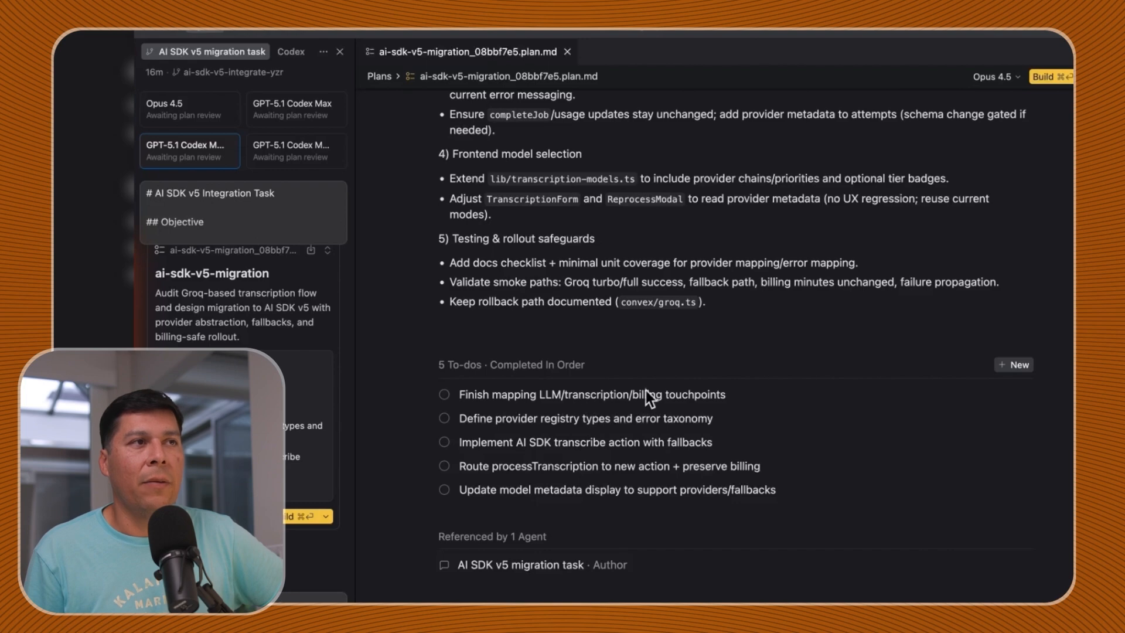
mouse_move(636, 425)
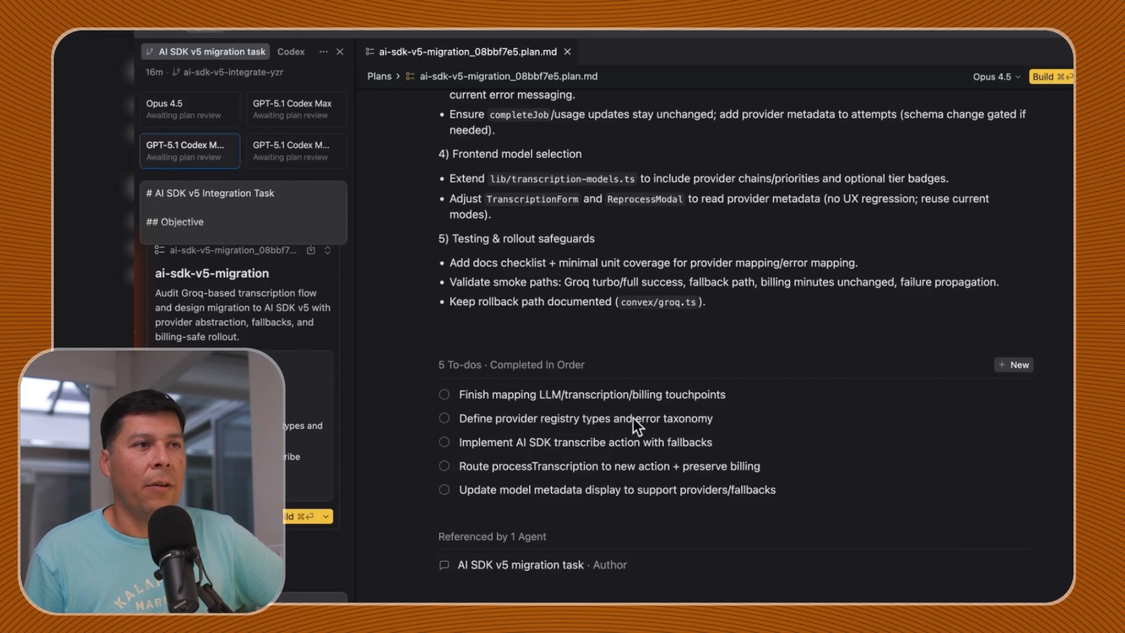
mouse_move(571, 455)
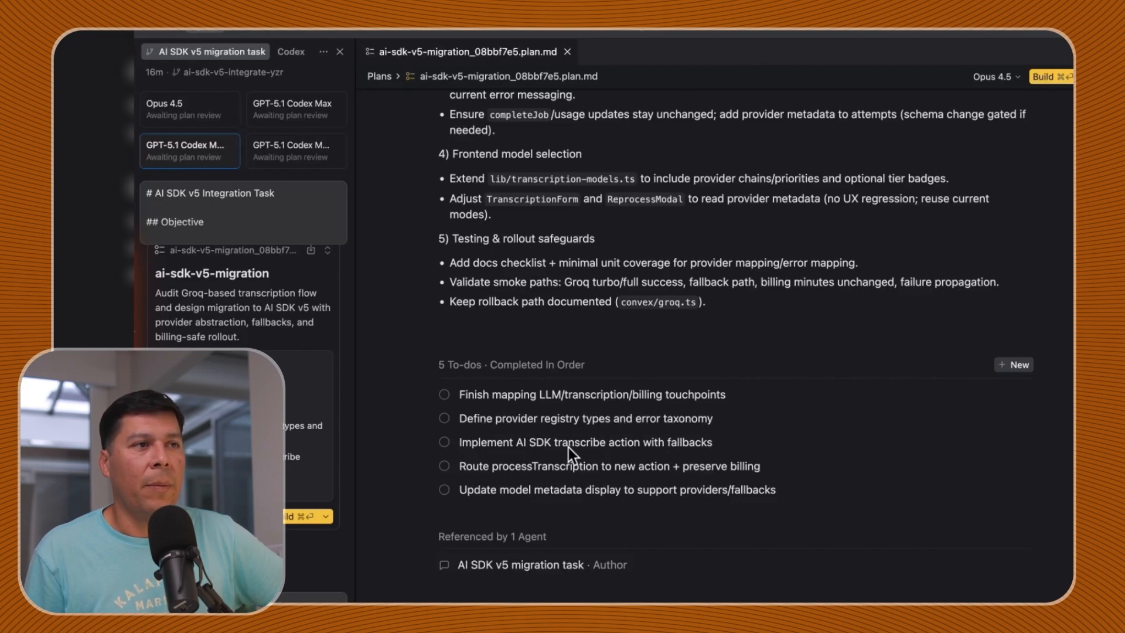
mouse_move(545, 479)
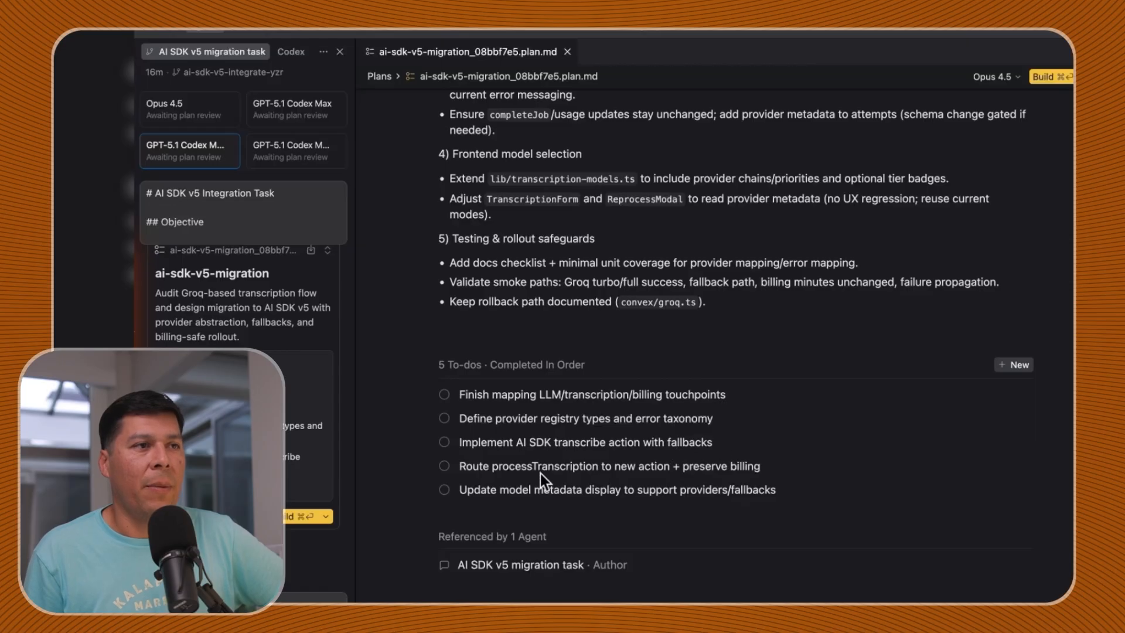
mouse_move(564, 406)
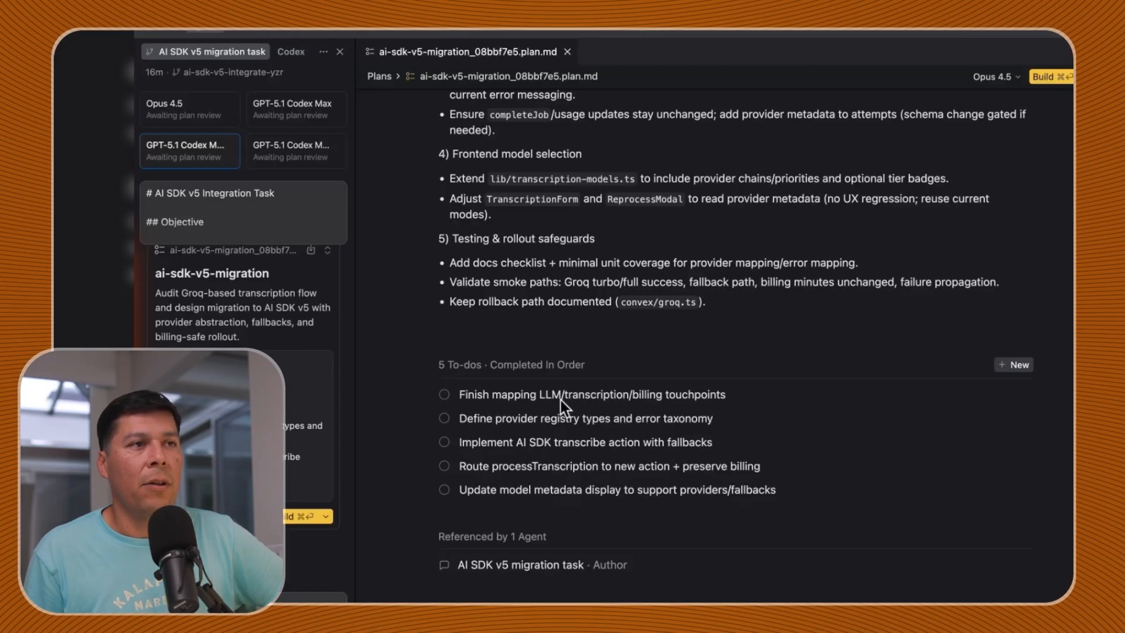
mouse_move(630, 434)
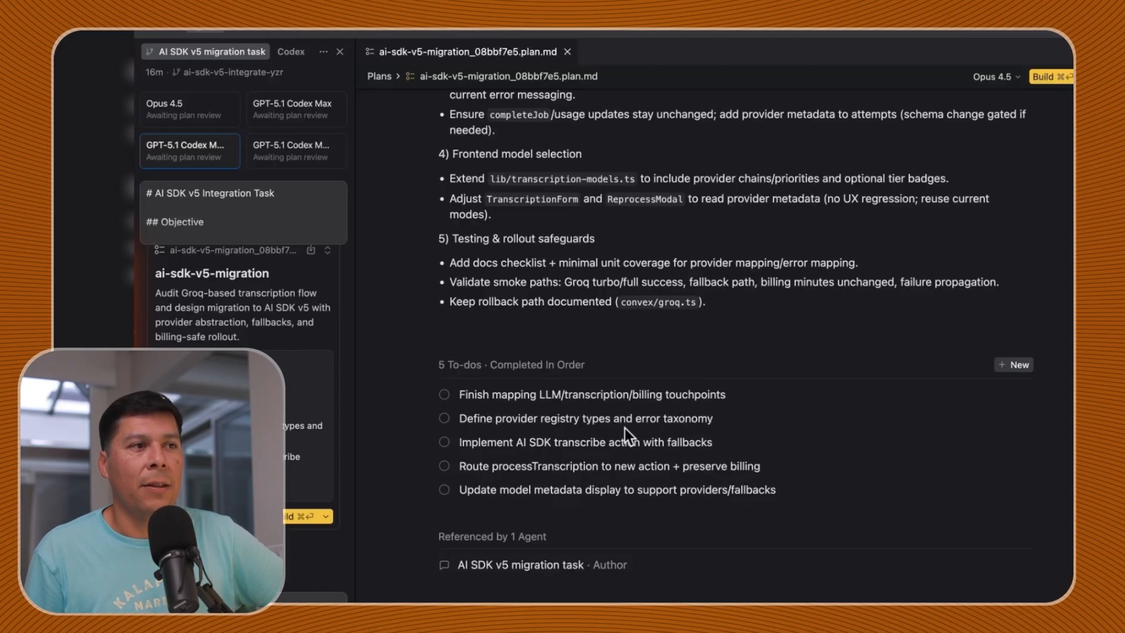
mouse_move(1052, 77)
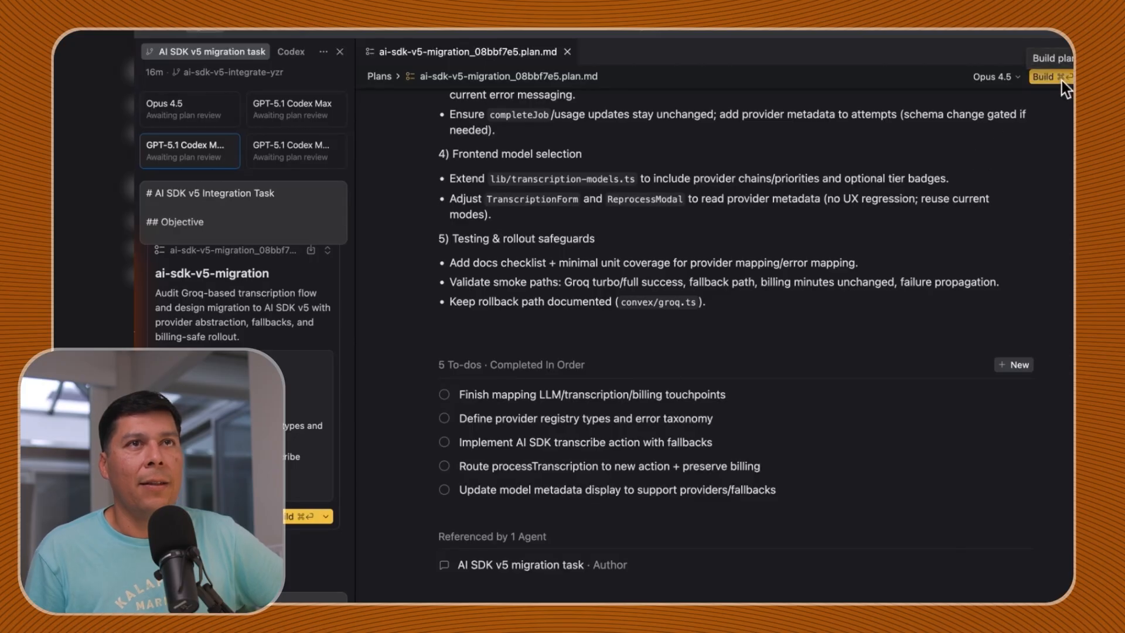
scroll("up", 3)
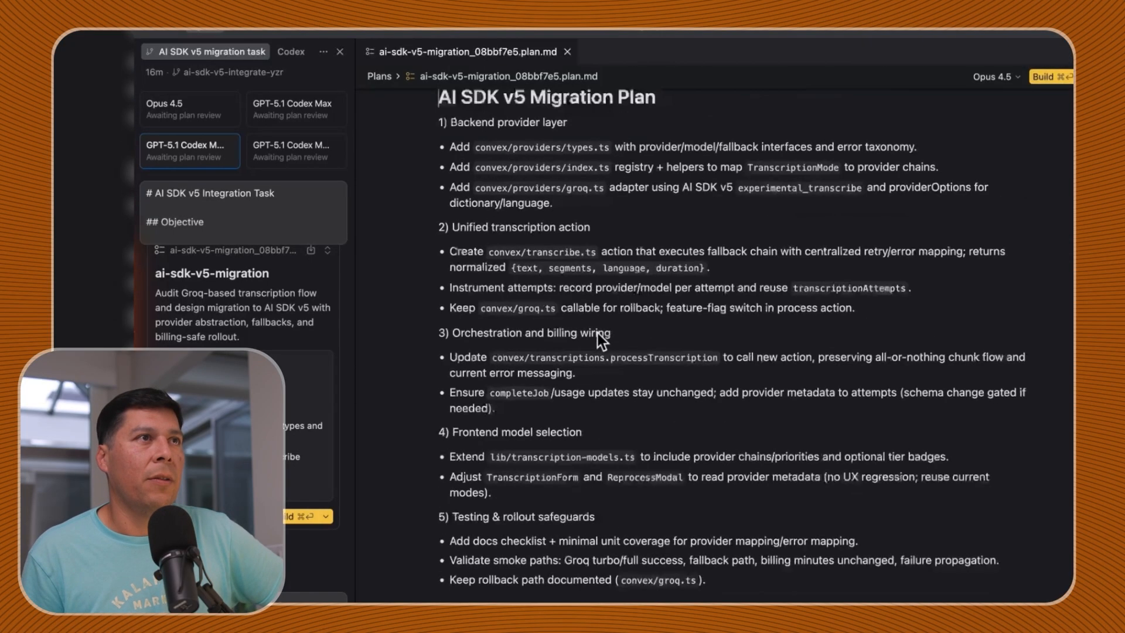
scroll("up", 3)
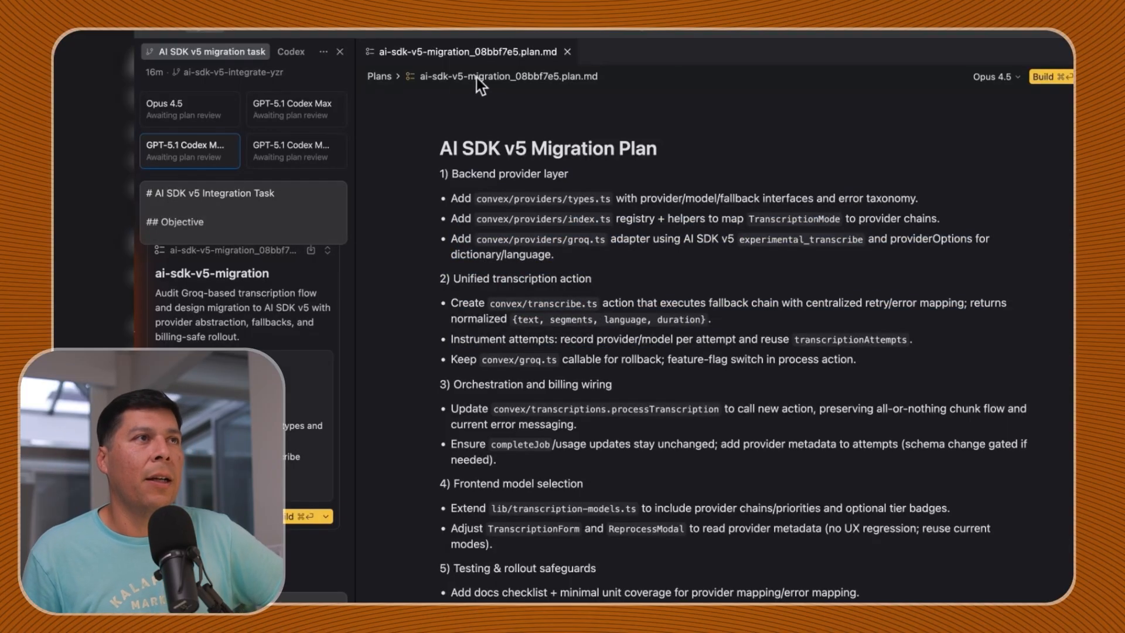
Compare the GPT-5.1 Codex Max, High Fast and Opus 4.5 runs' plan summaries from the agent overview
left_click(567, 52)
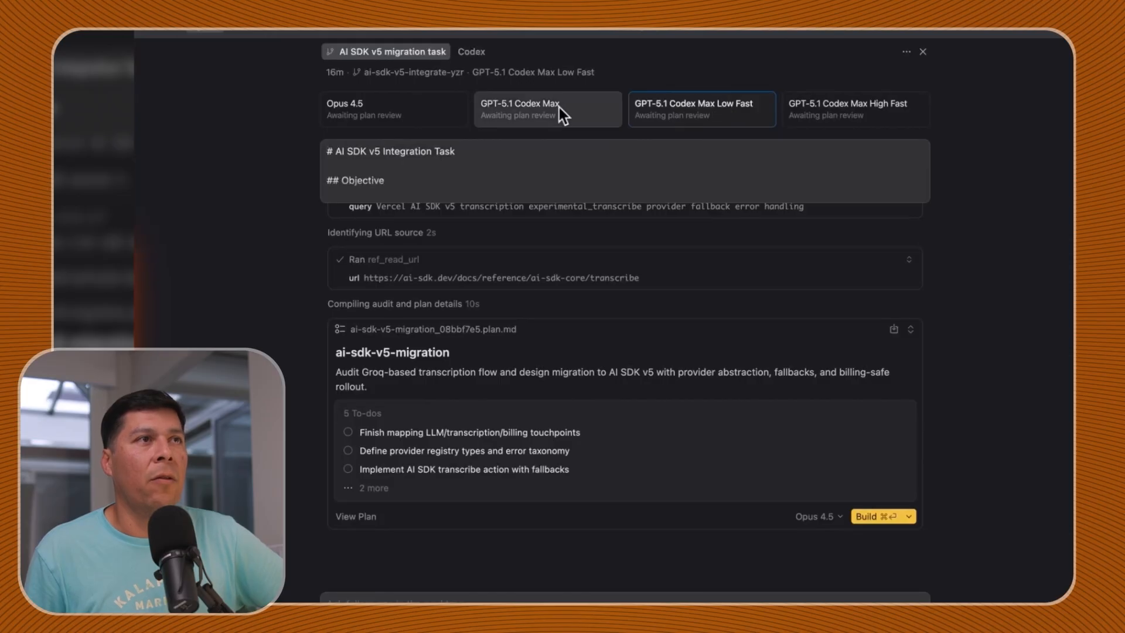
left_click(547, 109)
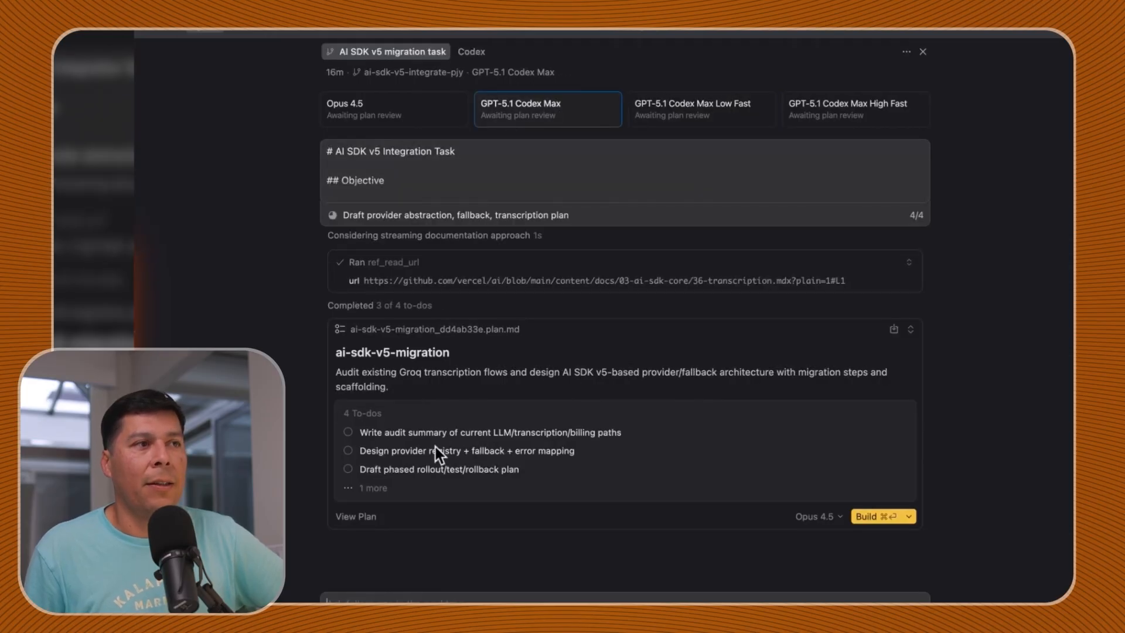
mouse_move(527, 450)
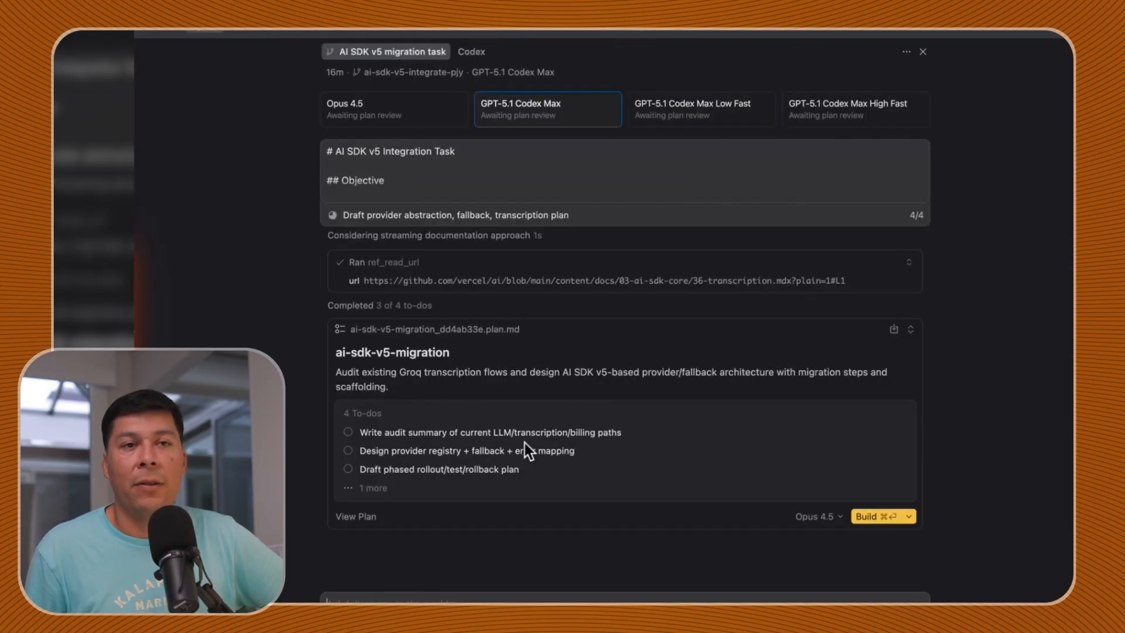
mouse_move(821, 108)
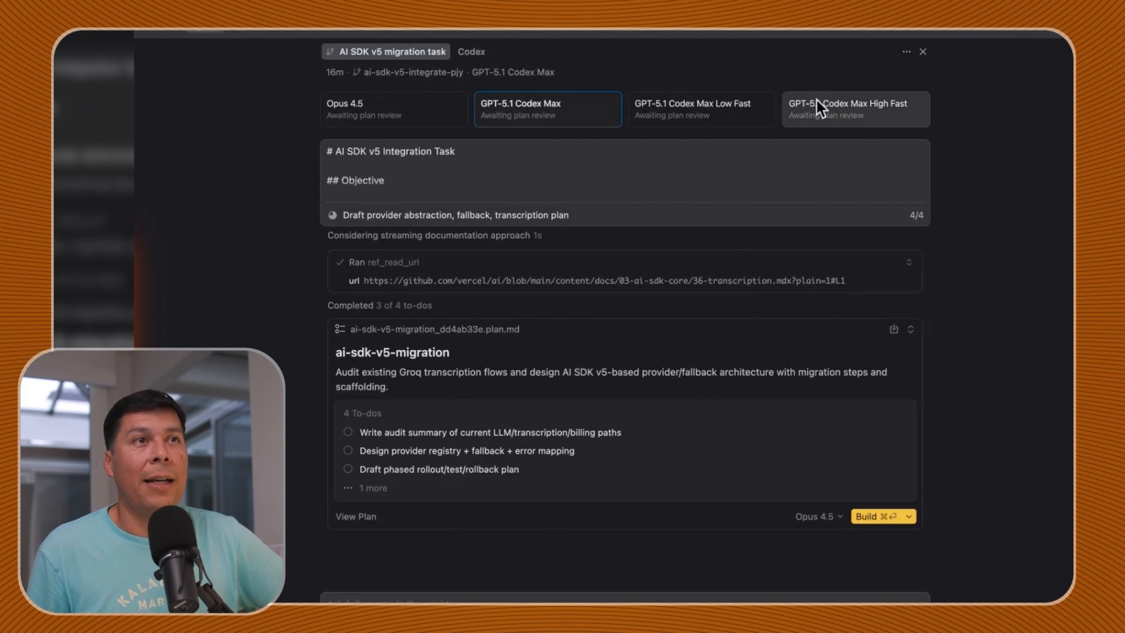
left_click(855, 109)
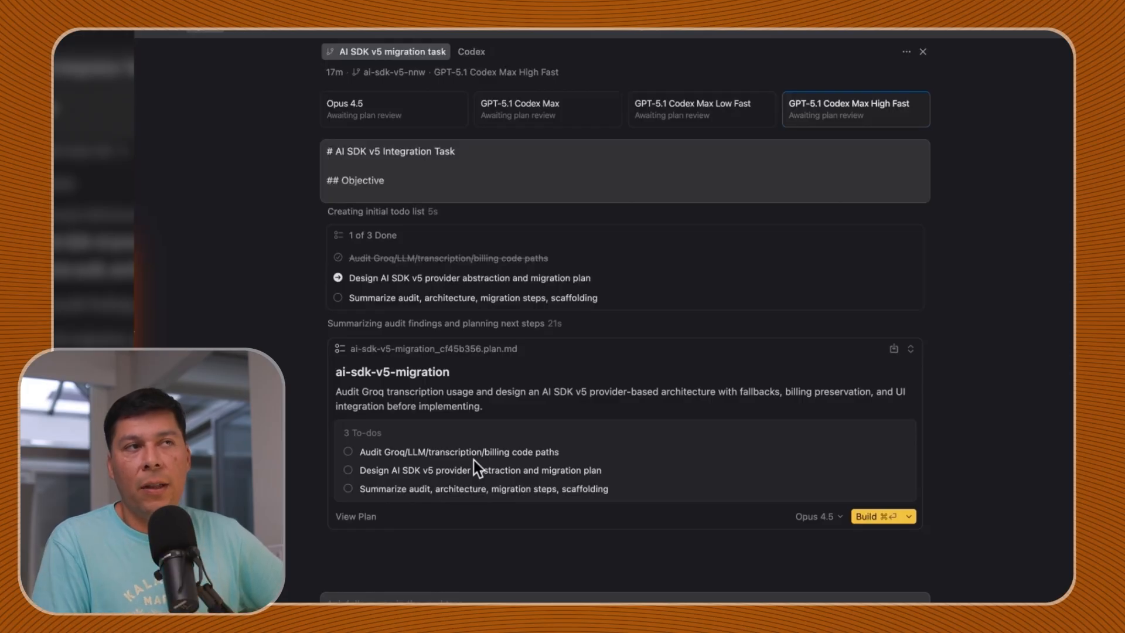
left_click(394, 109)
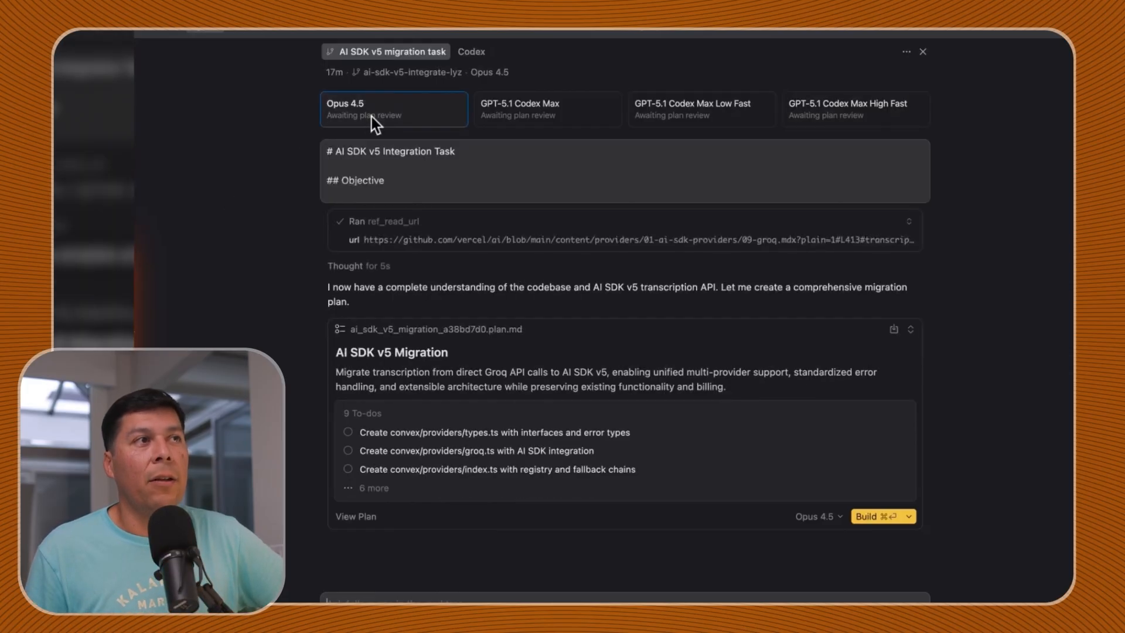
mouse_move(400, 437)
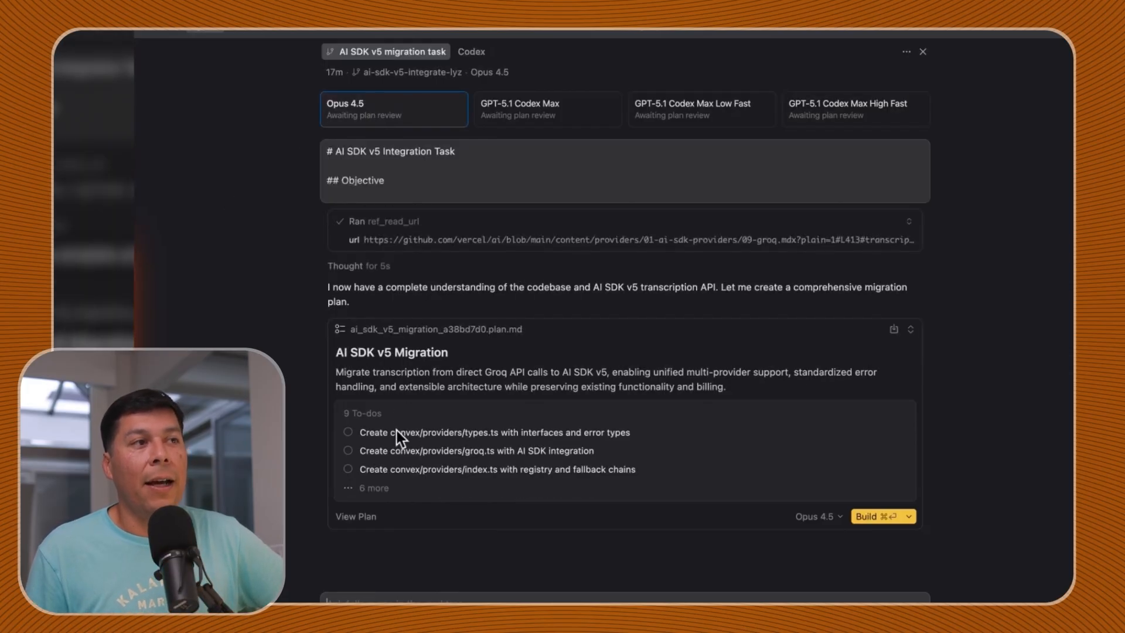
scroll("up", 3)
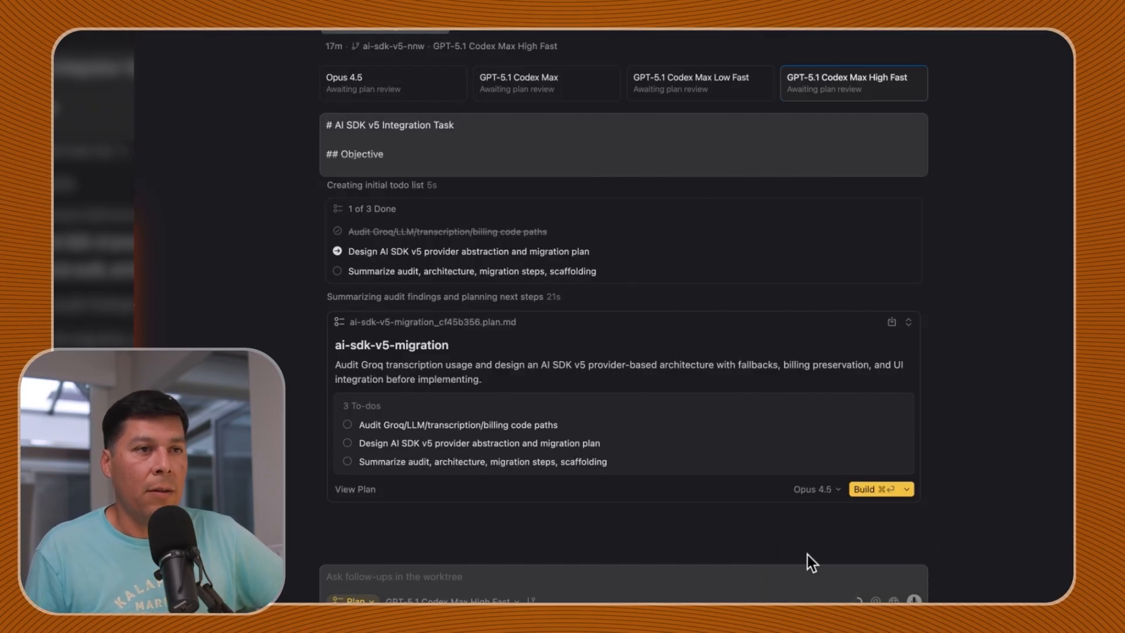
Read the Droid GPT-5.1-Codex-Max spec's phased migration plan and scaffolding stubs down to 'Approve and continue', marking the feature-flag variable
left_click(699, 82)
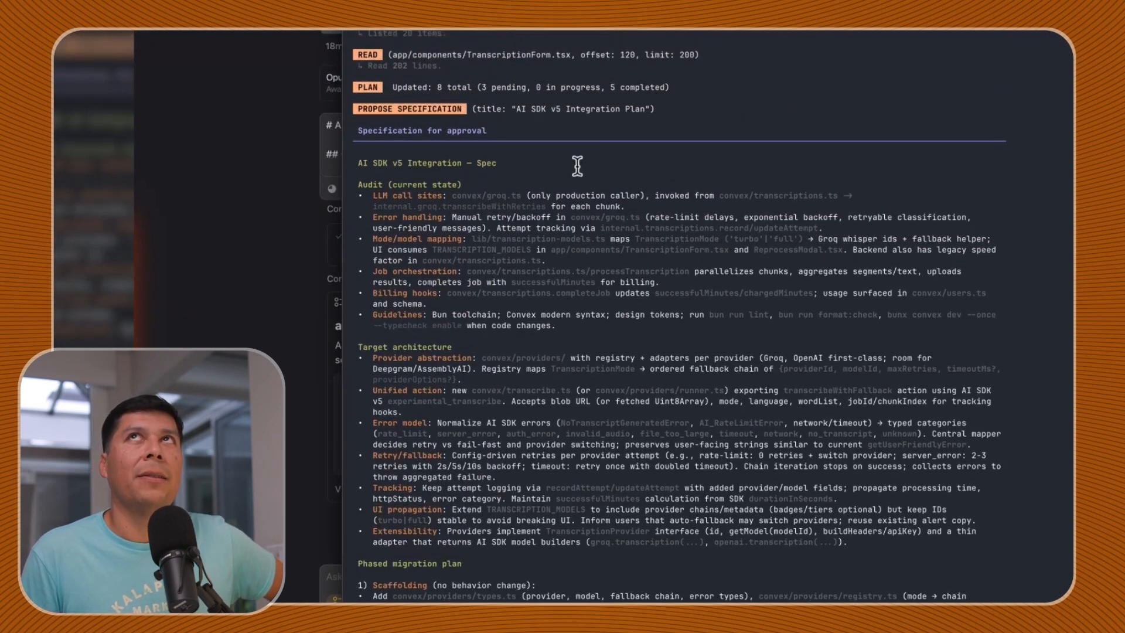
mouse_move(565, 238)
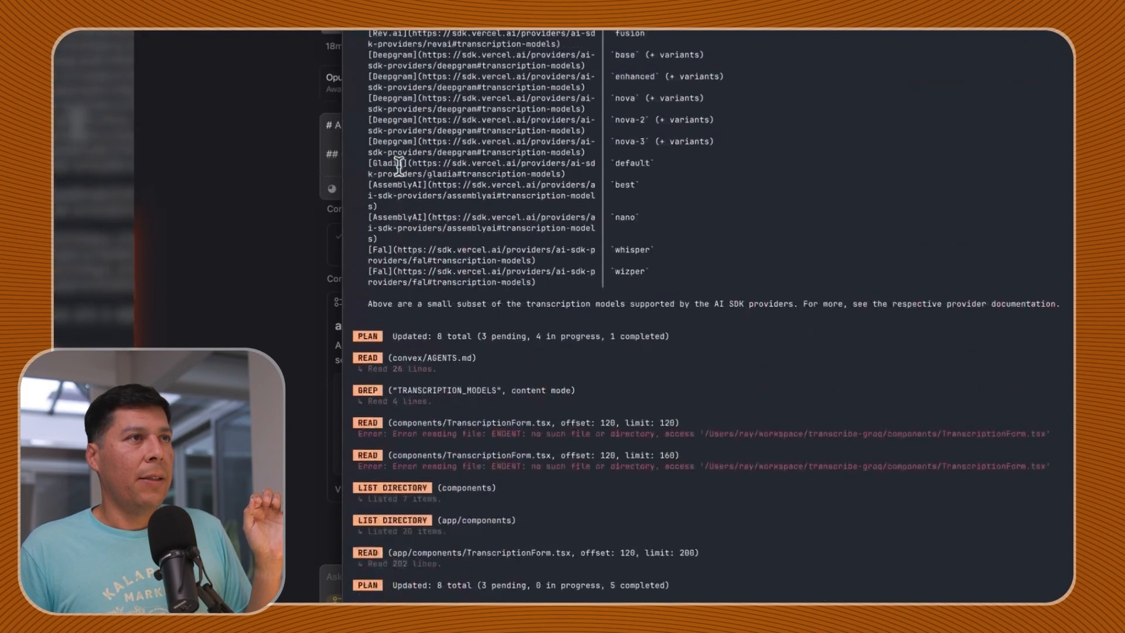
scroll("down", 3)
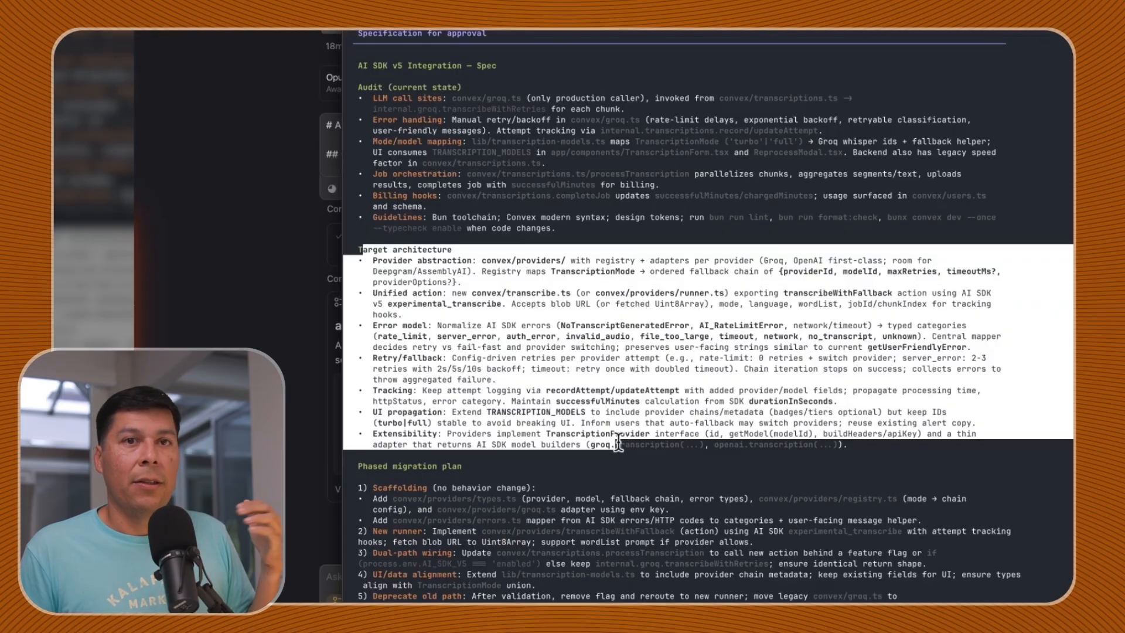
scroll("down", 3)
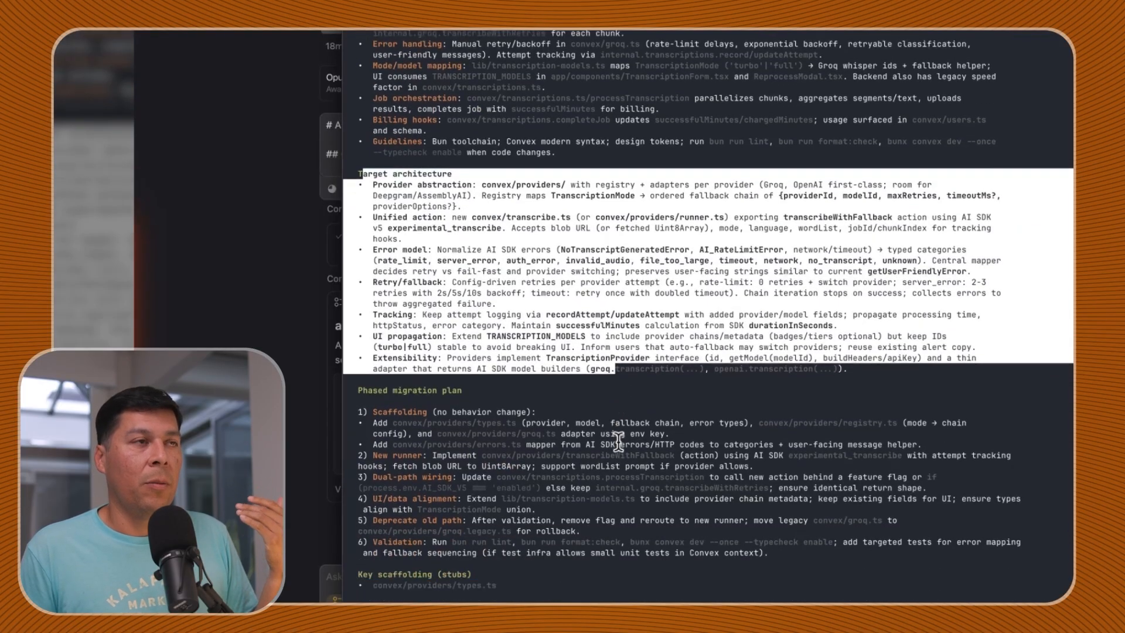
scroll("down", 3)
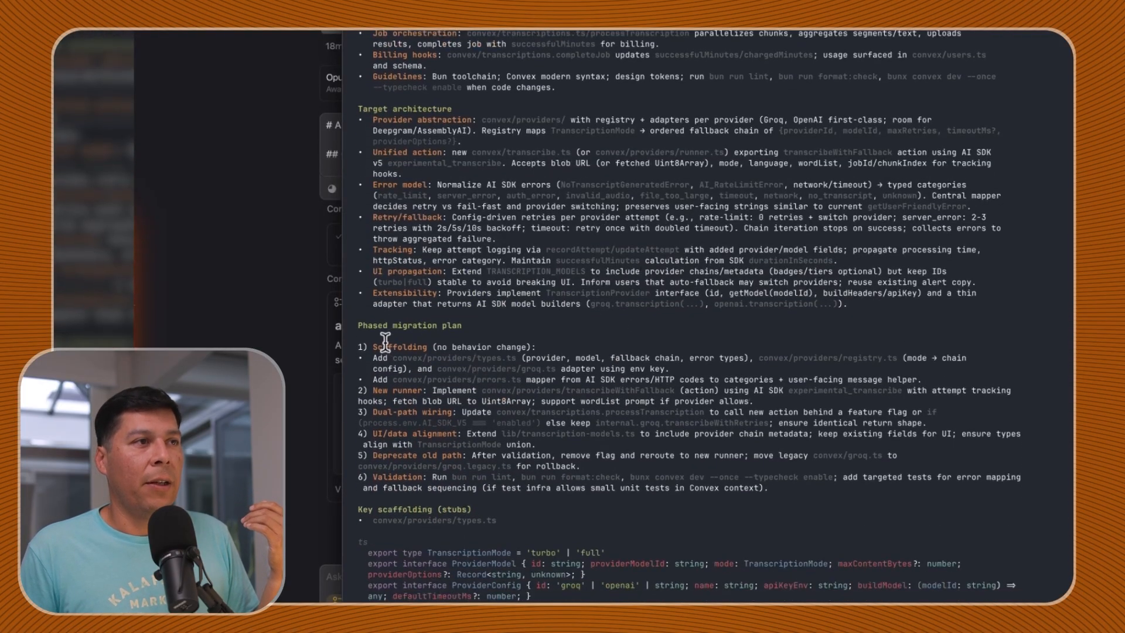
double_click(423, 423)
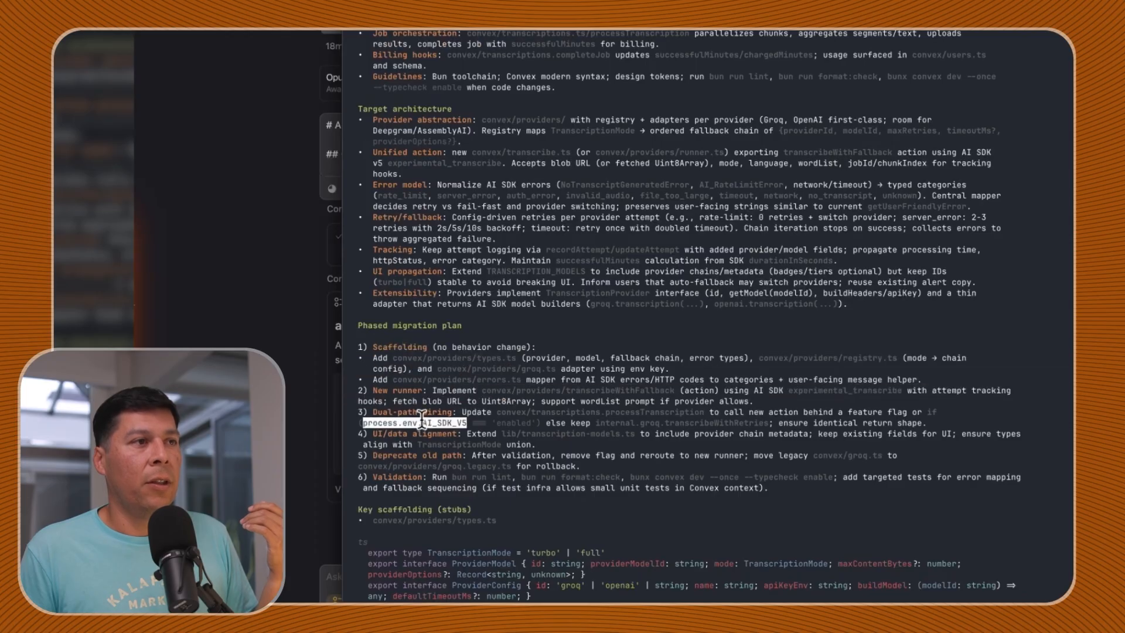
scroll("down", 3)
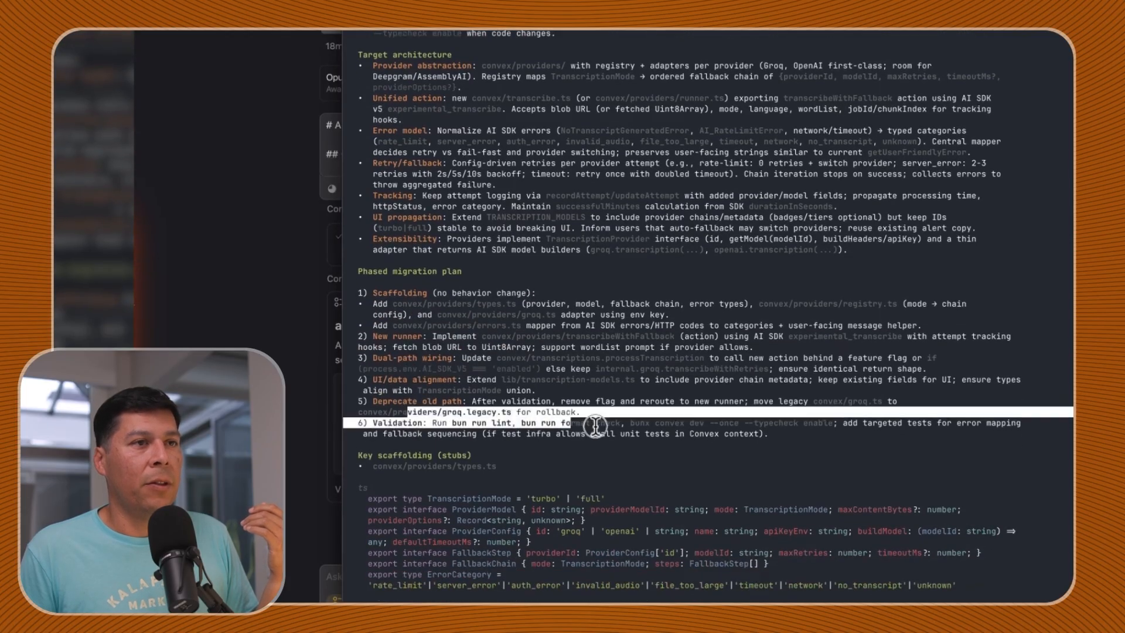
scroll("down", 3)
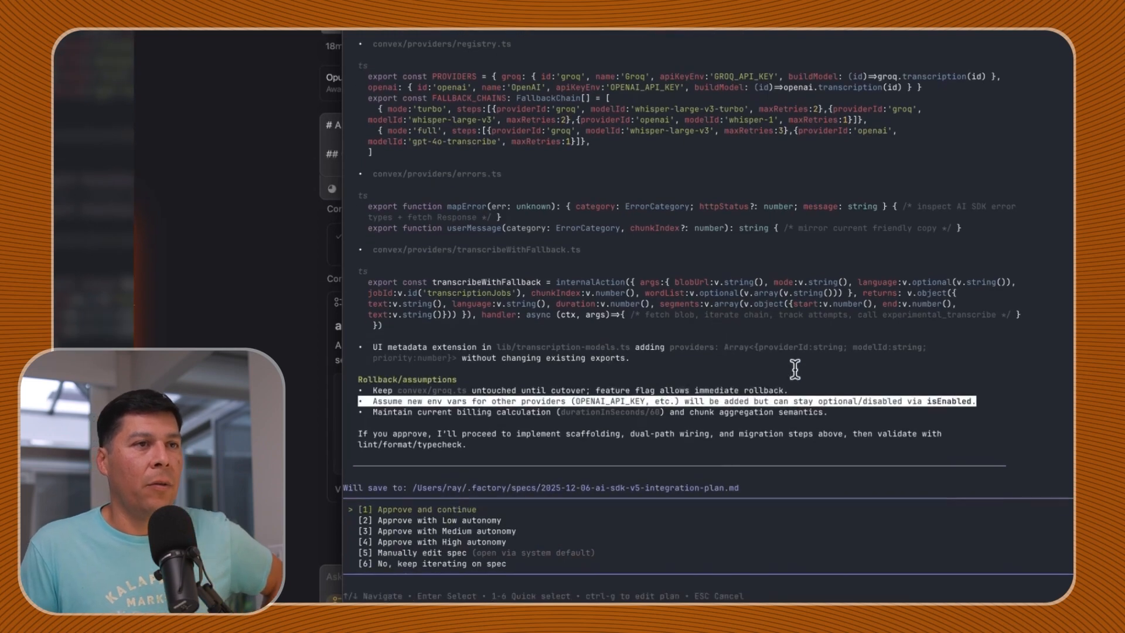
scroll("down", 3)
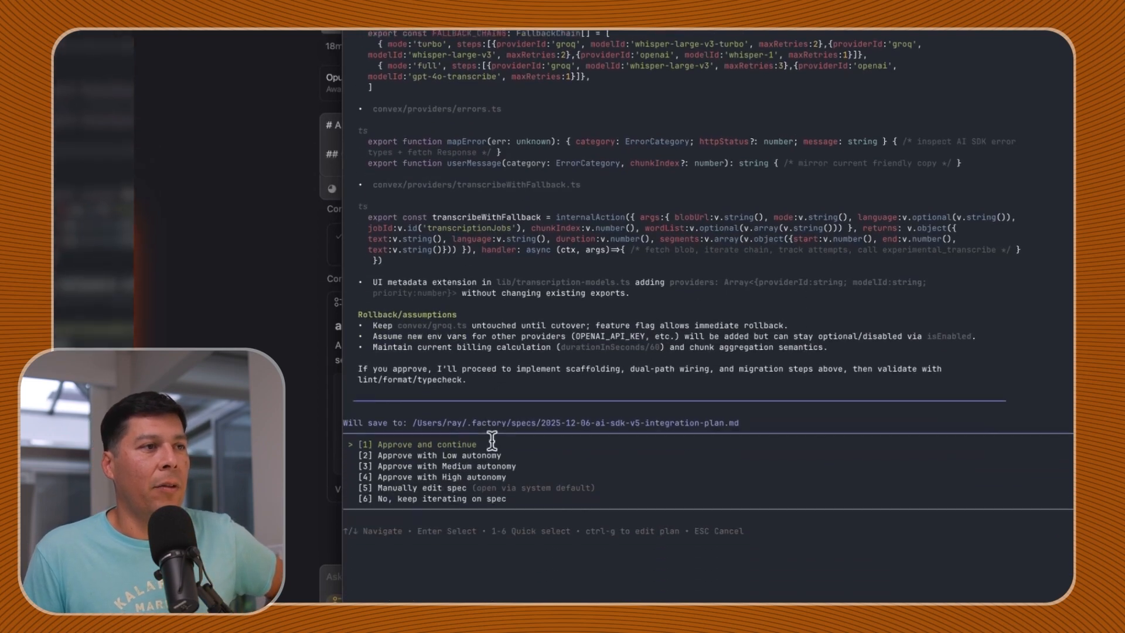
scroll("up", 3)
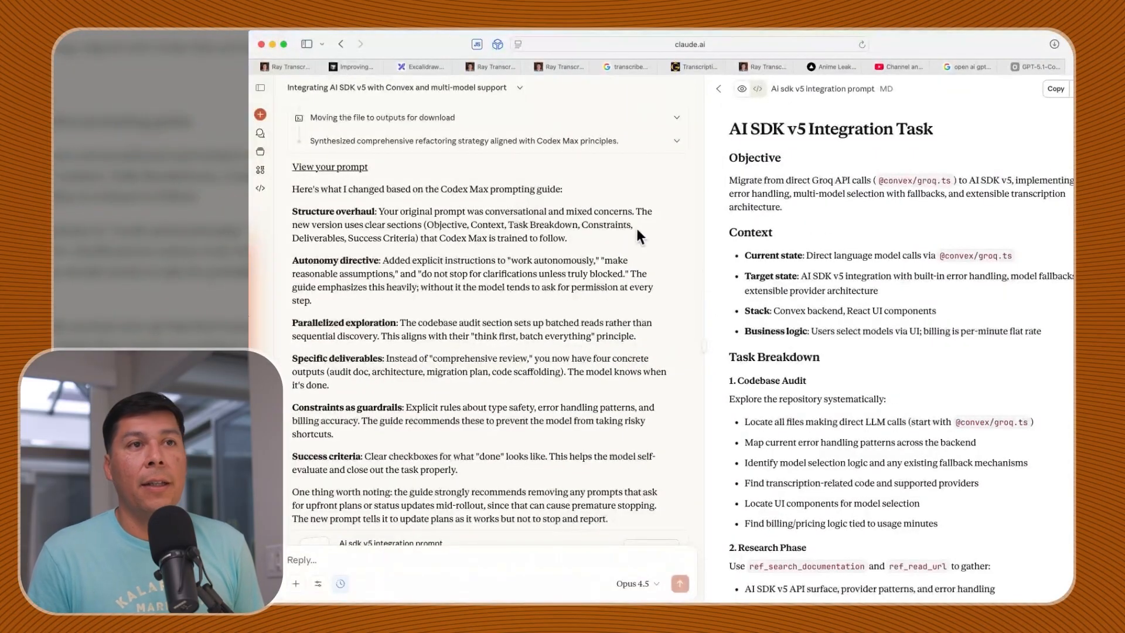
mouse_move(494, 514)
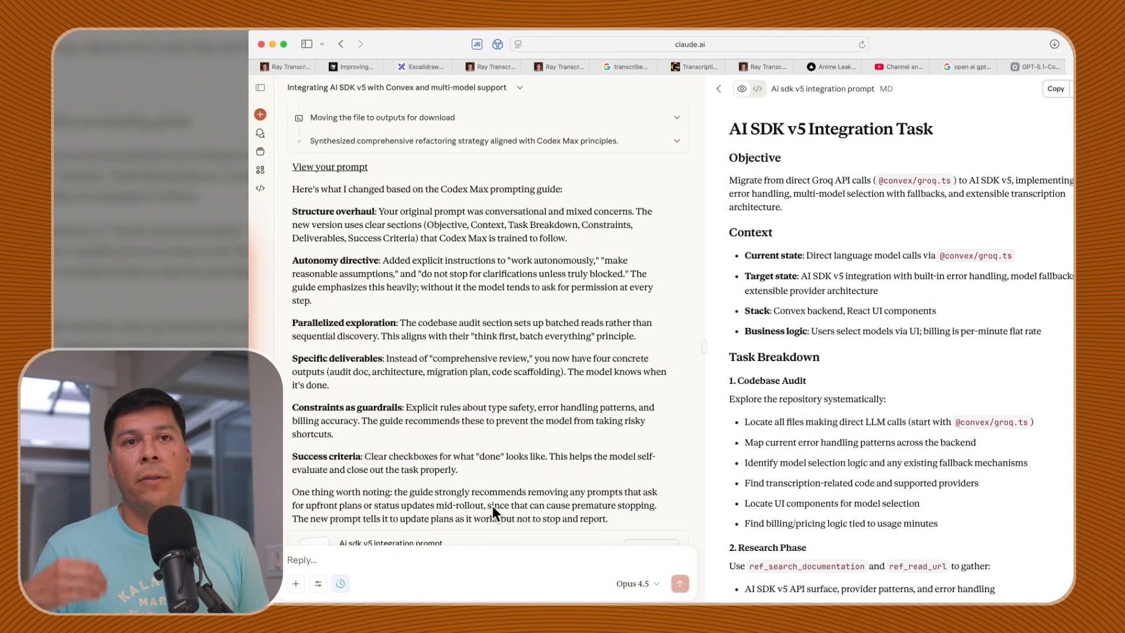